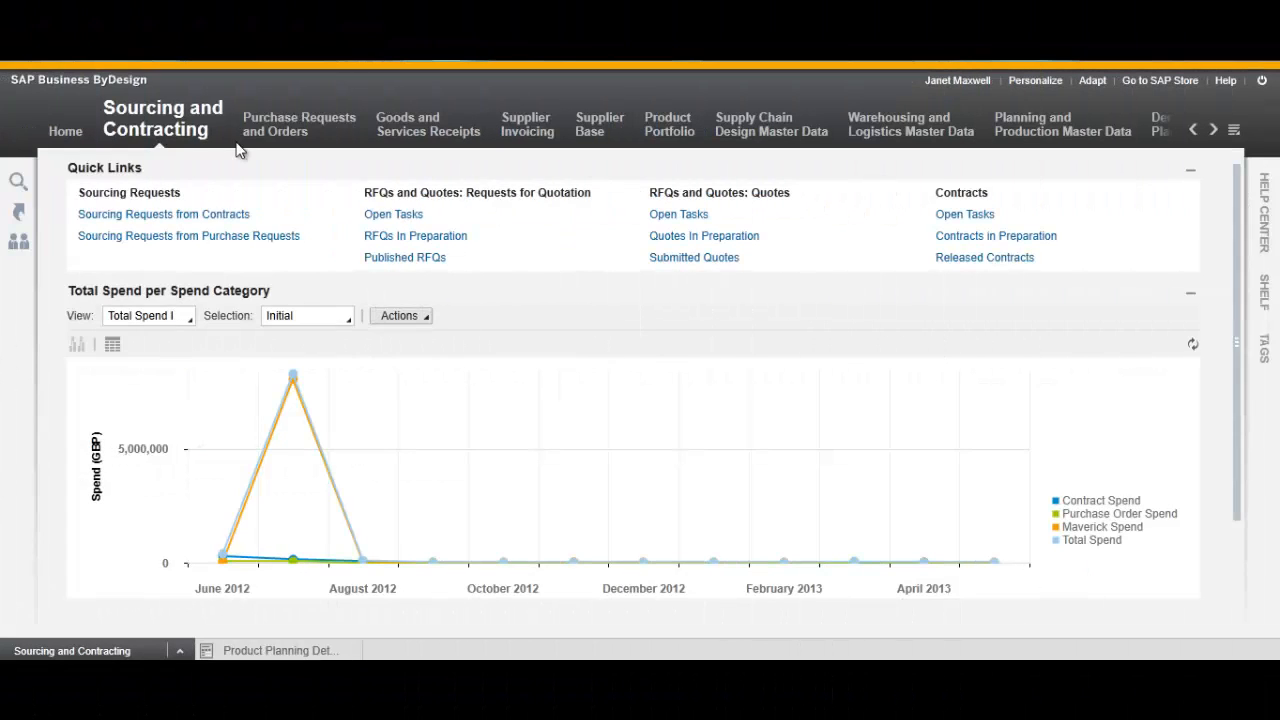
Start a new RFQ from the Sourcing and Contracting Common Tasks menu.
{"action": "left_click", "coordinate": [162, 118]}
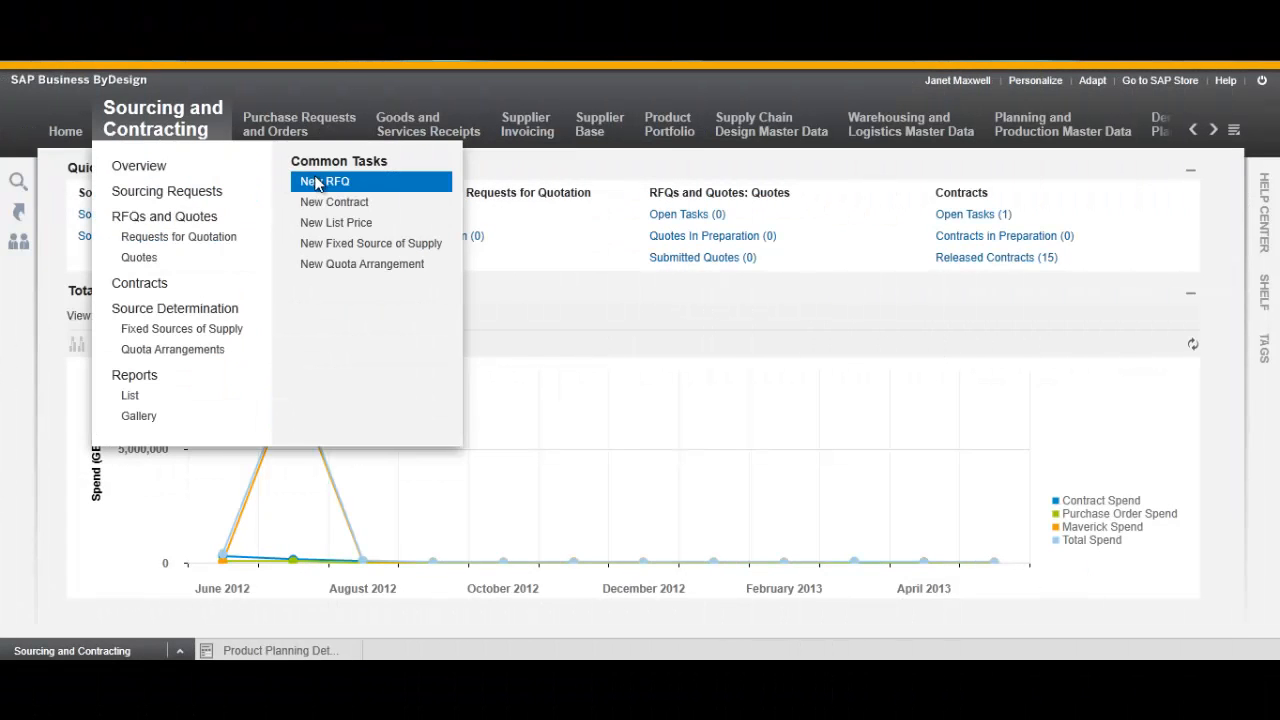
{"action": "left_click", "coordinate": [323, 181]}
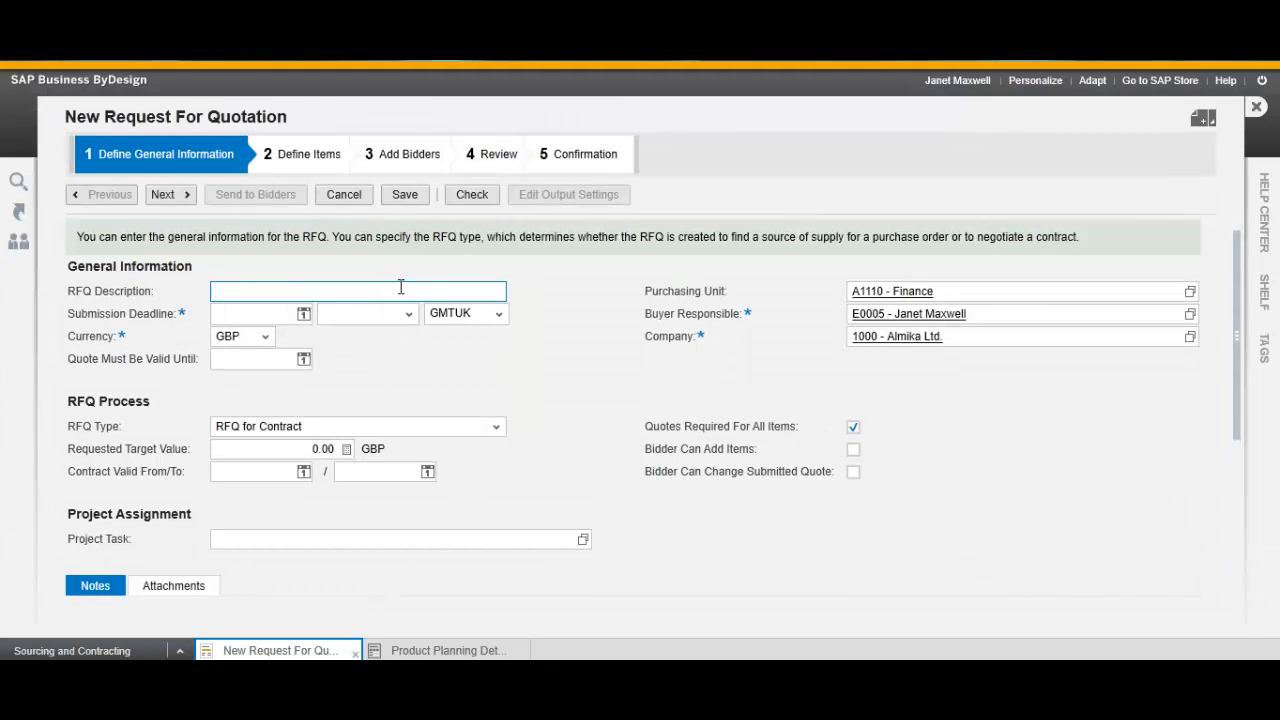
Describe the RFQ as 'RFQ for Almond Flour', due 03.05.2013, quotes valid until 31.05.2013.
{"action": "type", "text": "RFQ for a"}
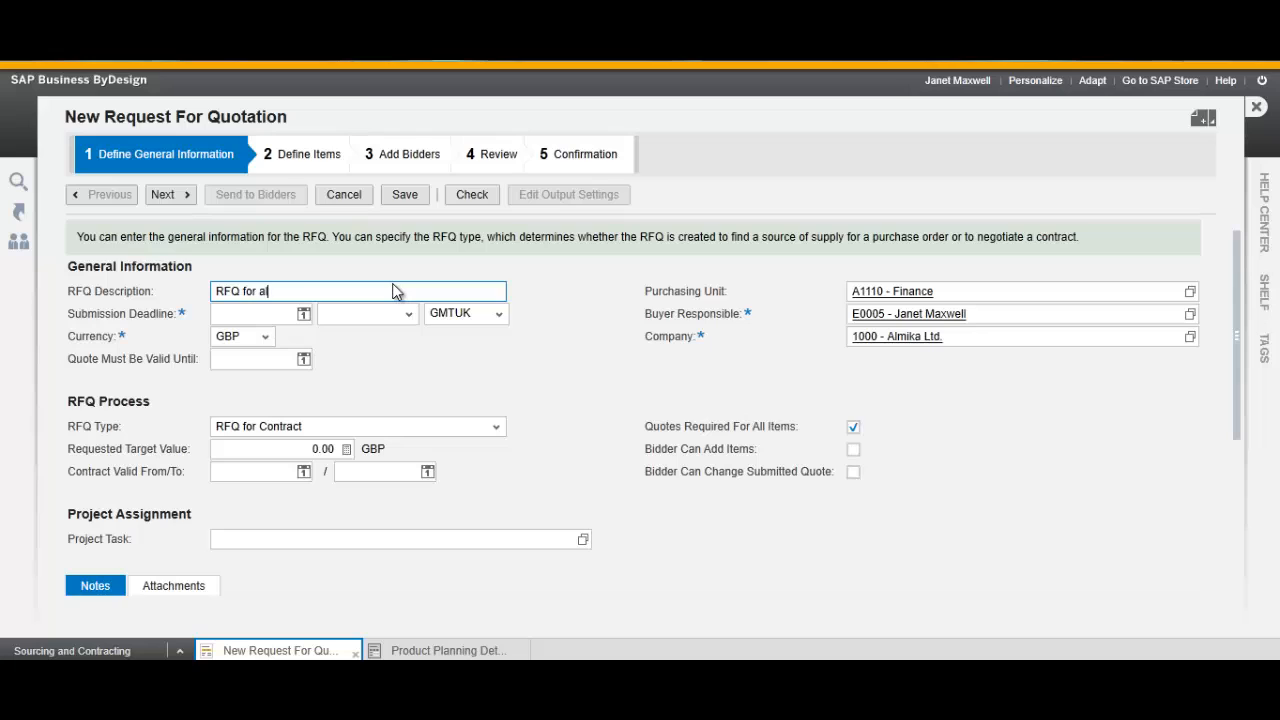
{"action": "type", "text": "l"}
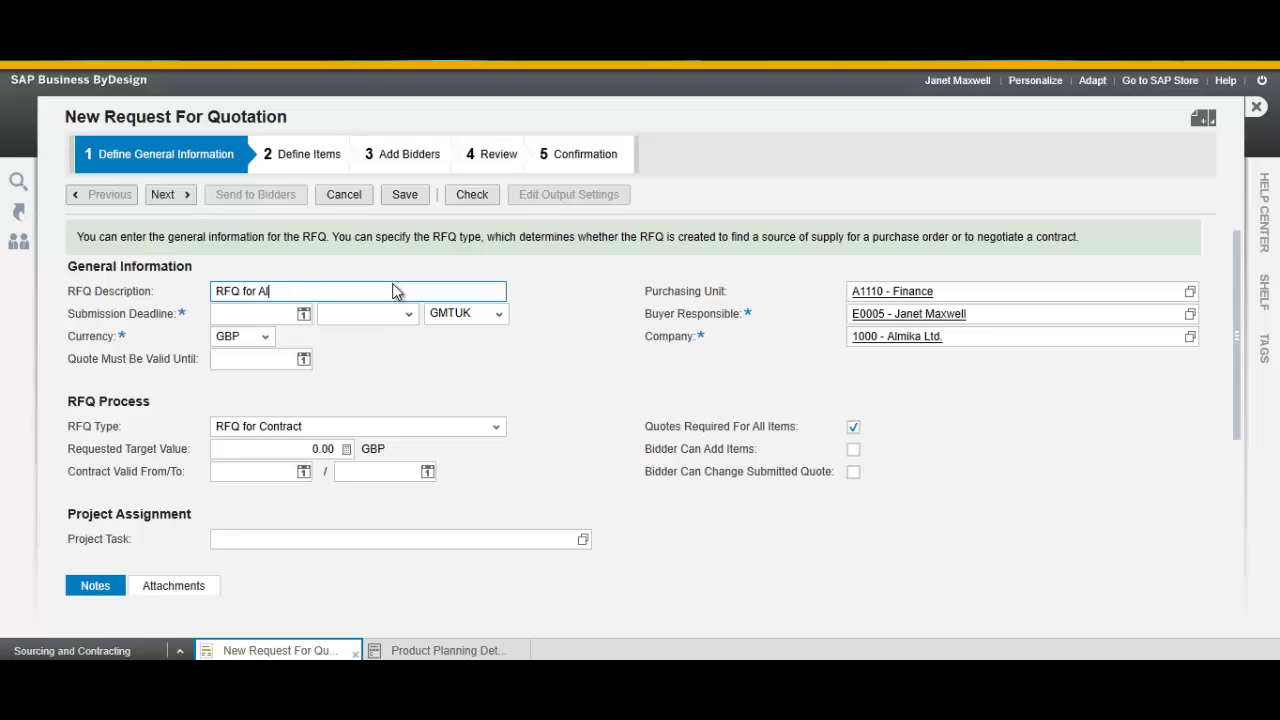
{"action": "type", "text": "mond Flour"}
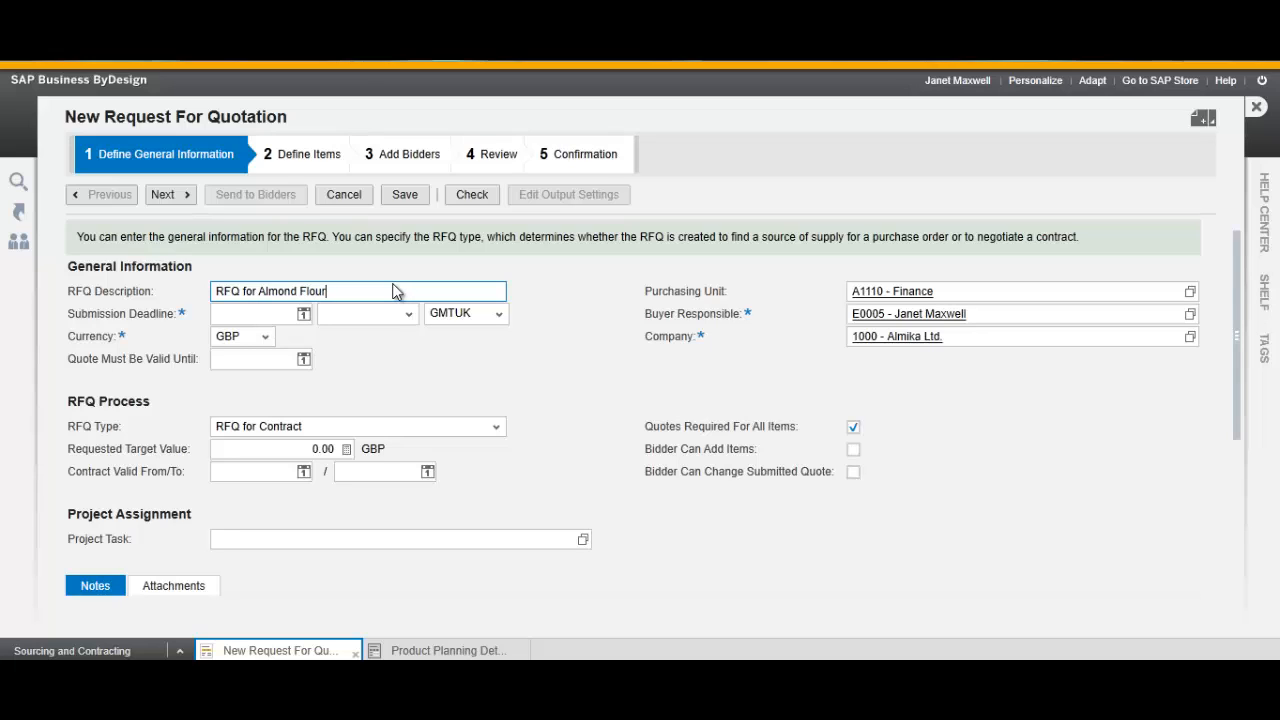
{"action": "left_click", "coordinate": [303, 313]}
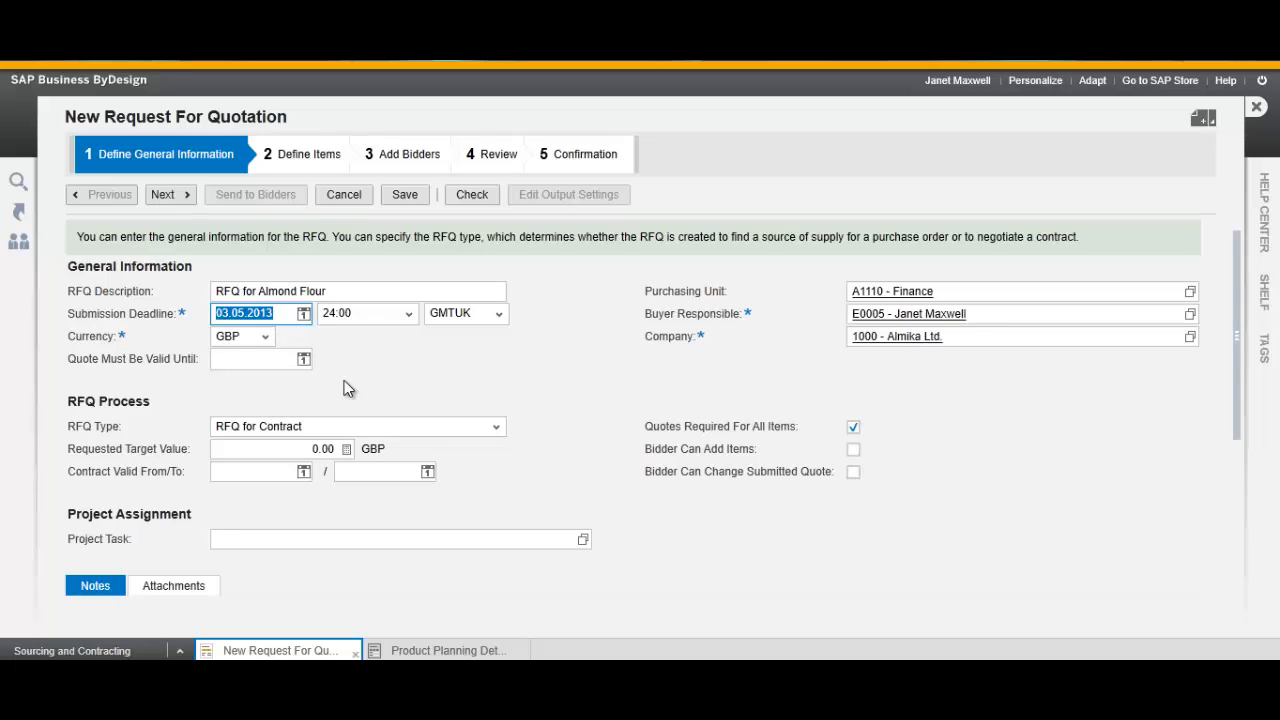
{"action": "left_click", "coordinate": [303, 358]}
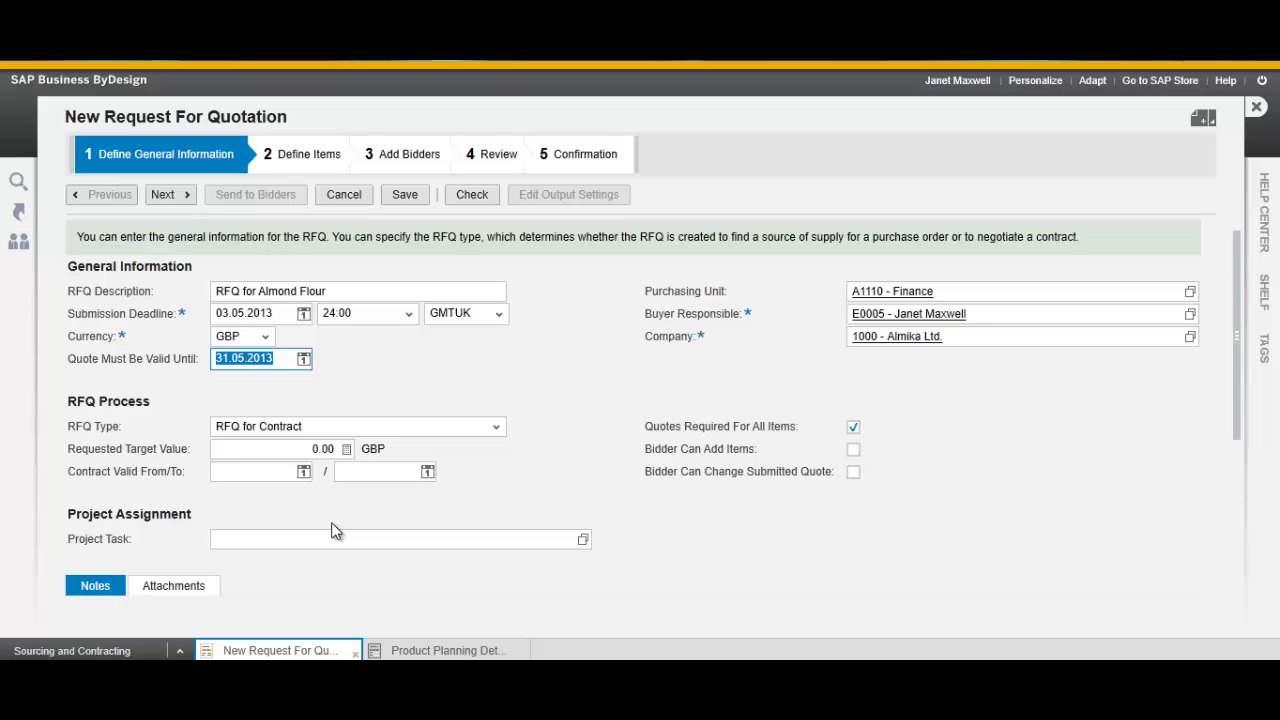
{"action": "mouse_move", "coordinate": [1240, 420]}
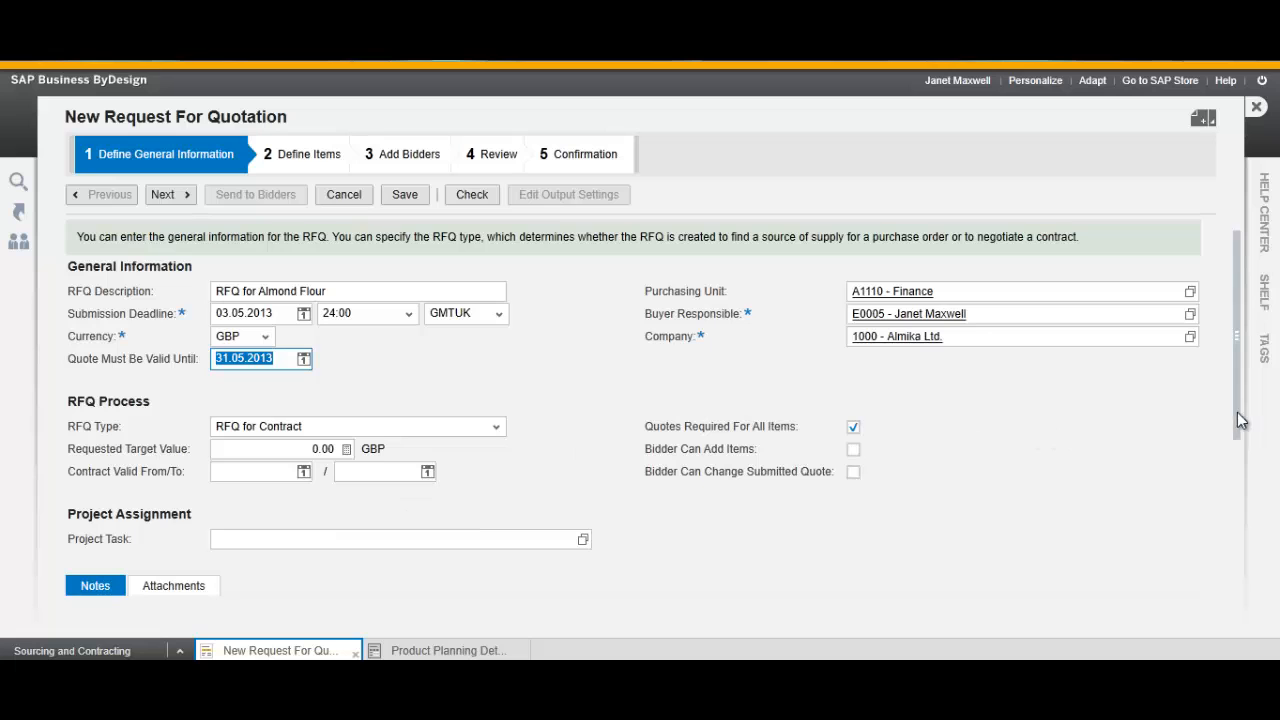
{"action": "scroll", "scroll_direction": "down", "scroll_amount": 3}
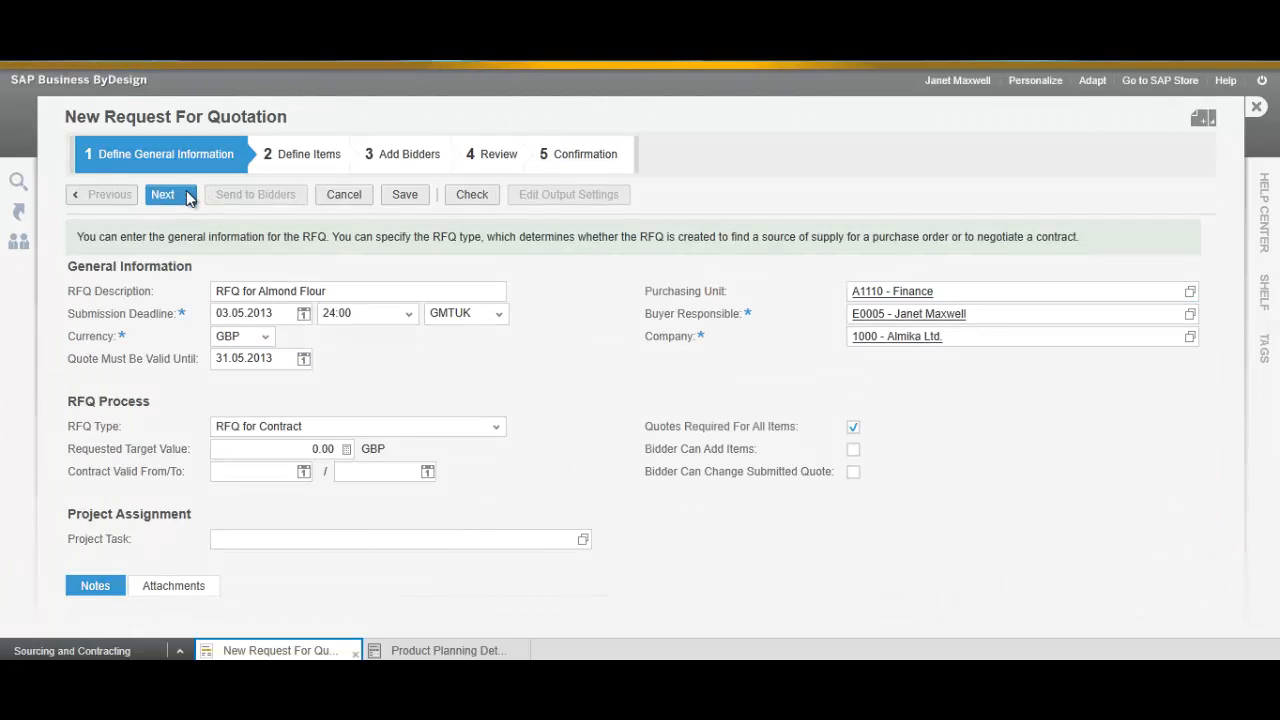
Add Blanched Almond Flour (RM-BLALMFL001) as item 1: 10,000 g targeting 5,000.00 GBP.
{"action": "left_click", "coordinate": [162, 194]}
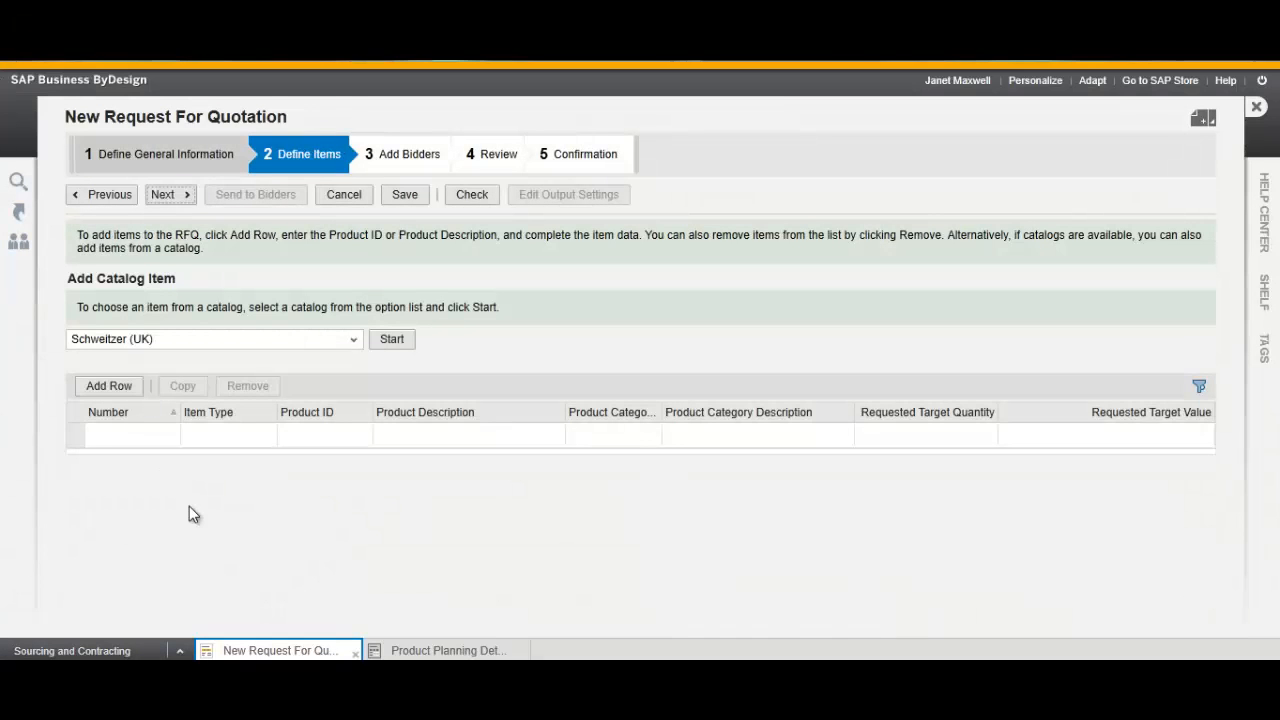
{"action": "left_click", "coordinate": [333, 433]}
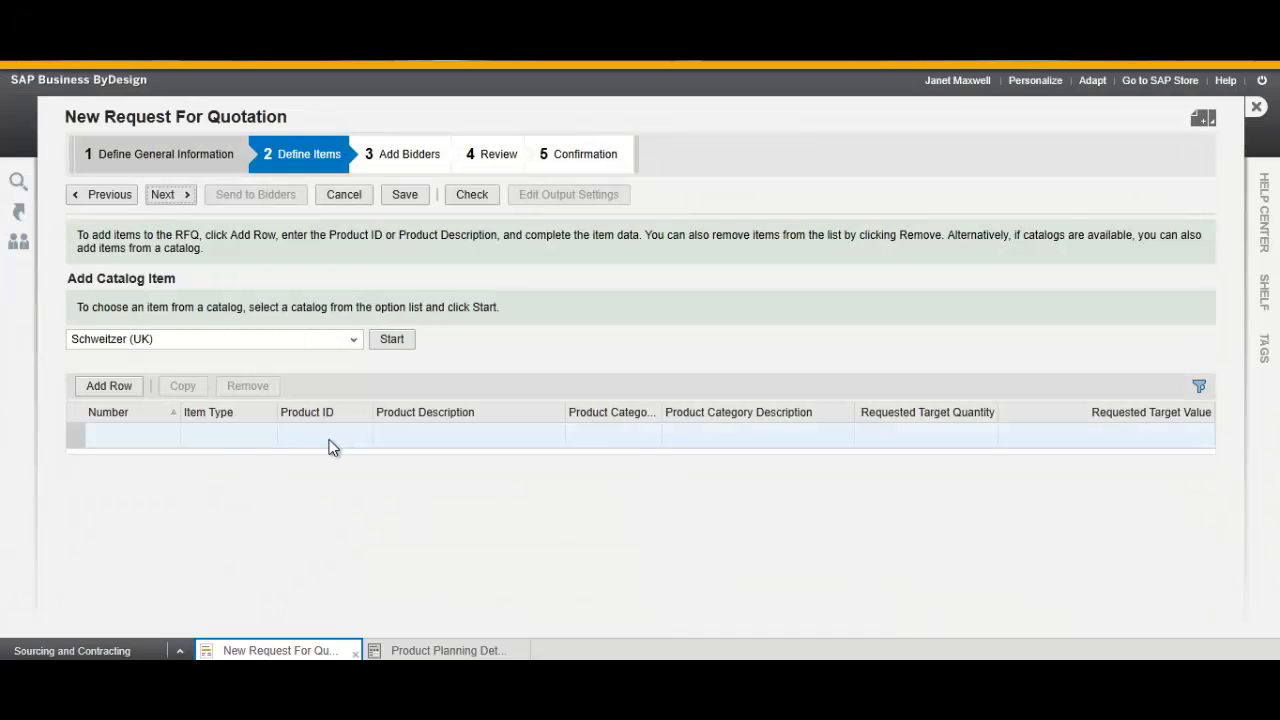
{"action": "left_click", "coordinate": [108, 386]}
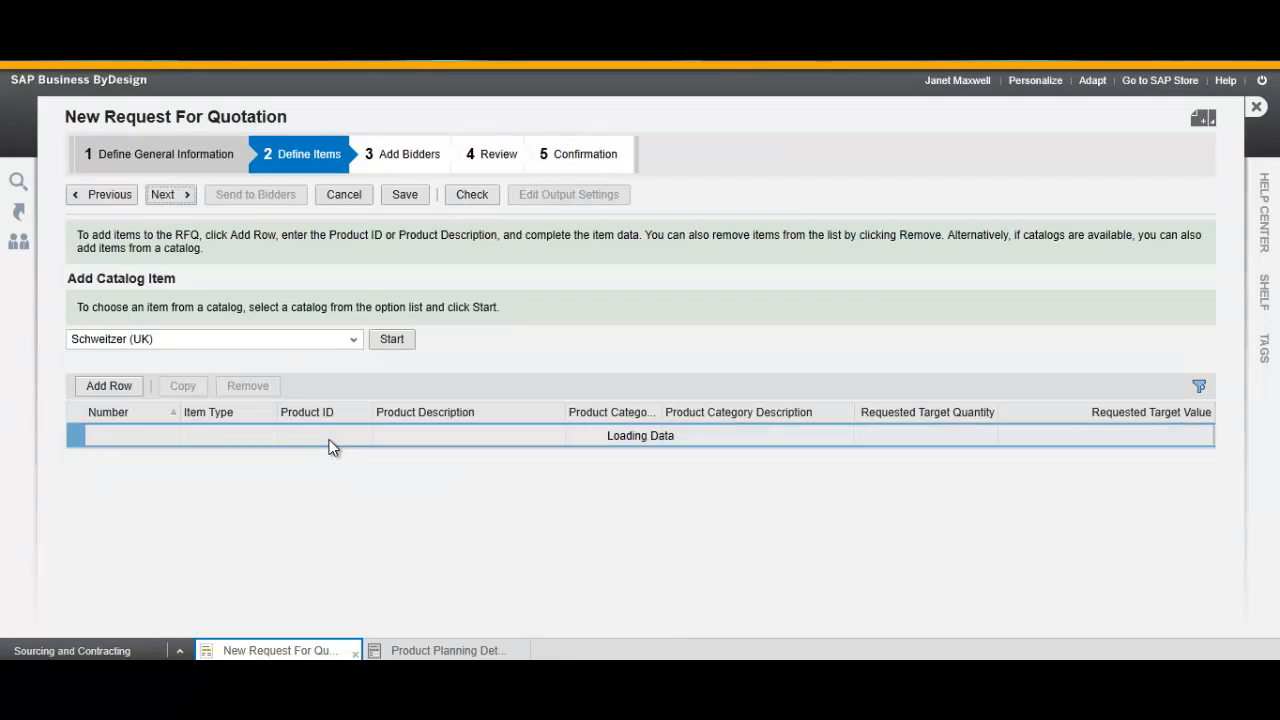
{"action": "left_click", "coordinate": [108, 386]}
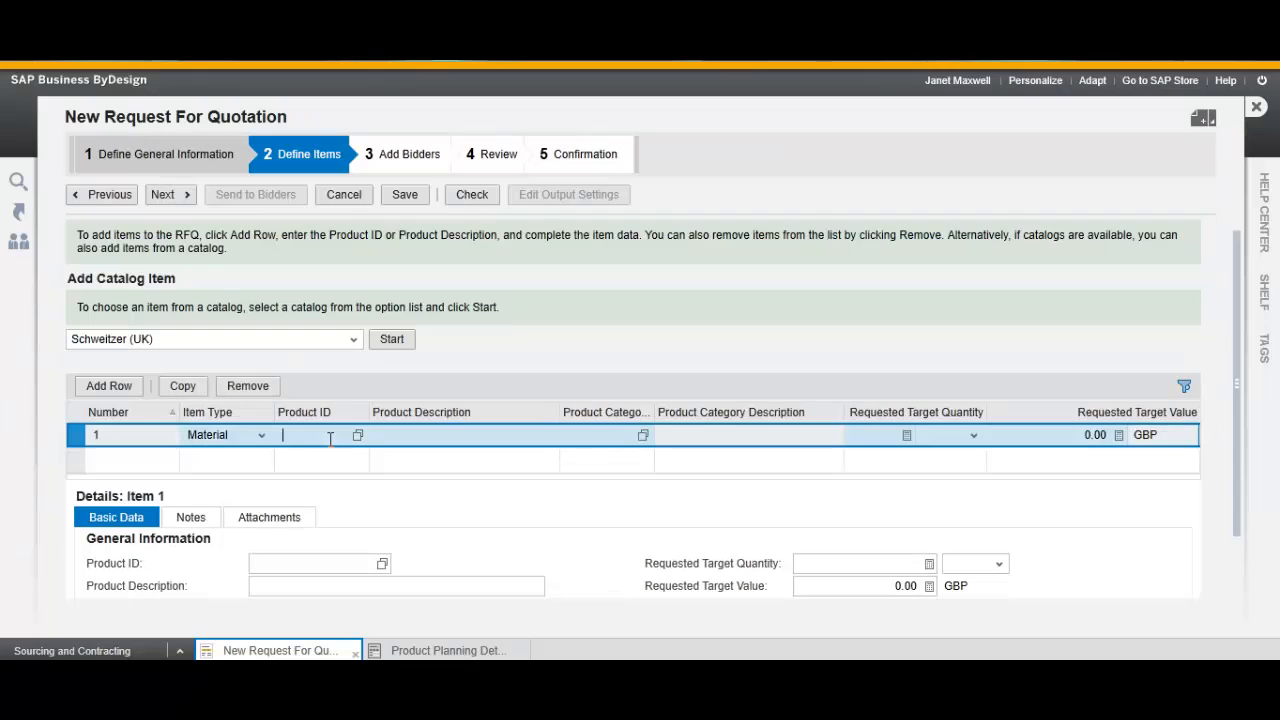
{"action": "type", "text": "*flour"}
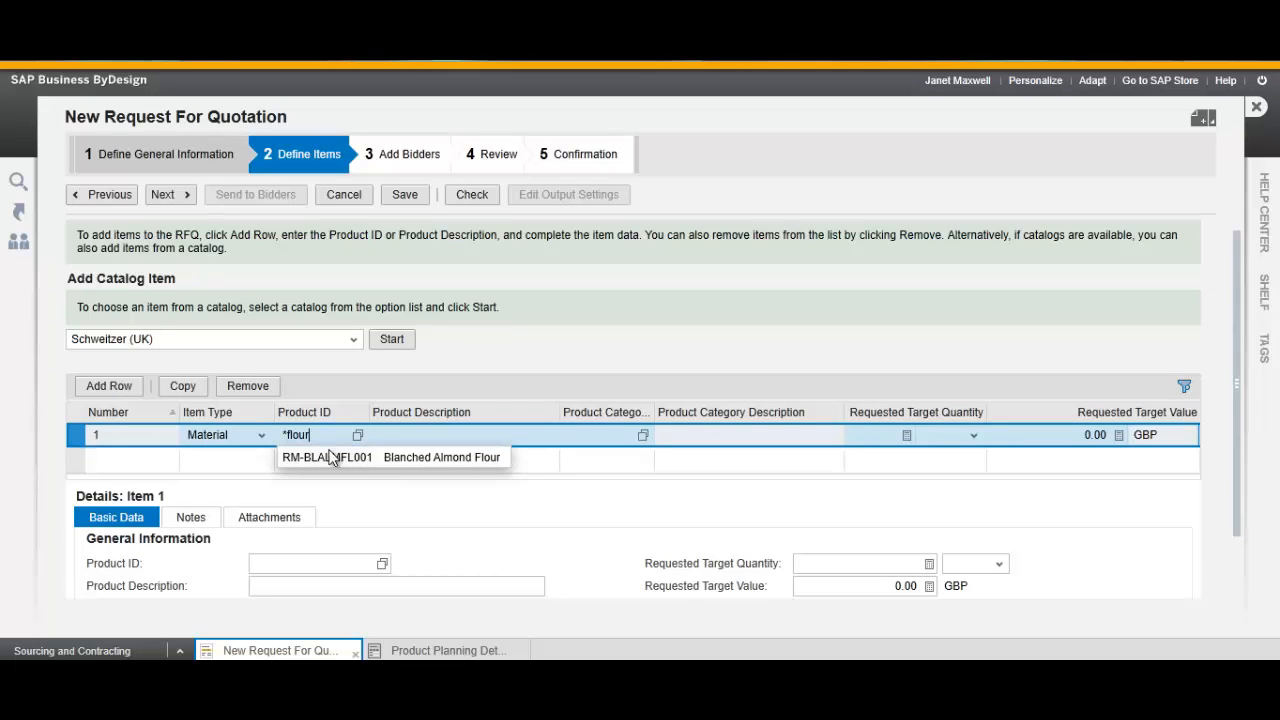
{"action": "left_click", "coordinate": [390, 457]}
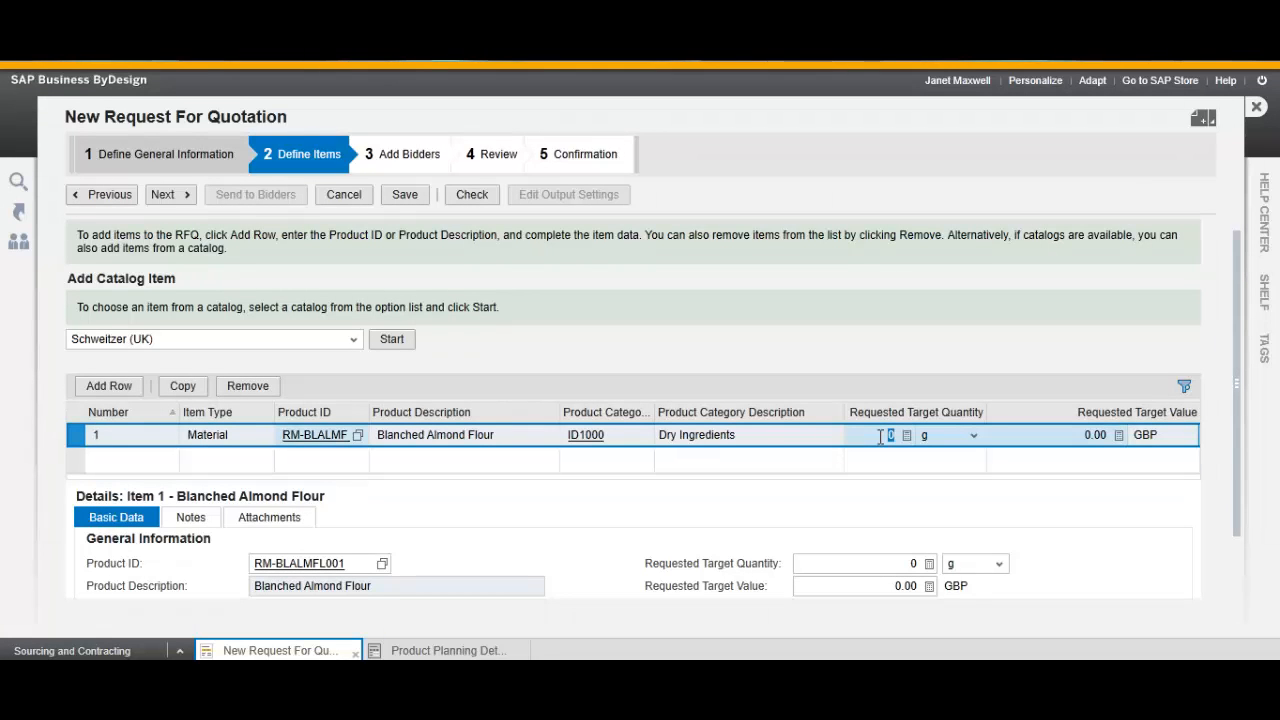
{"action": "type", "text": "100000"}
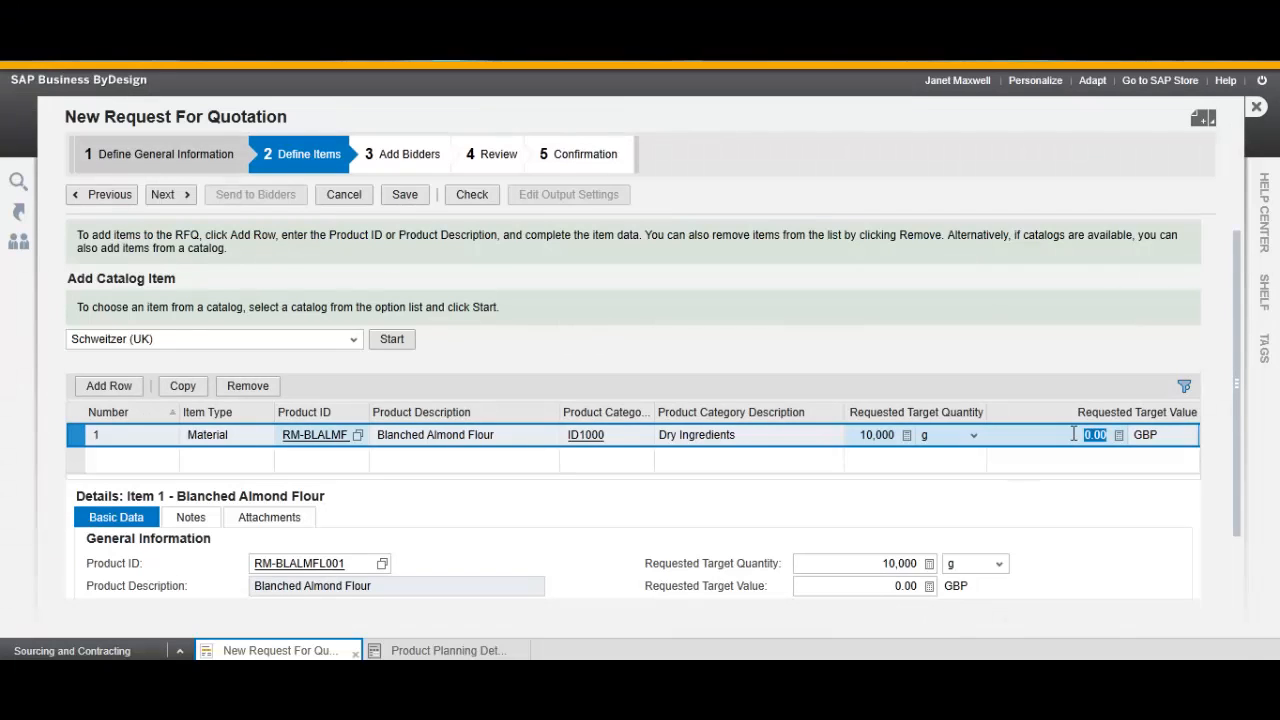
{"action": "type", "text": "5000.00"}
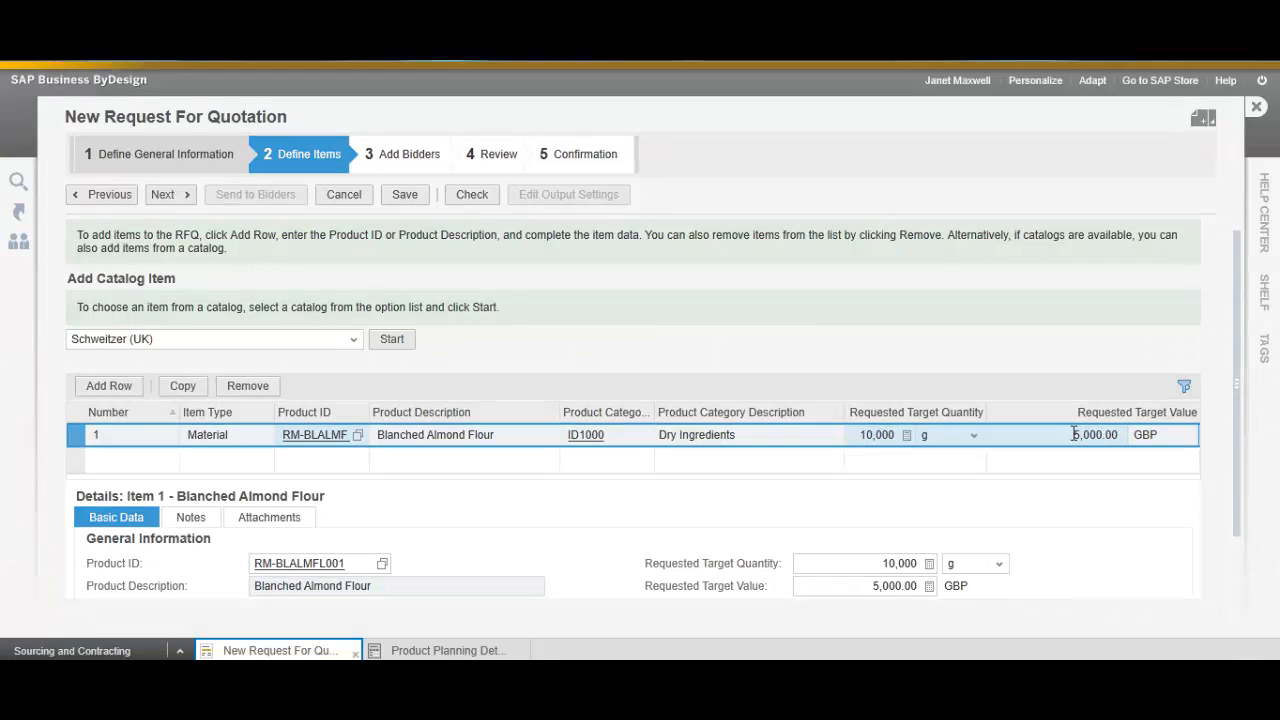
{"action": "left_click", "coordinate": [1093, 435]}
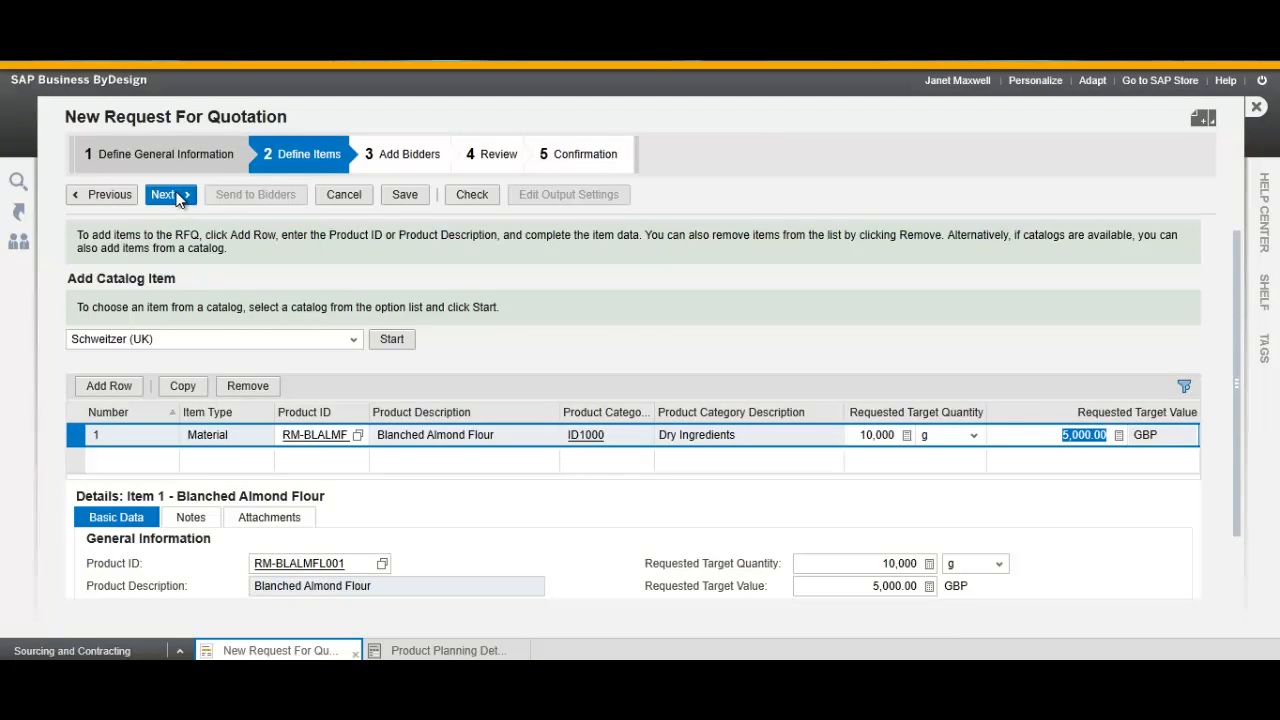
Add Omego (S100400) and GSI Ltd. (S100300) as bidder rows from the Bidder ID list.
{"action": "left_click", "coordinate": [165, 194]}
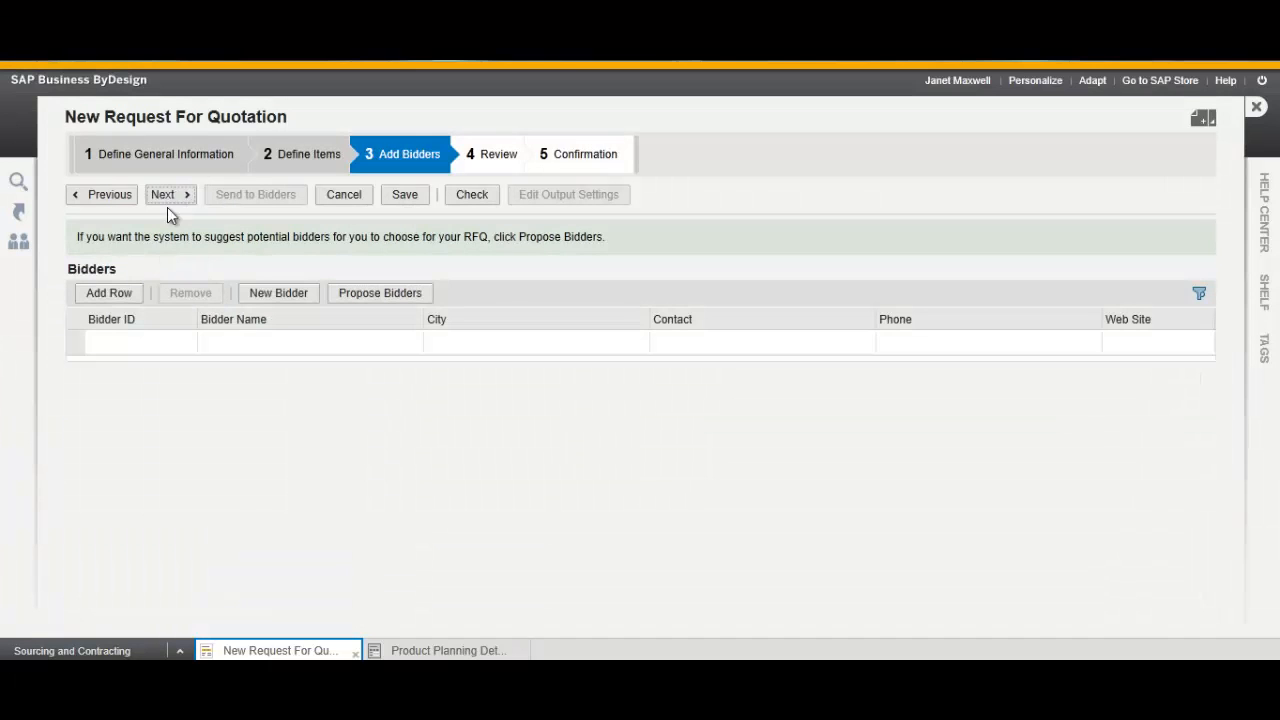
{"action": "mouse_move", "coordinate": [130, 360]}
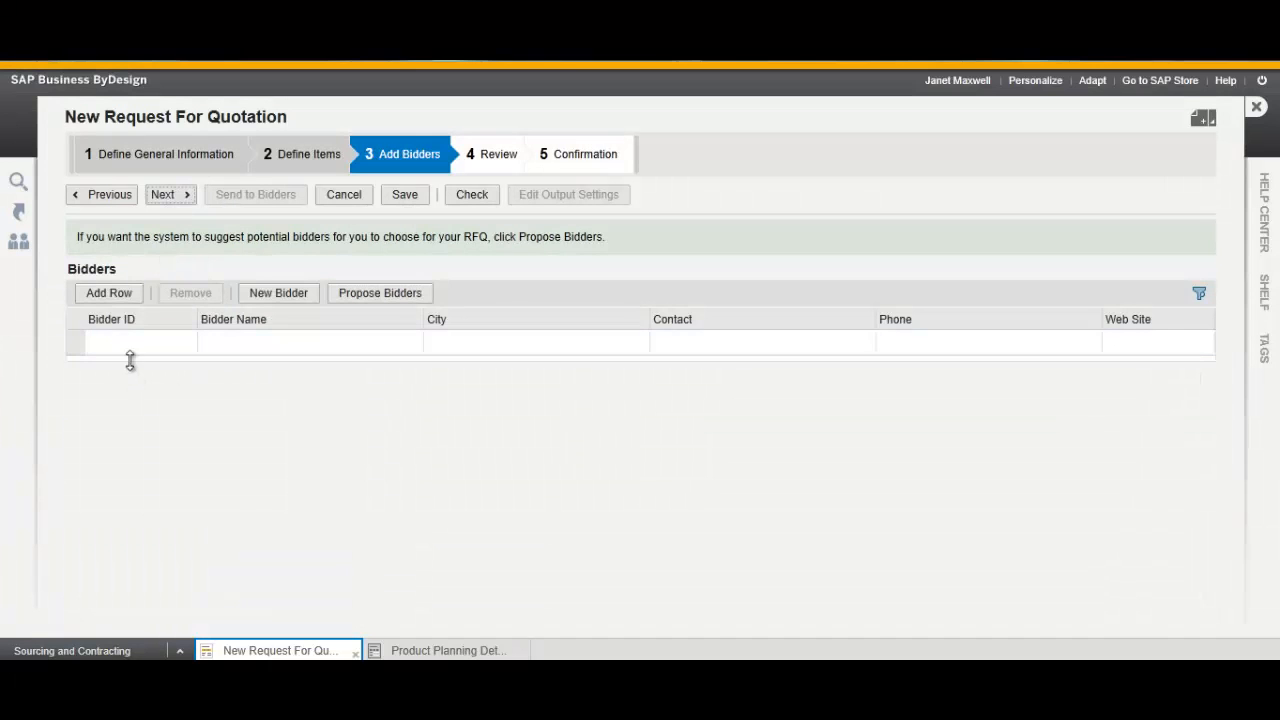
{"action": "left_click", "coordinate": [108, 292]}
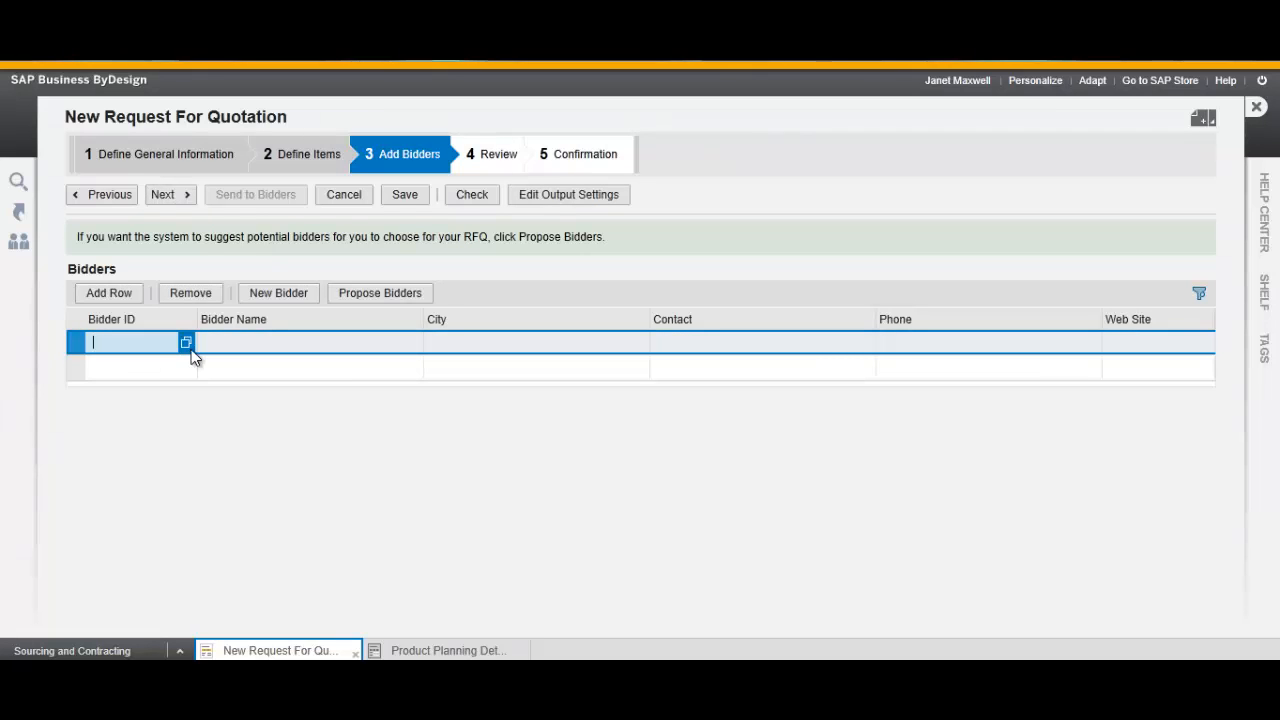
{"action": "left_click", "coordinate": [186, 342]}
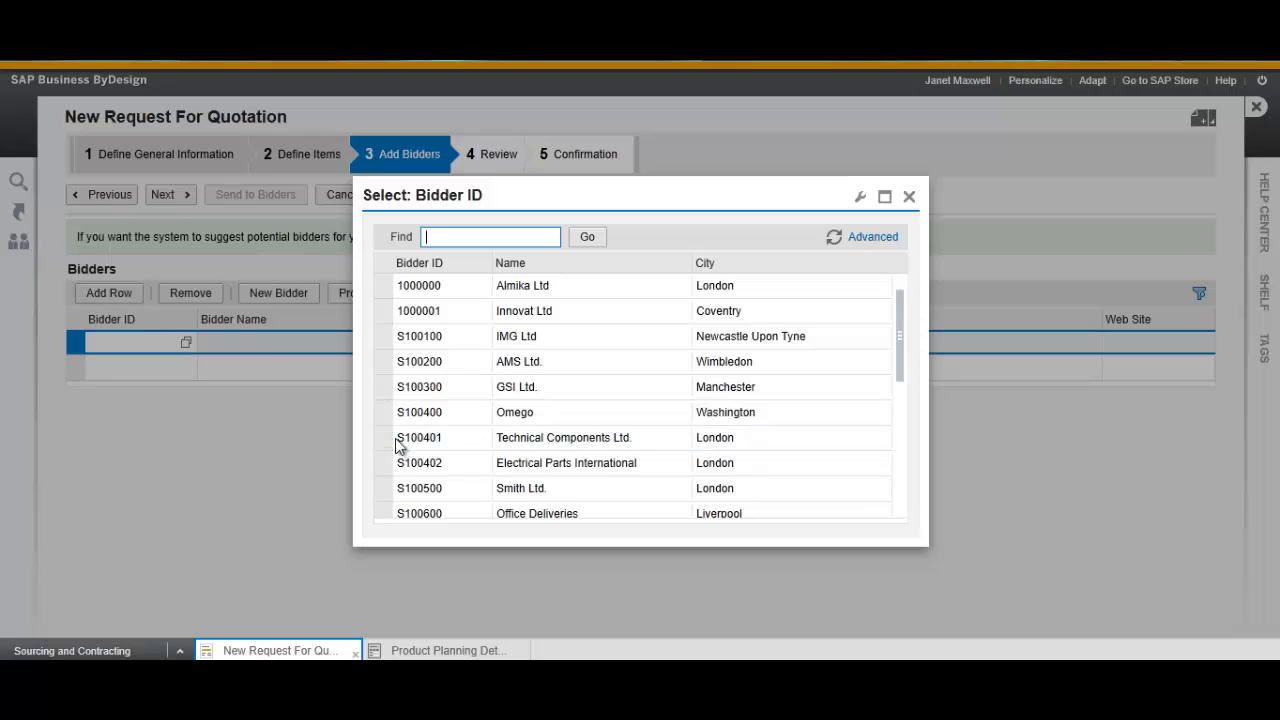
{"action": "left_click", "coordinate": [419, 412]}
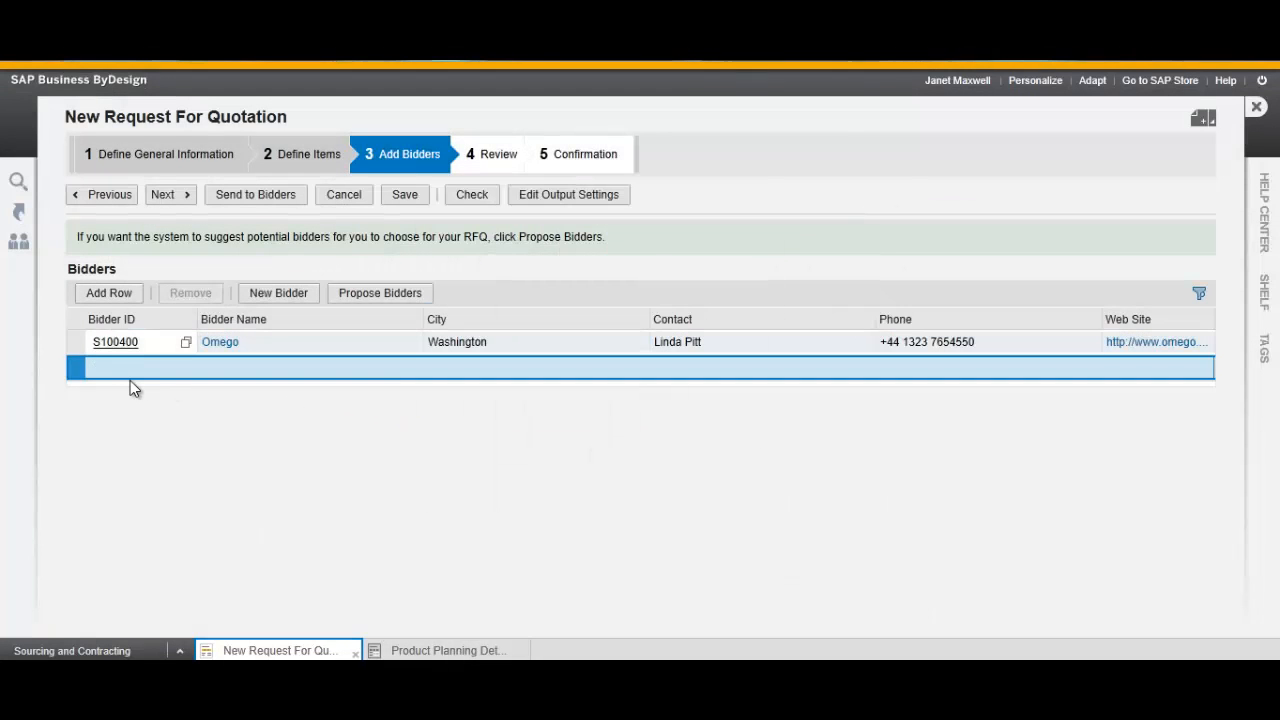
{"action": "mouse_move", "coordinate": [170, 381]}
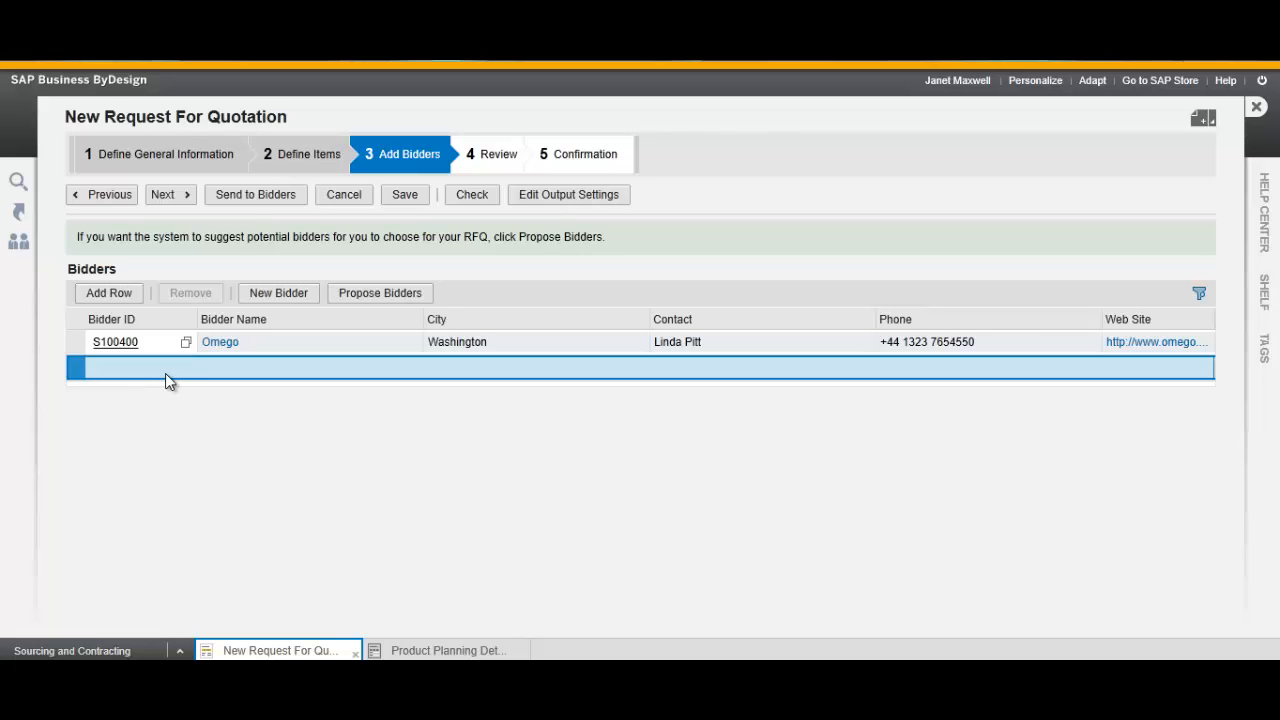
{"action": "left_click", "coordinate": [130, 369]}
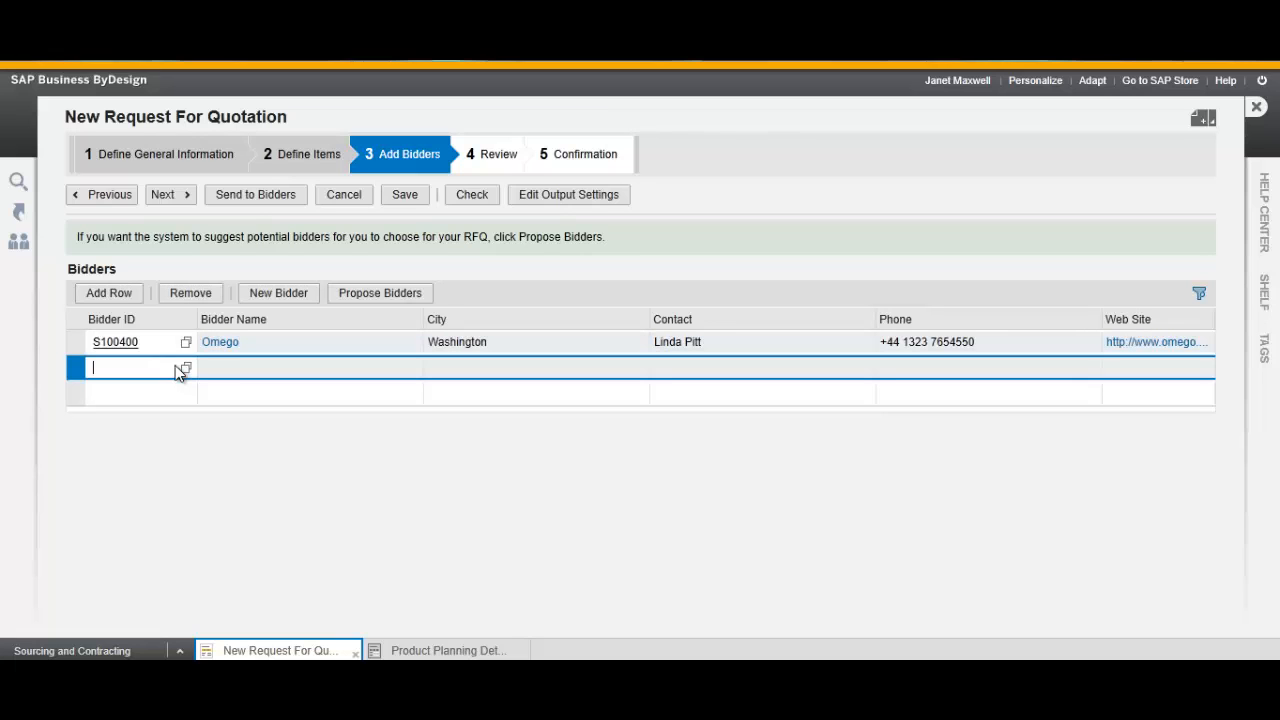
{"action": "left_click", "coordinate": [184, 368]}
{"action": "type", "text": "S100300"}
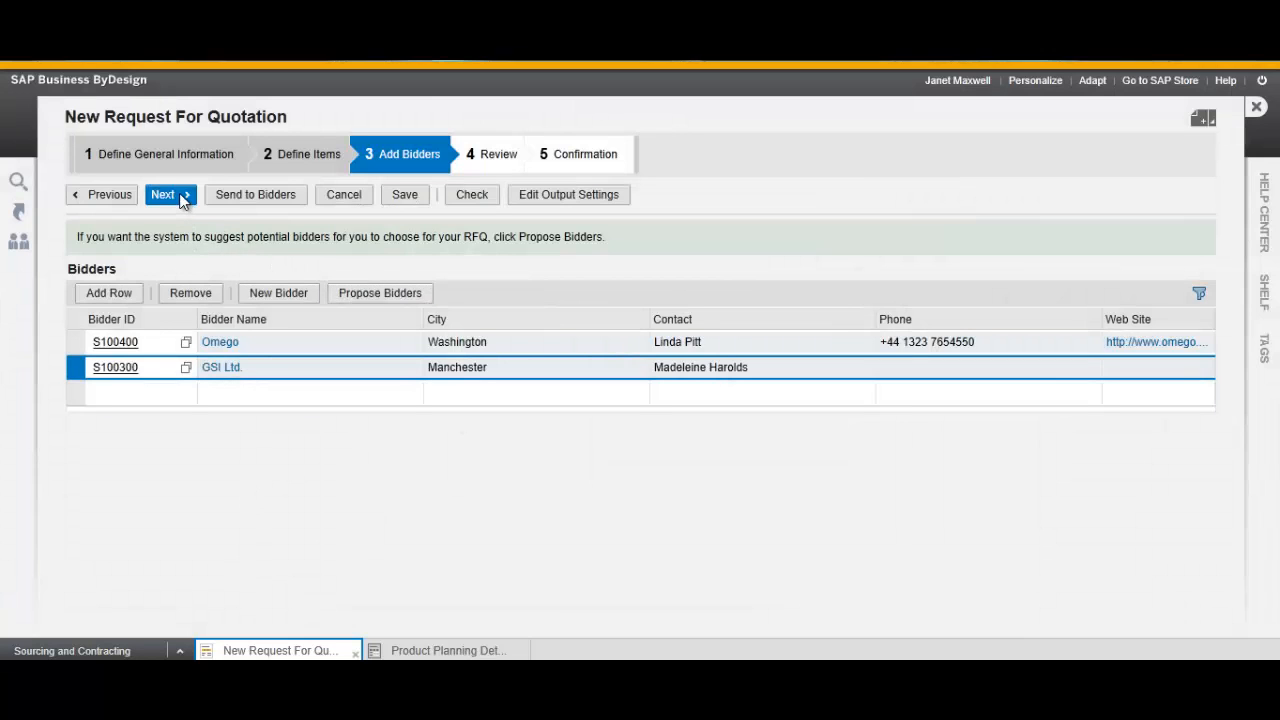
Review the RFQ summary and send it to both bidders, confirming publication.
{"action": "left_click", "coordinate": [163, 194]}
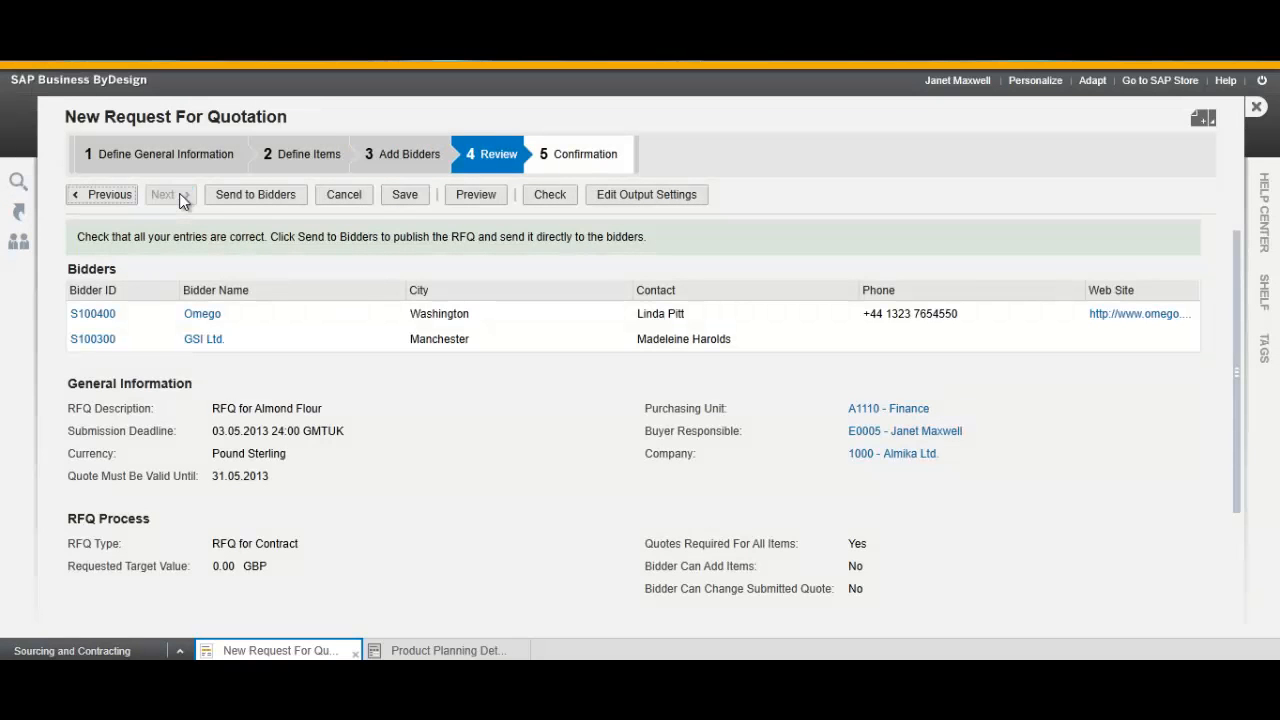
{"action": "mouse_move", "coordinate": [1108, 382]}
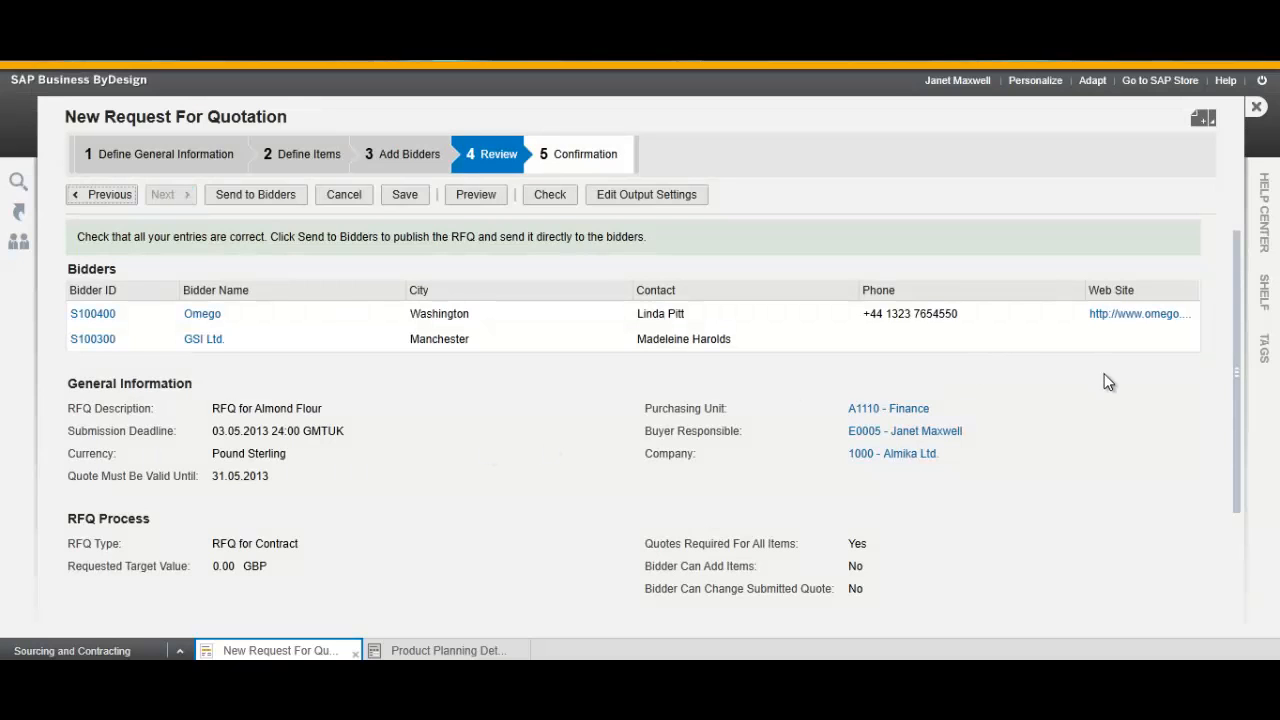
{"action": "scroll", "scroll_direction": "down", "scroll_amount": 3}
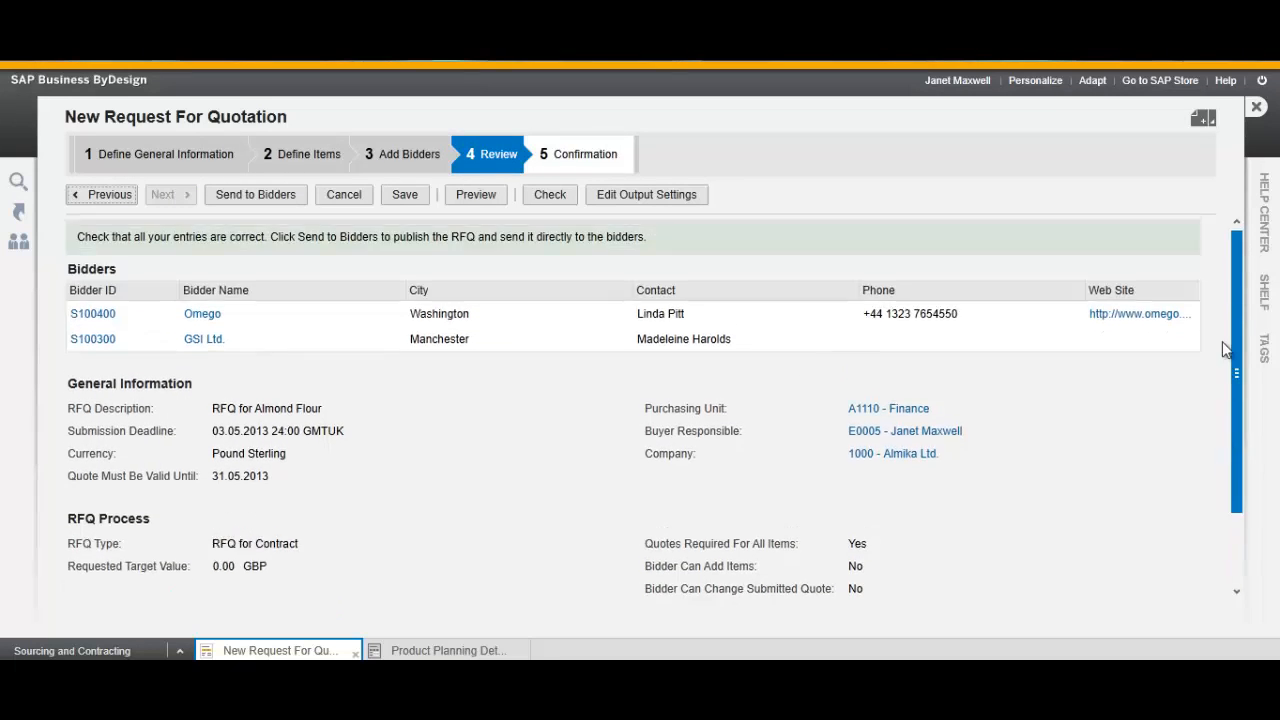
{"action": "mouse_move", "coordinate": [351, 303]}
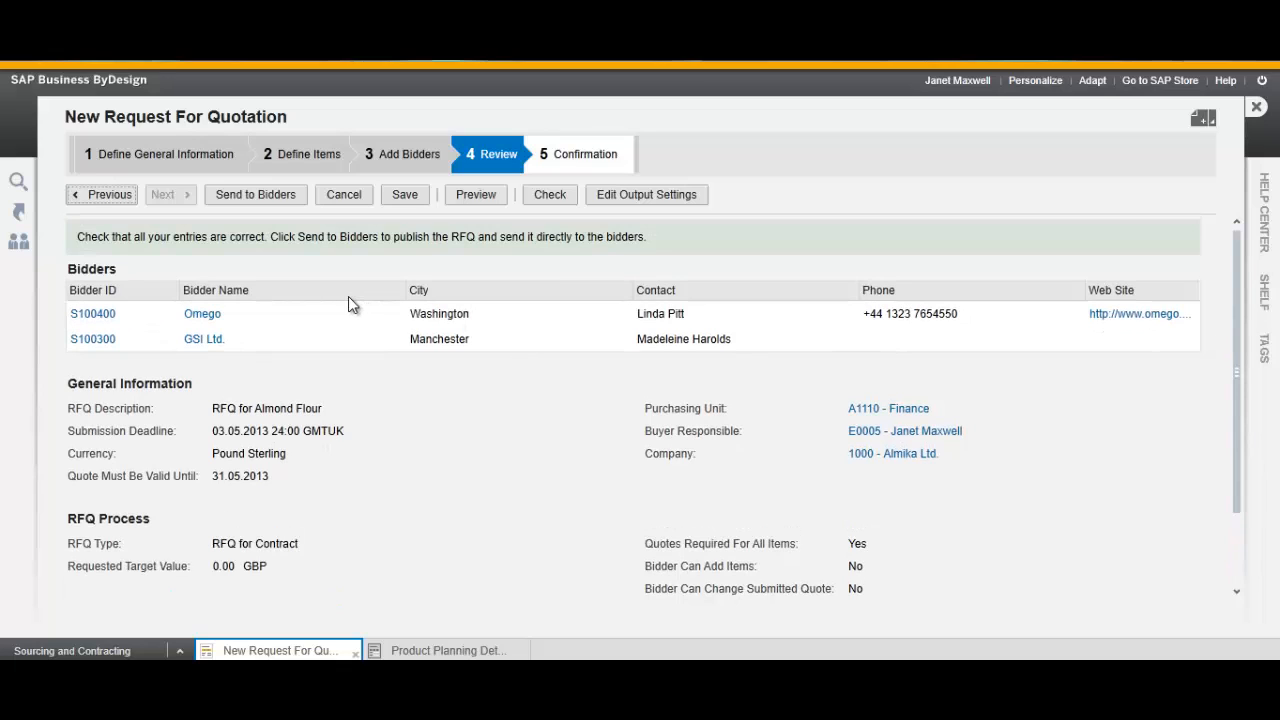
{"action": "mouse_move", "coordinate": [268, 205]}
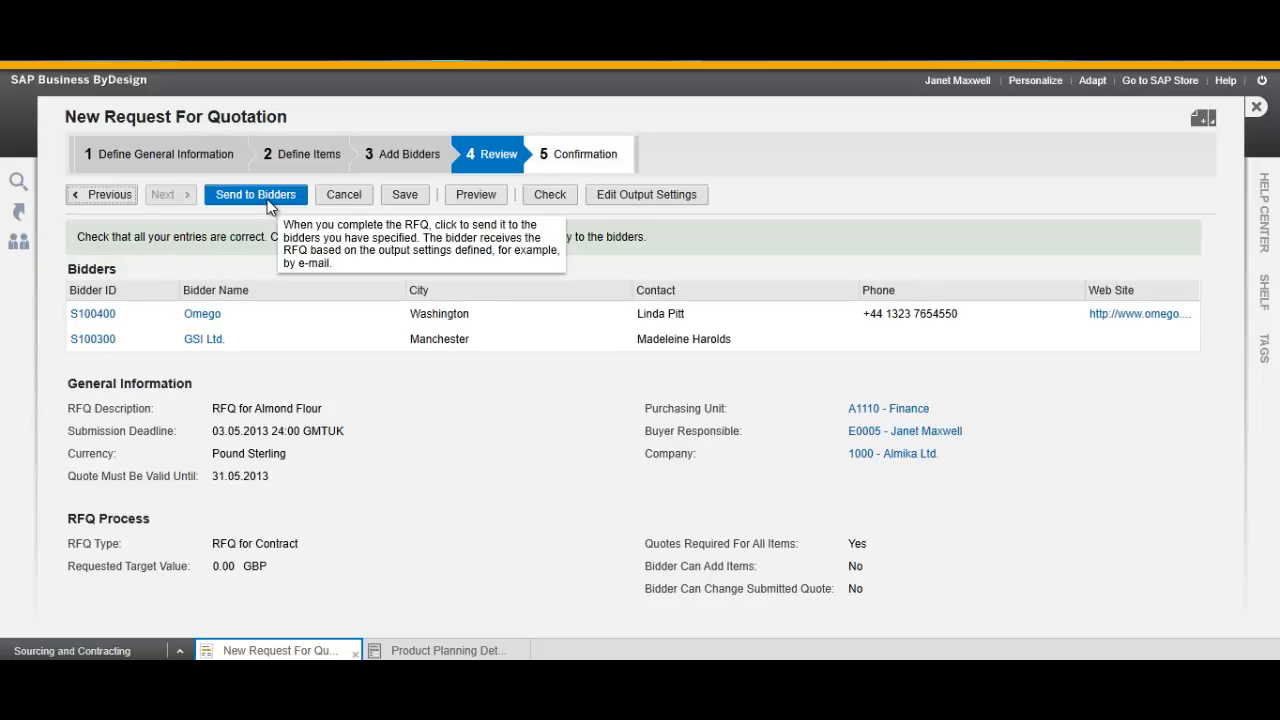
{"action": "left_click", "coordinate": [255, 194]}
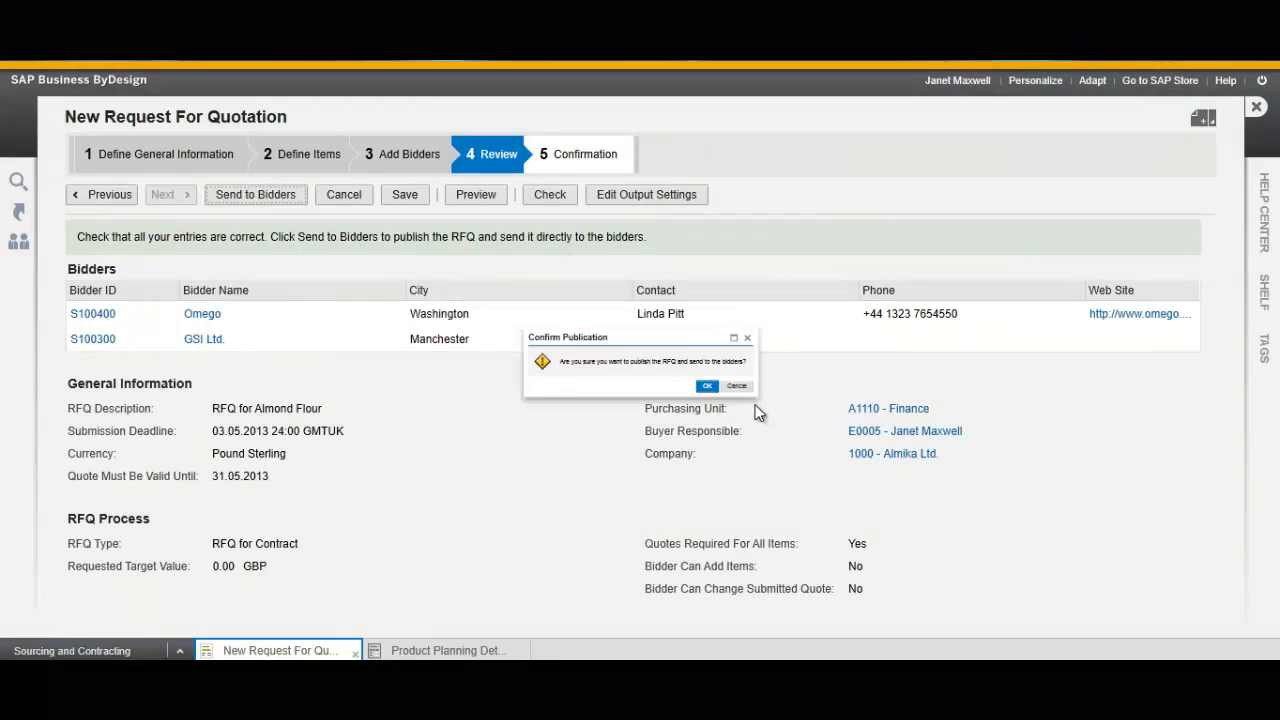
{"action": "left_click", "coordinate": [707, 385]}
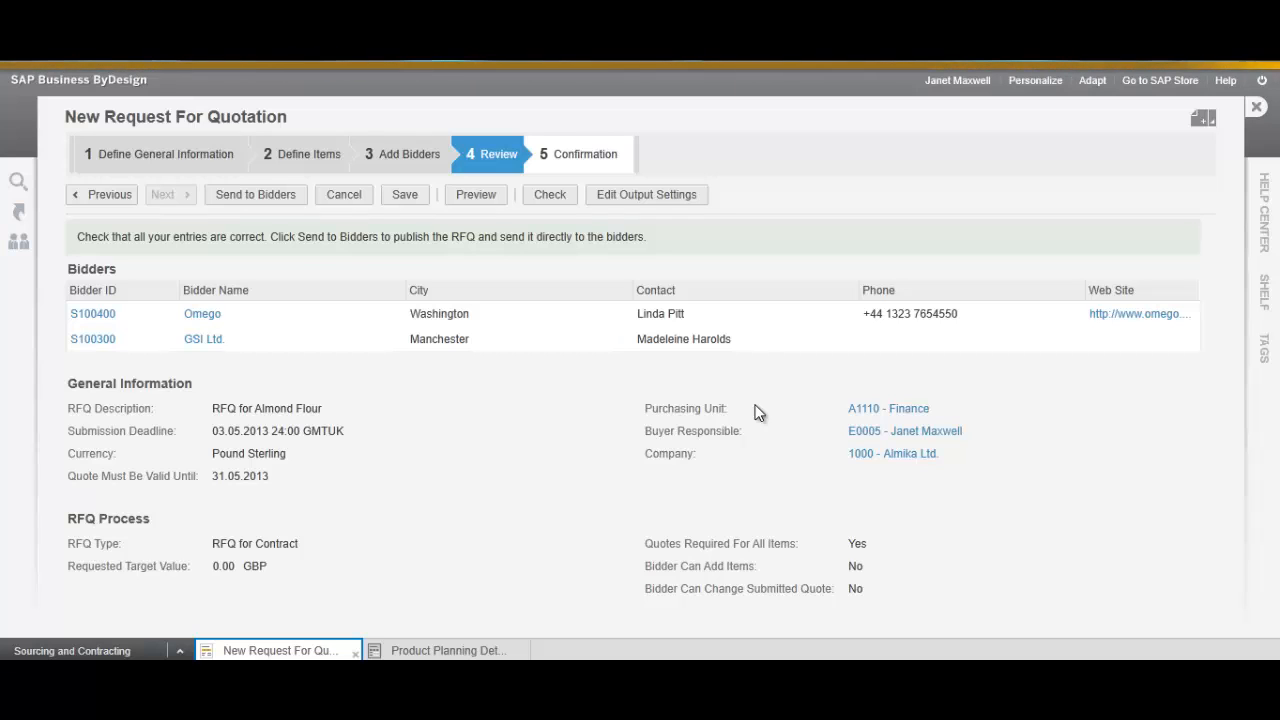
Check RFQ 21's published overview, then close it and the RFQ wizard.
{"action": "left_click", "coordinate": [255, 194]}
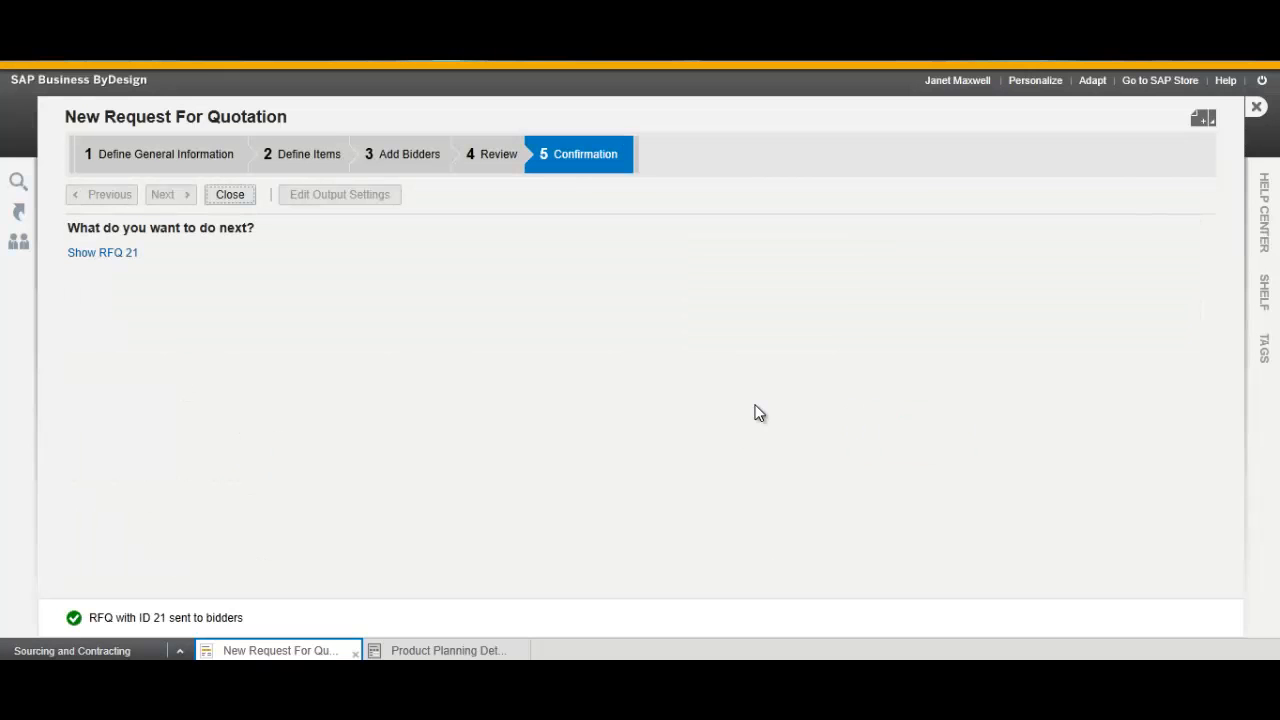
{"action": "mouse_move", "coordinate": [278, 300]}
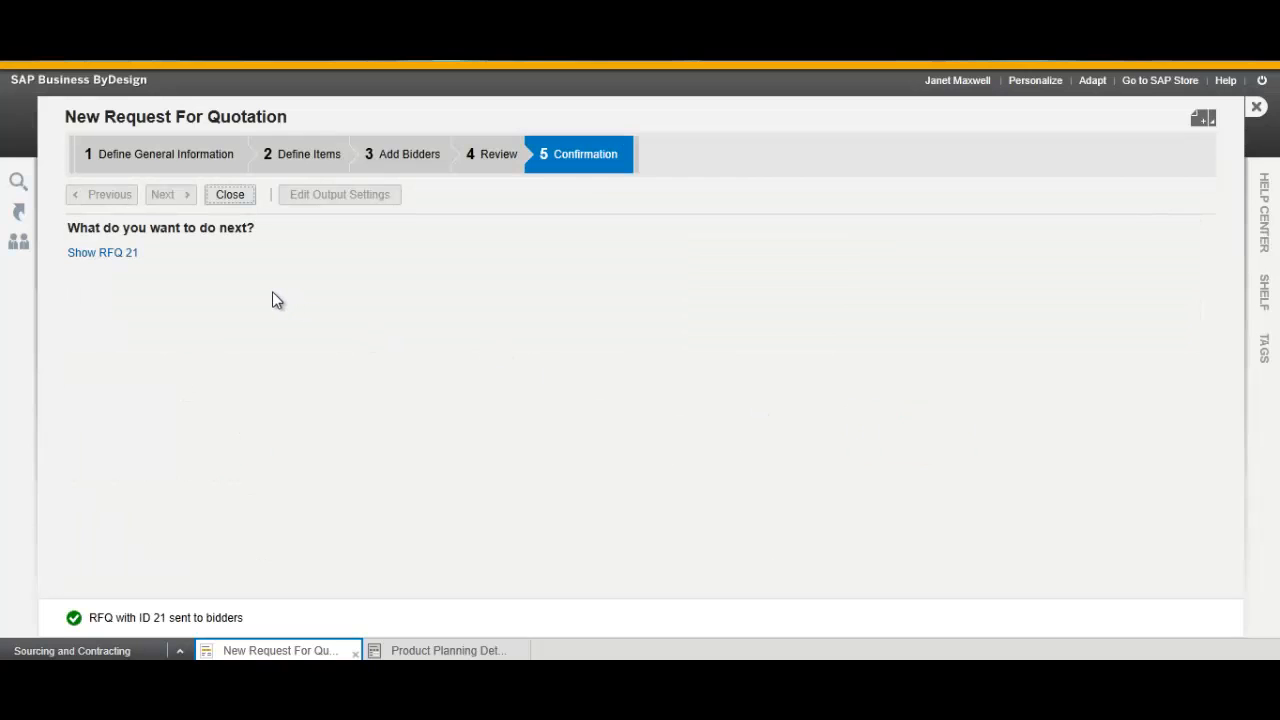
{"action": "mouse_move", "coordinate": [128, 233]}
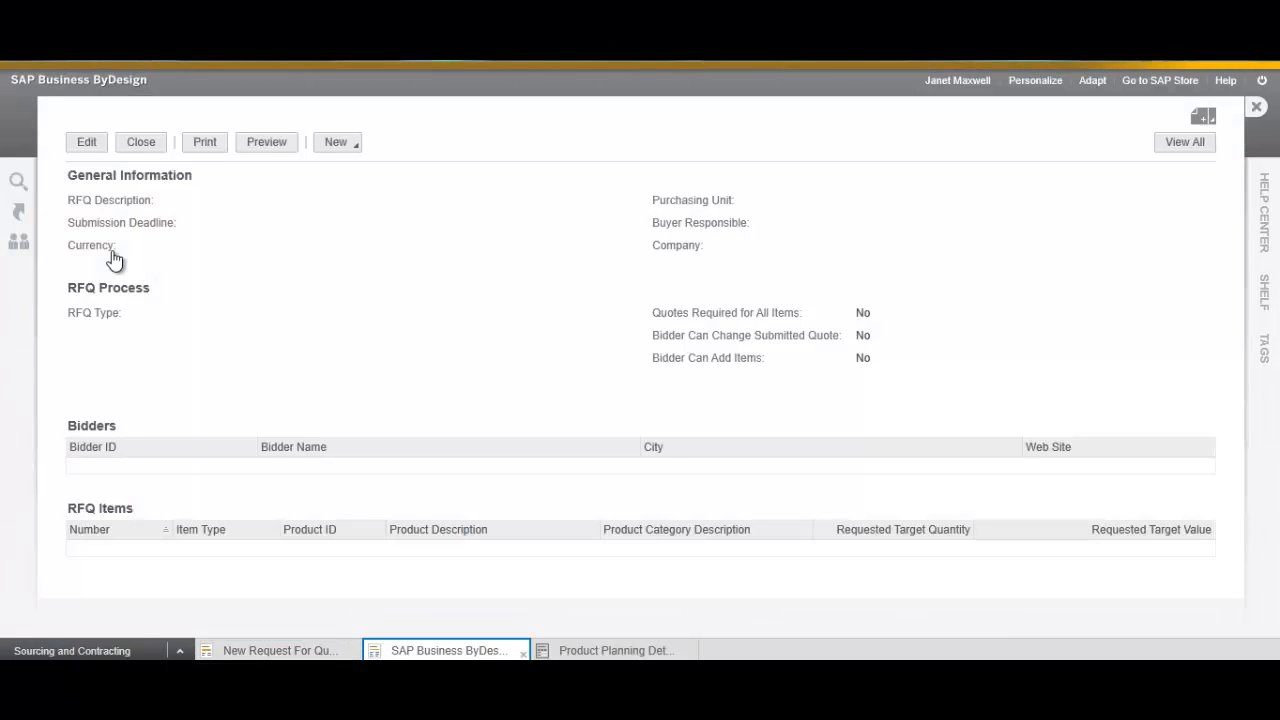
{"action": "mouse_move", "coordinate": [370, 274]}
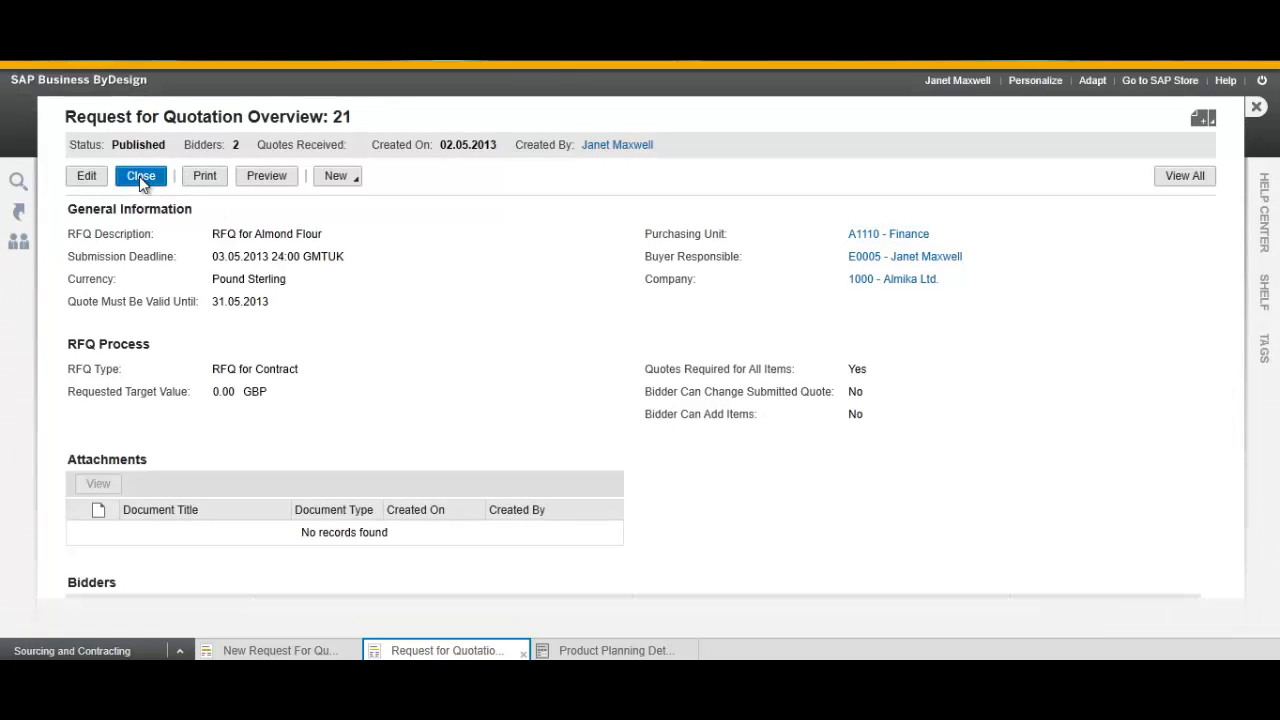
{"action": "left_click", "coordinate": [141, 176]}
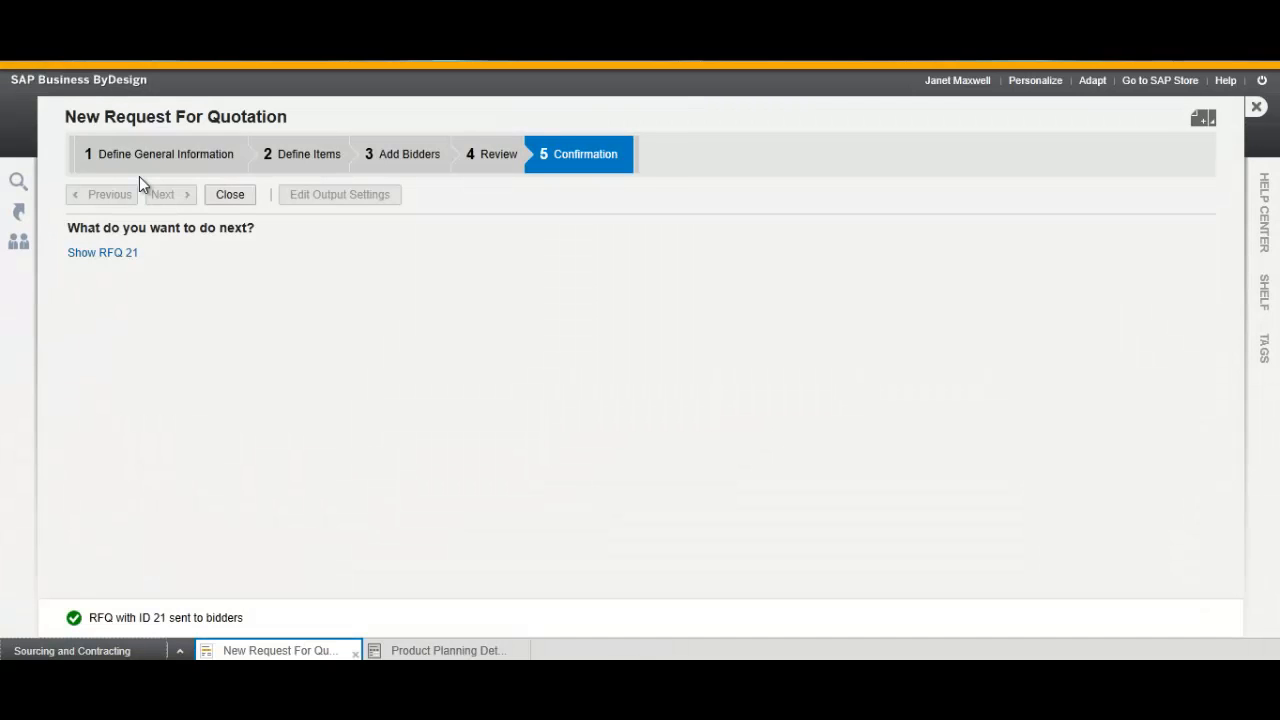
{"action": "left_click", "coordinate": [230, 194]}
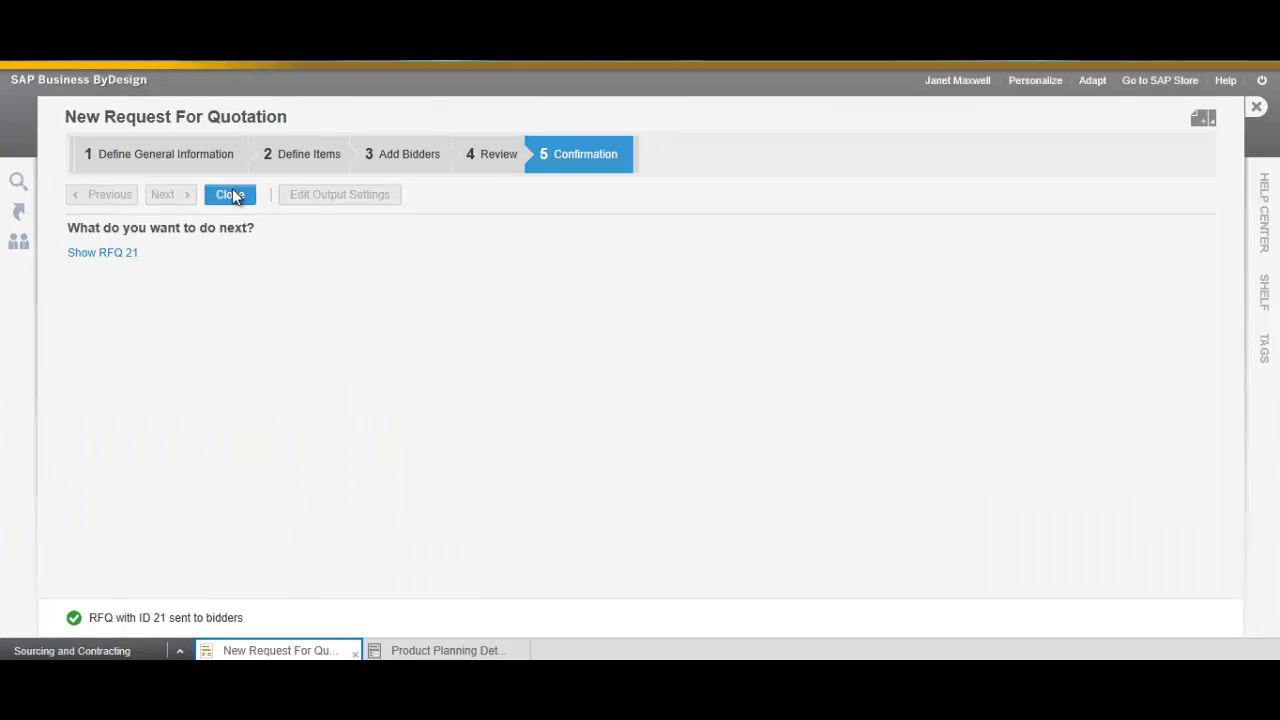
{"action": "left_click", "coordinate": [230, 194]}
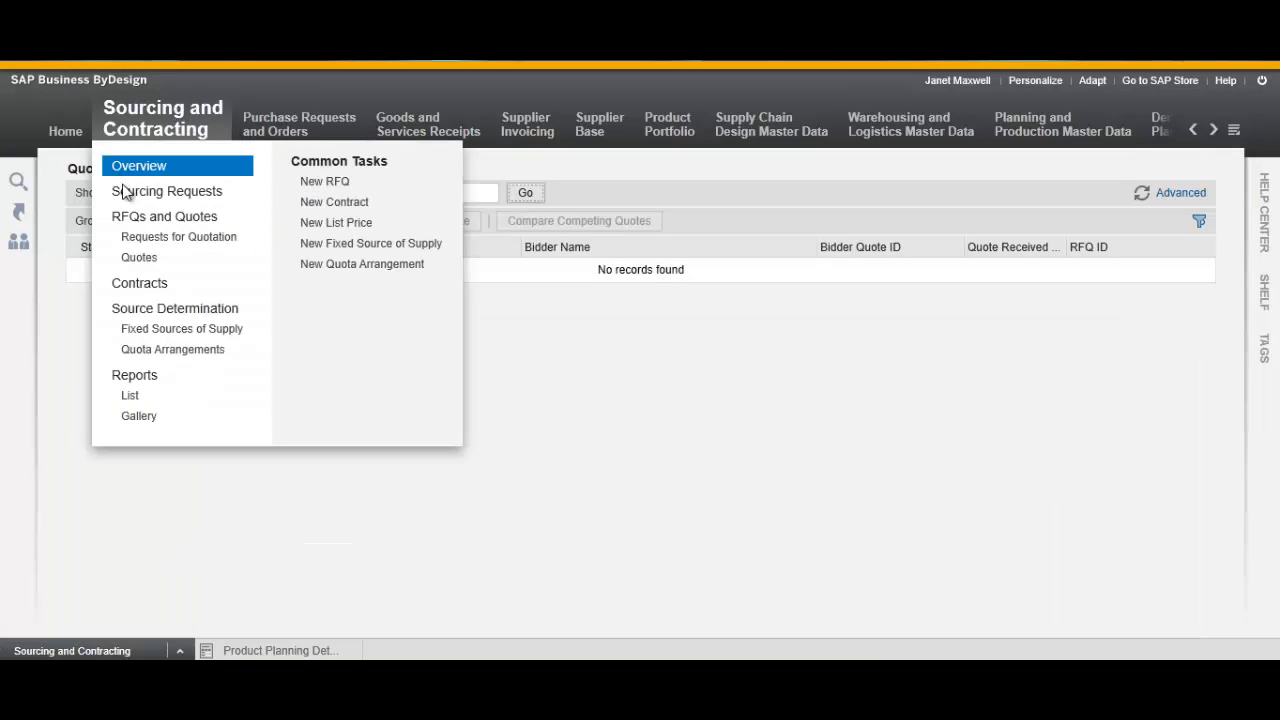
Select RFQ 21 in the Requests for Quotation list and create a new quote.
{"action": "left_click", "coordinate": [139, 257]}
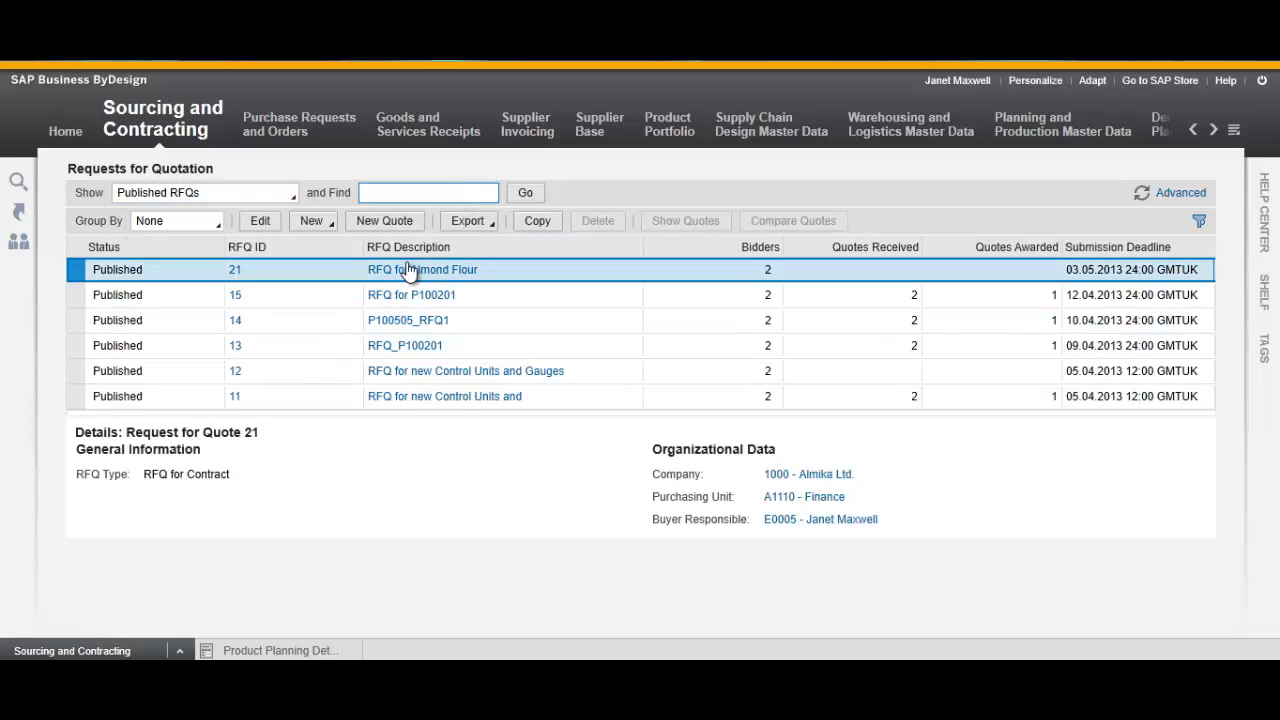
{"action": "mouse_move", "coordinate": [384, 221]}
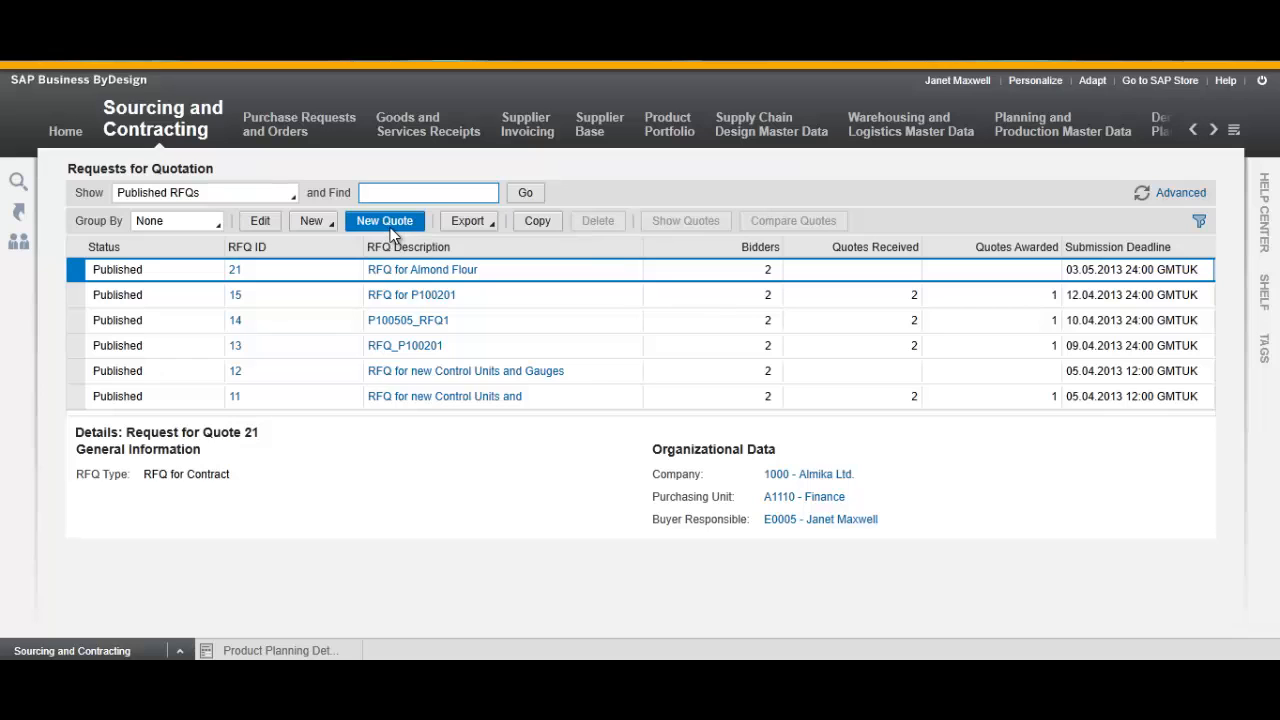
{"action": "left_click", "coordinate": [384, 221]}
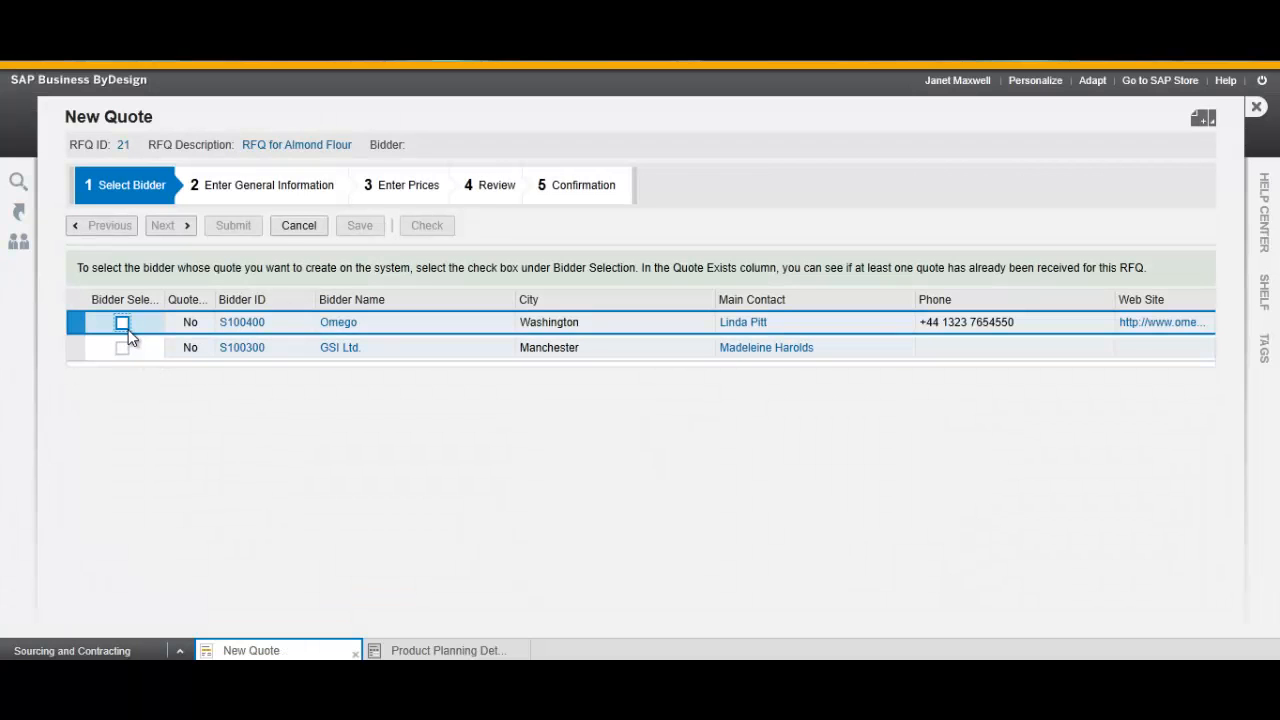
Select Omego as the quoting bidder and enter bidder quote ID OM-FLOUR-1.
{"action": "left_click", "coordinate": [121, 321]}
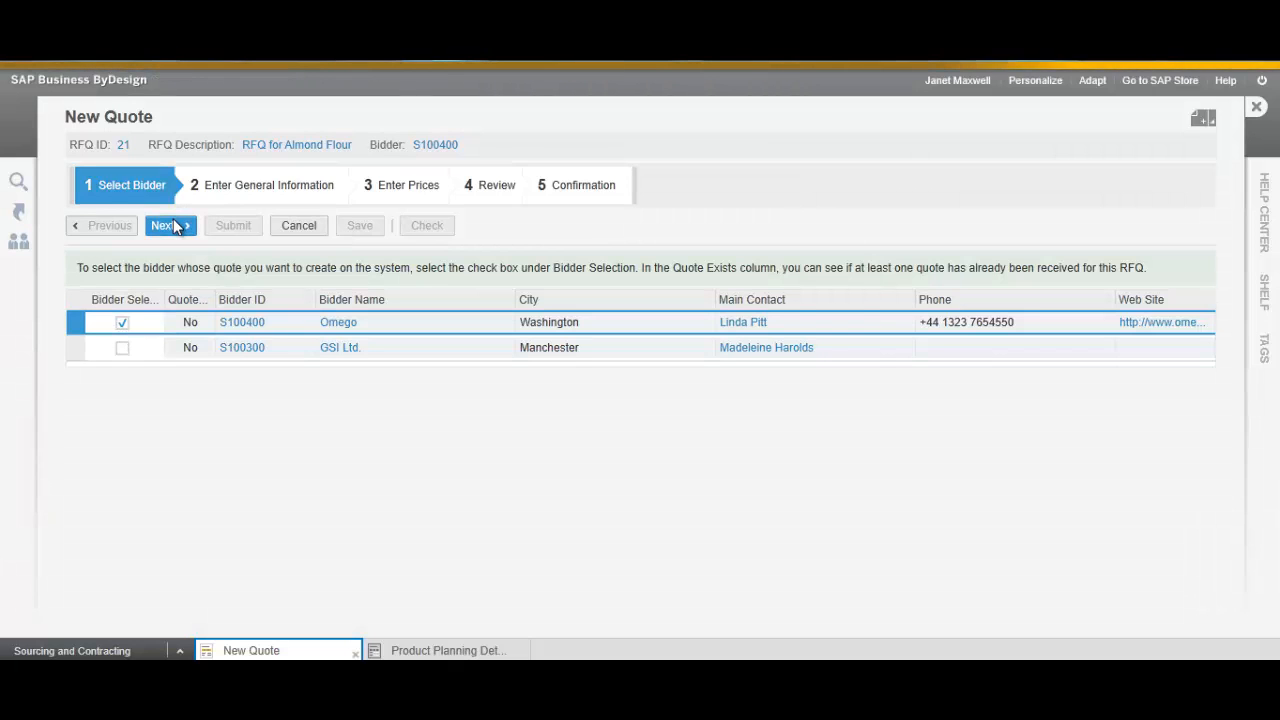
{"action": "left_click", "coordinate": [164, 225]}
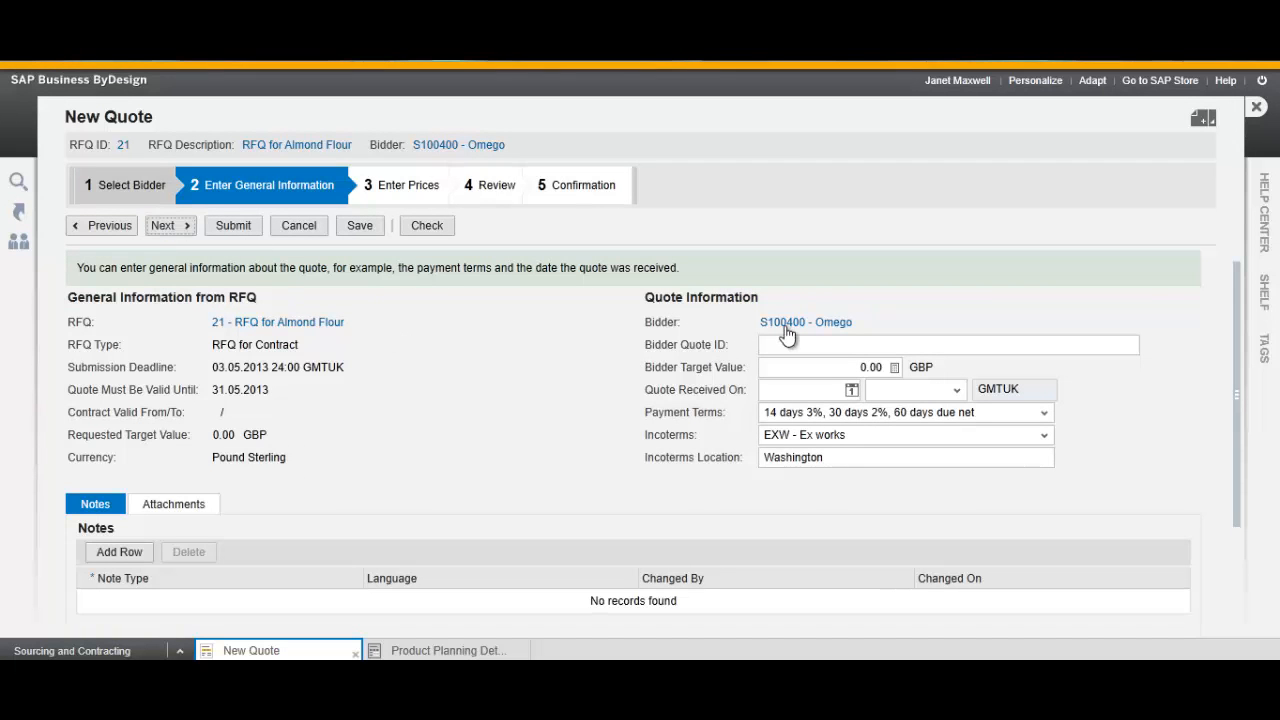
{"action": "type", "text": "O"}
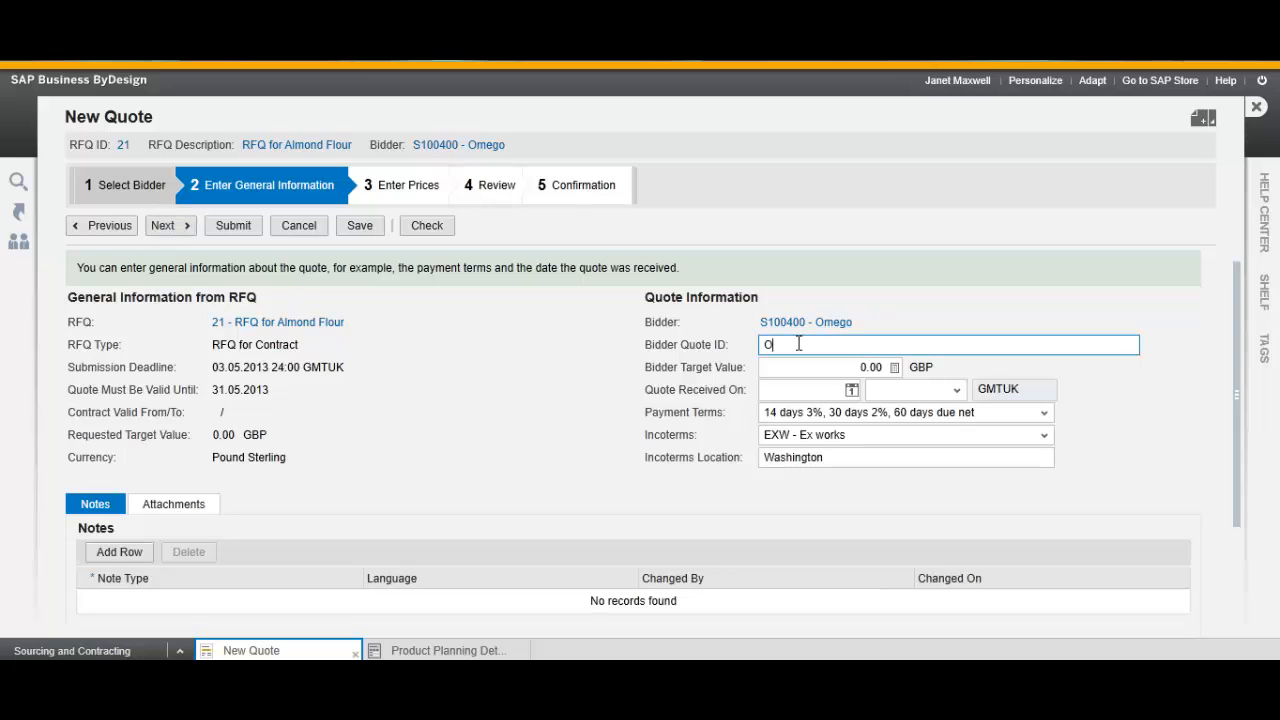
{"action": "type", "text": "m-flour-1"}
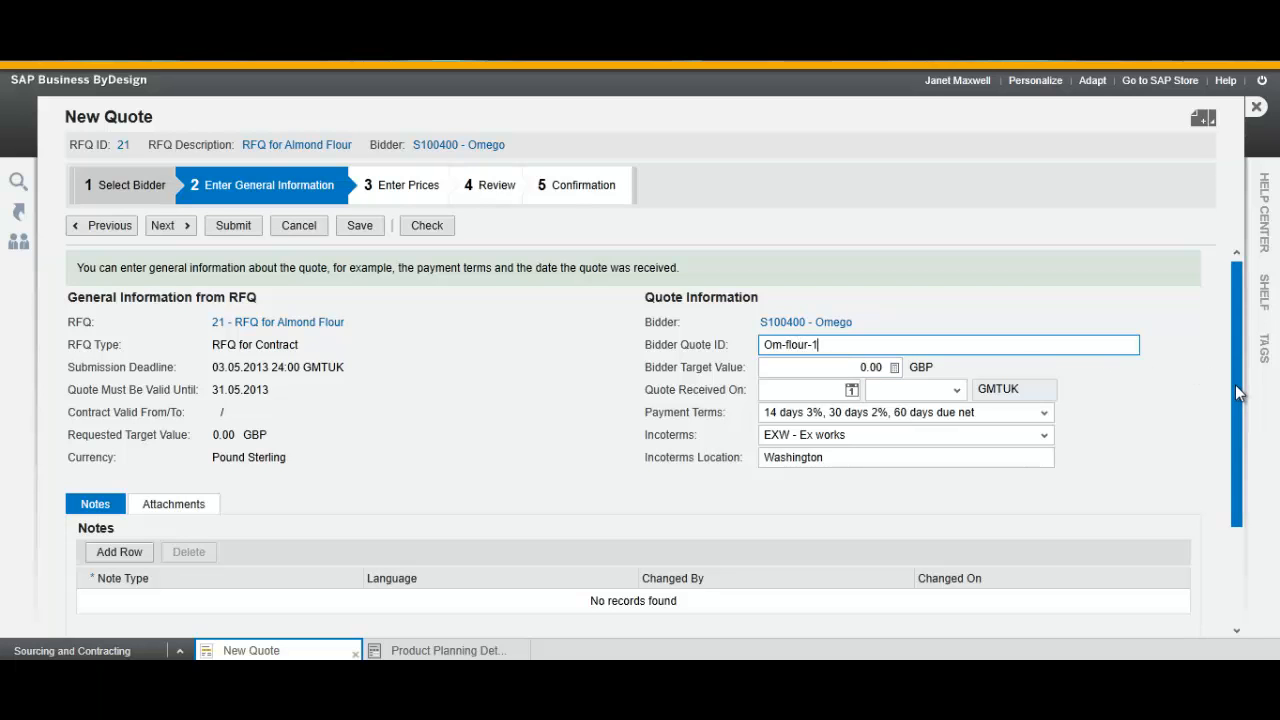
{"action": "mouse_move", "coordinate": [1210, 355]}
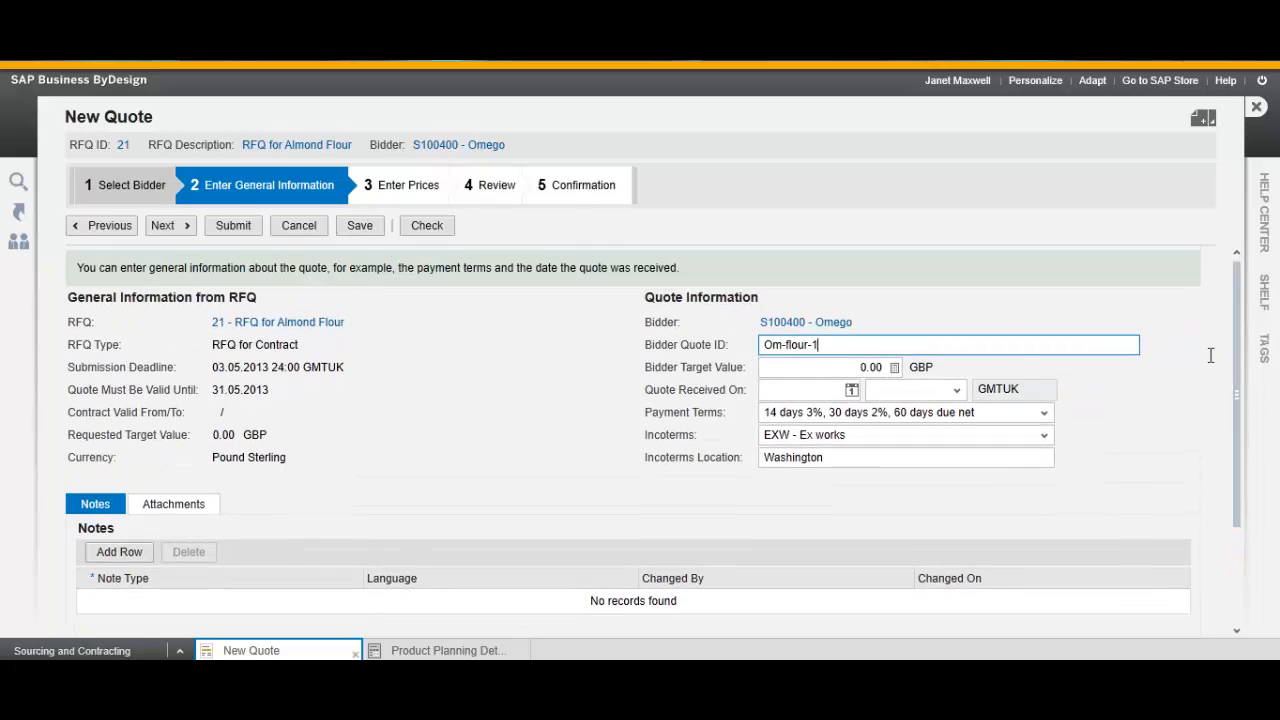
{"action": "mouse_move", "coordinate": [191, 258]}
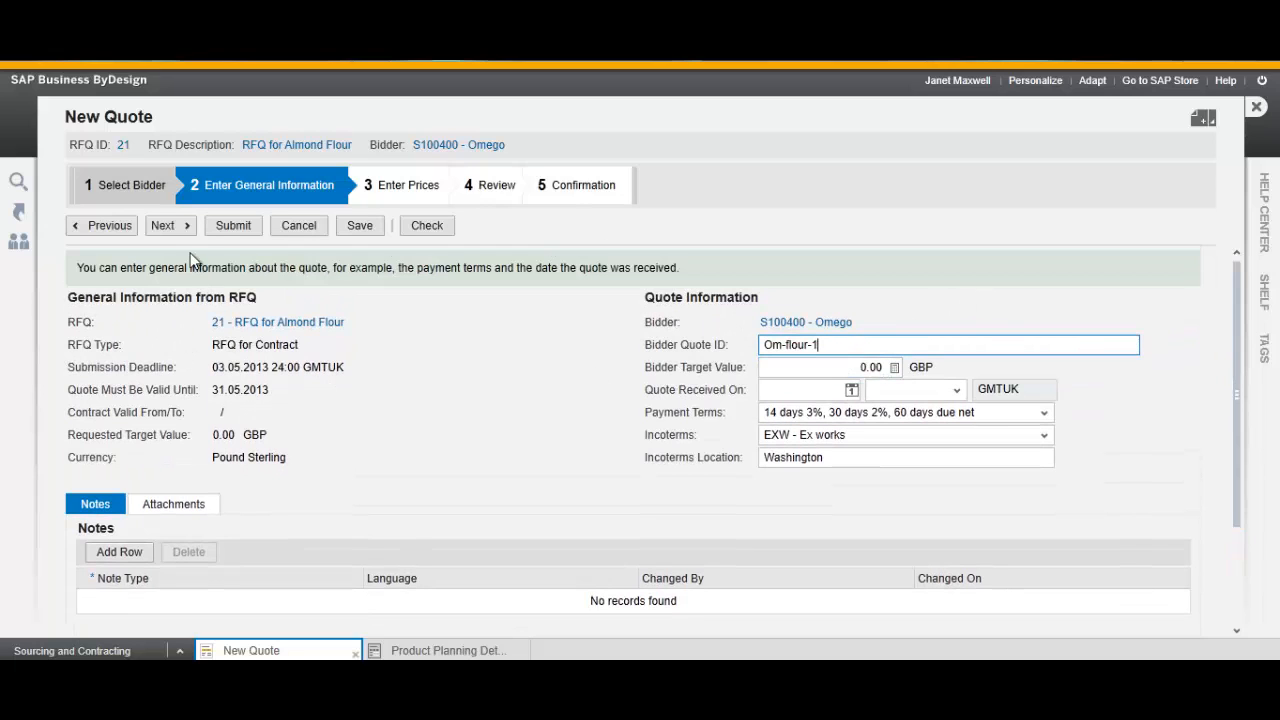
{"action": "left_click", "coordinate": [164, 225]}
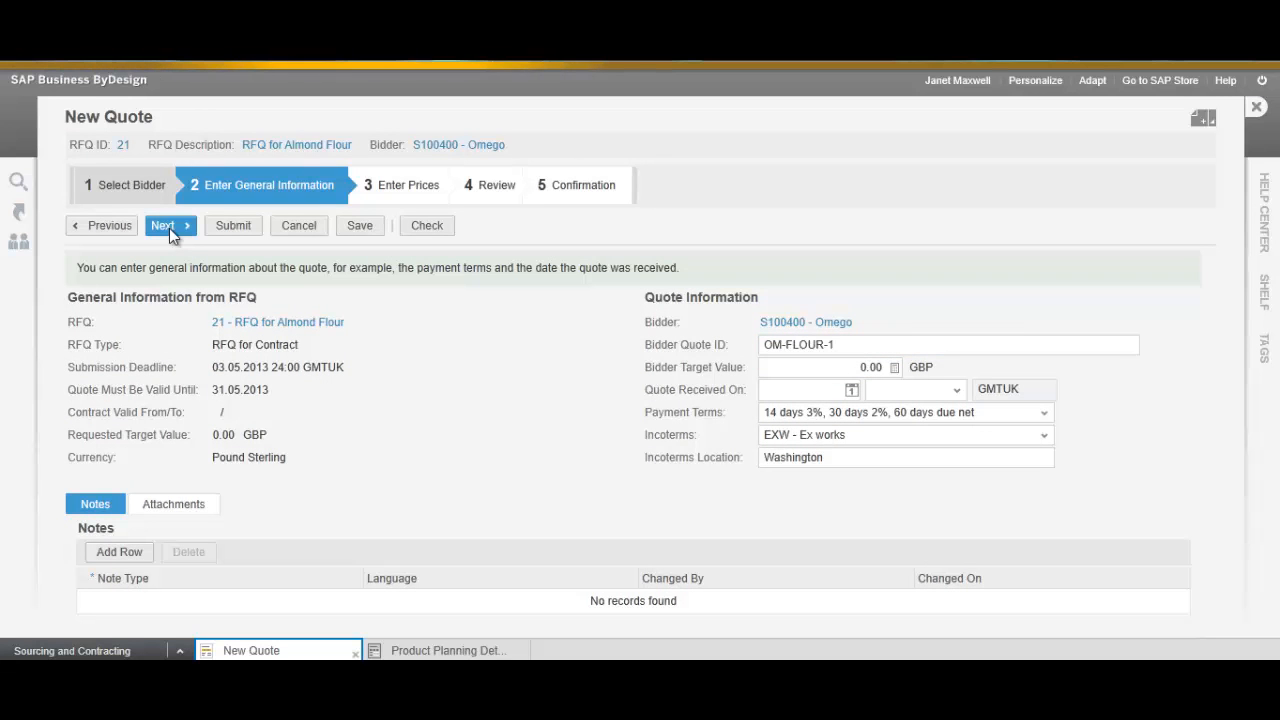
Price Omego's almond flour item at 0.25 GBP per g, correcting the initial 0.20.
{"action": "left_click", "coordinate": [162, 225]}
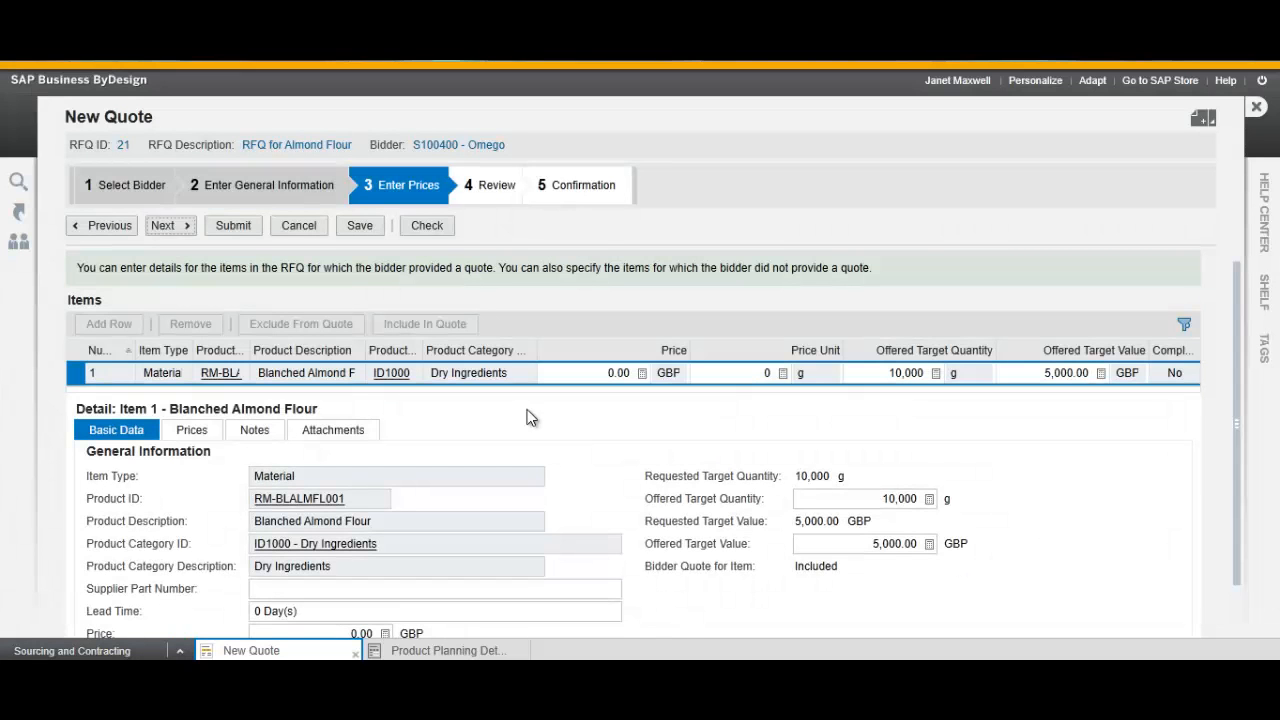
{"action": "mouse_move", "coordinate": [597, 432]}
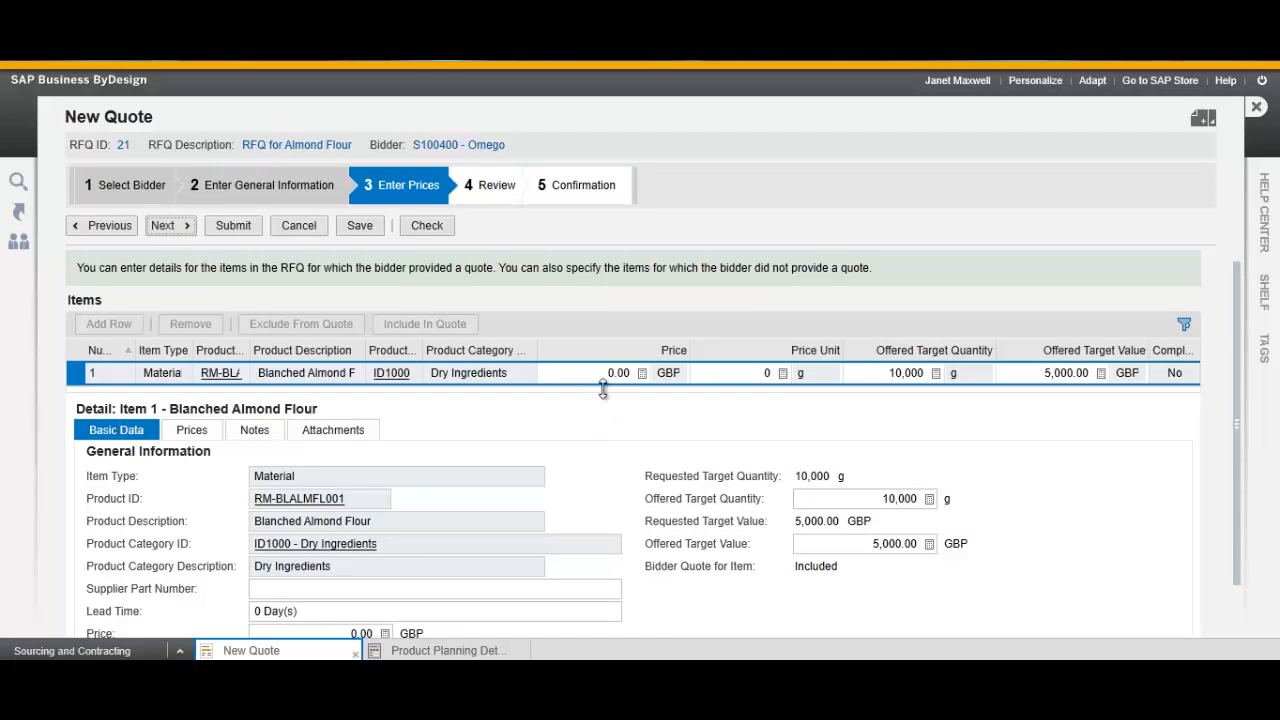
{"action": "left_click", "coordinate": [617, 373]}
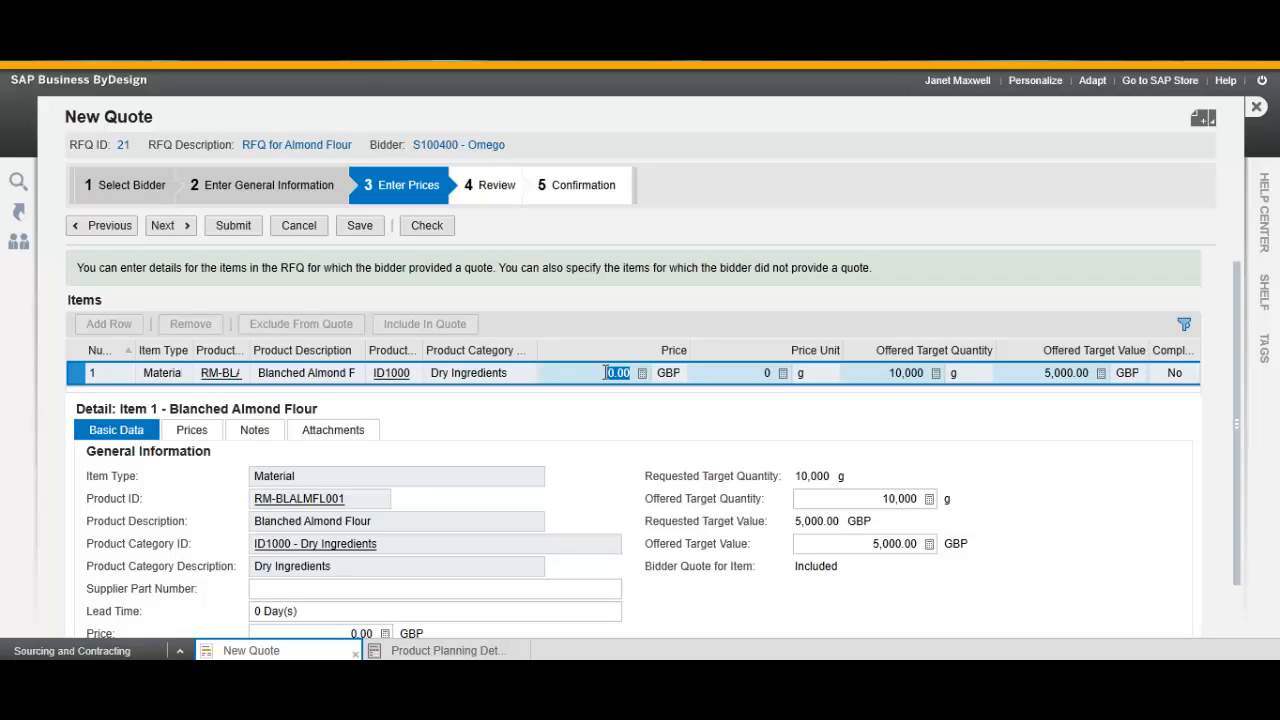
{"action": "type", "text": "0.20"}
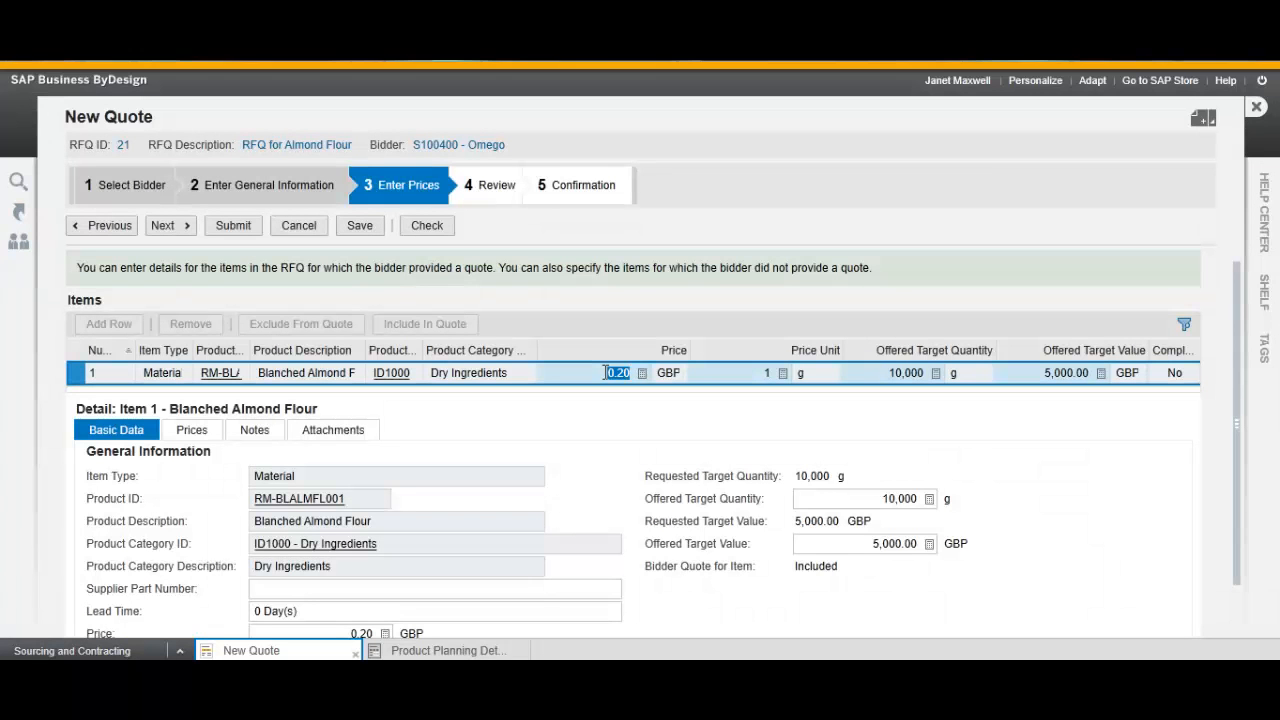
{"action": "left_click", "coordinate": [667, 373]}
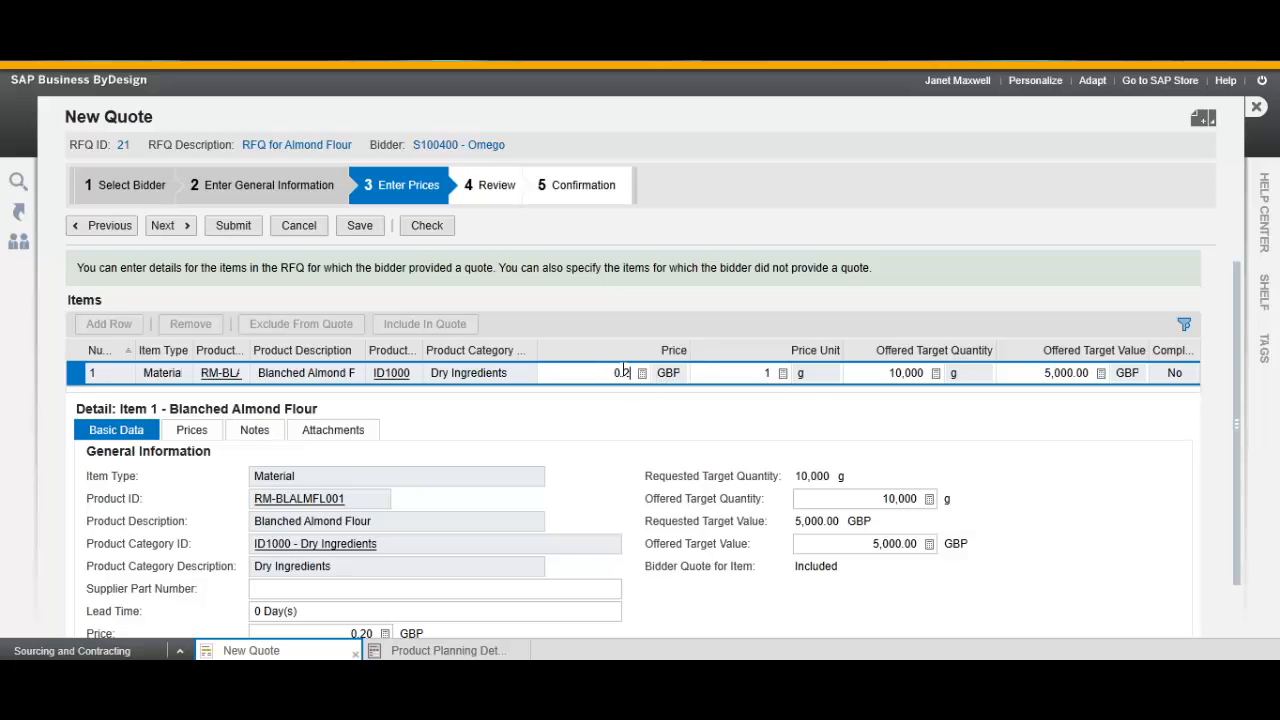
{"action": "left_click", "coordinate": [1070, 373]}
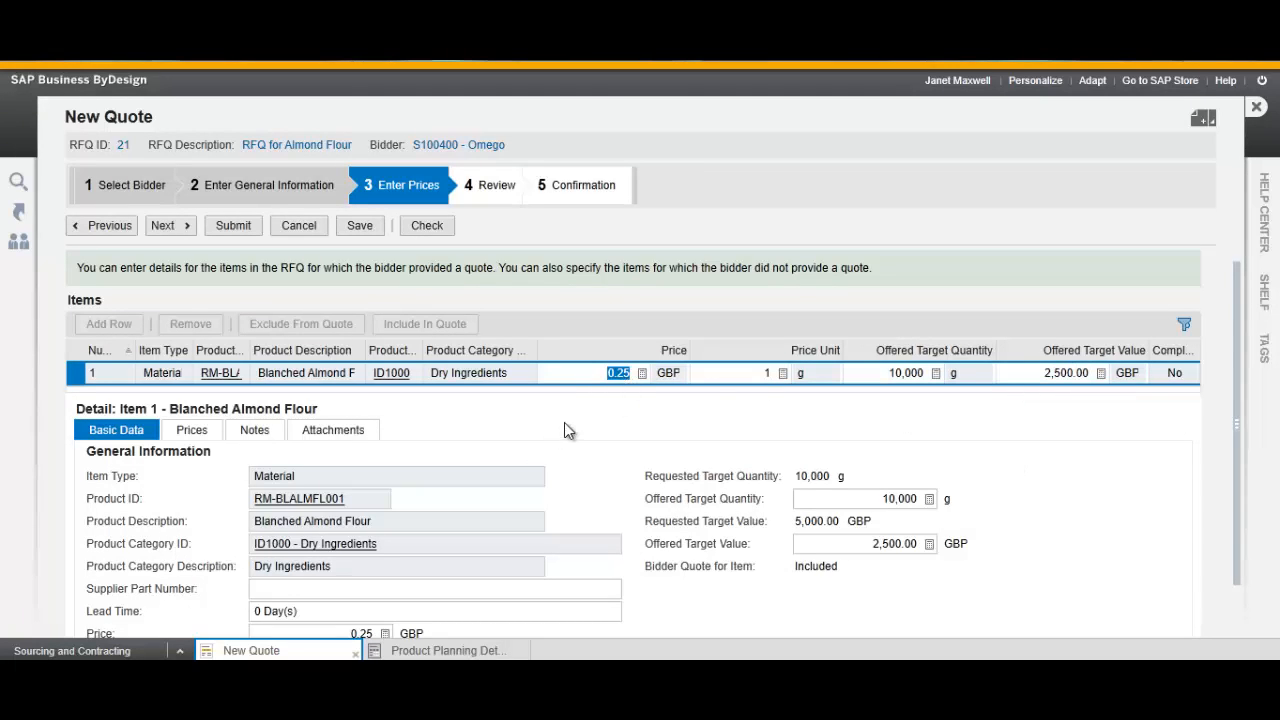
{"action": "mouse_move", "coordinate": [587, 431]}
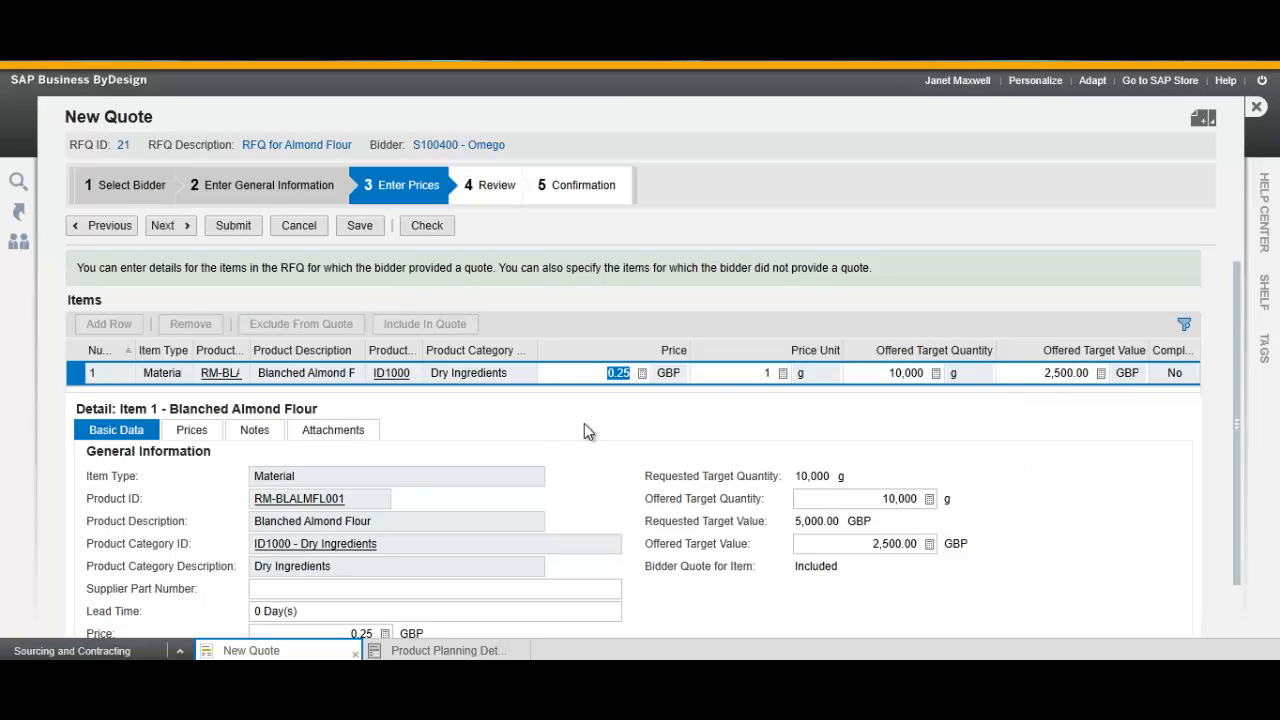
Check and submit Omego's quote, then save it as quote 11 and close.
{"action": "left_click", "coordinate": [426, 225]}
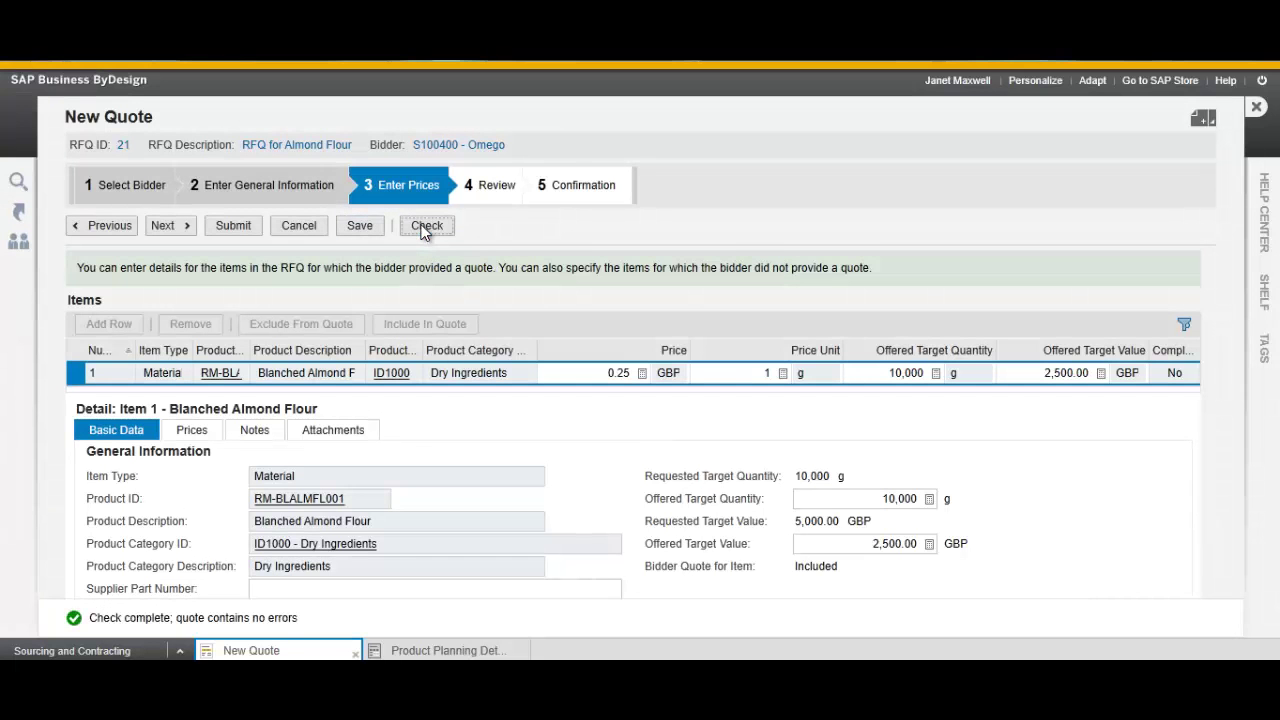
{"action": "left_click", "coordinate": [233, 225]}
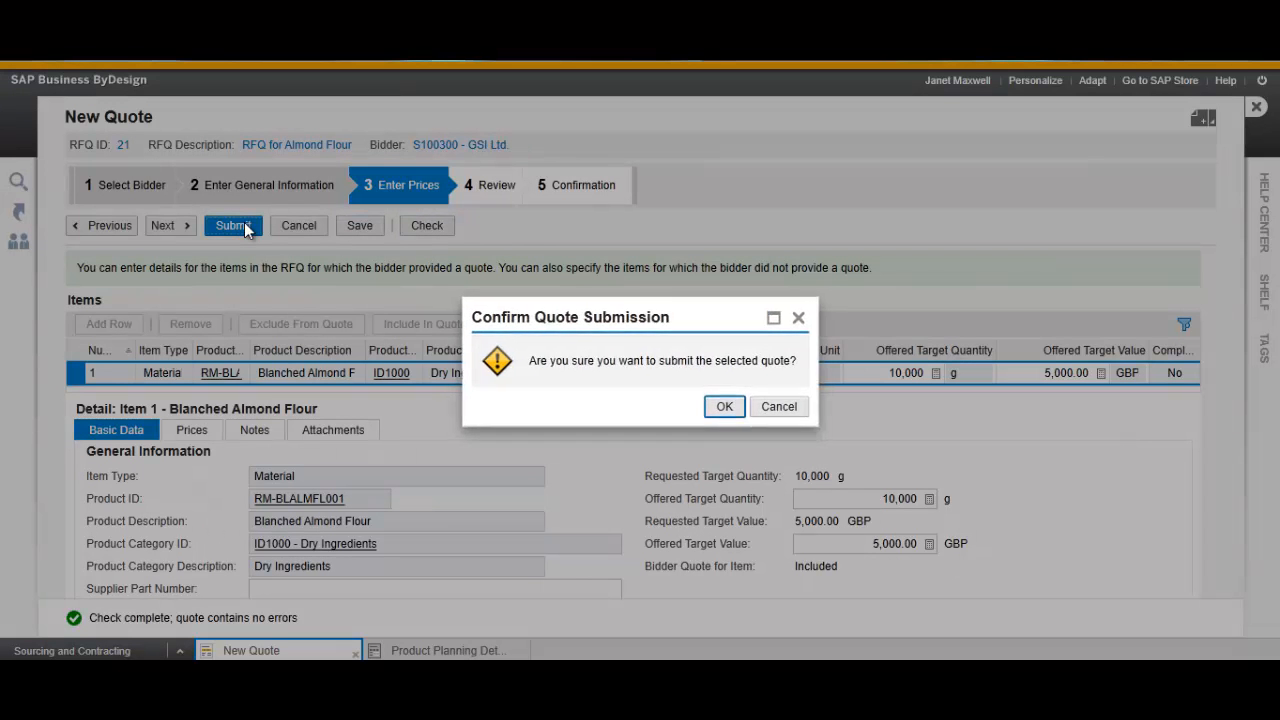
{"action": "left_click", "coordinate": [724, 406]}
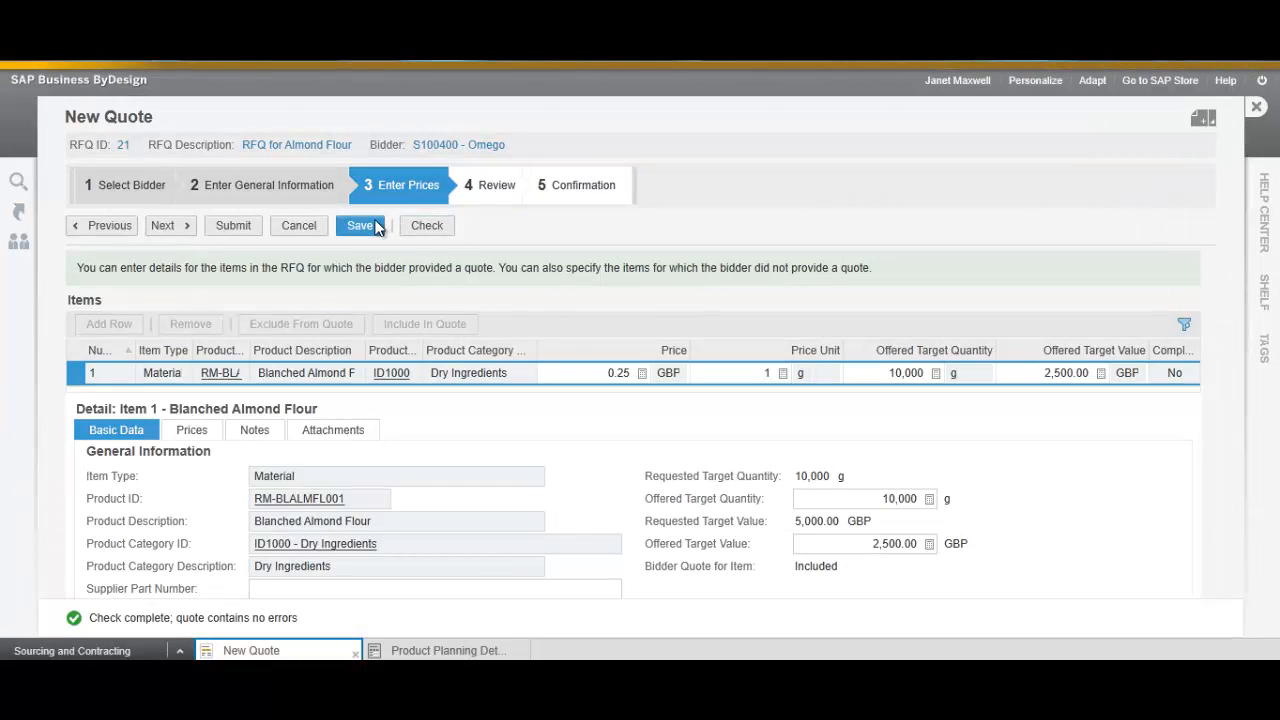
{"action": "left_click", "coordinate": [360, 225]}
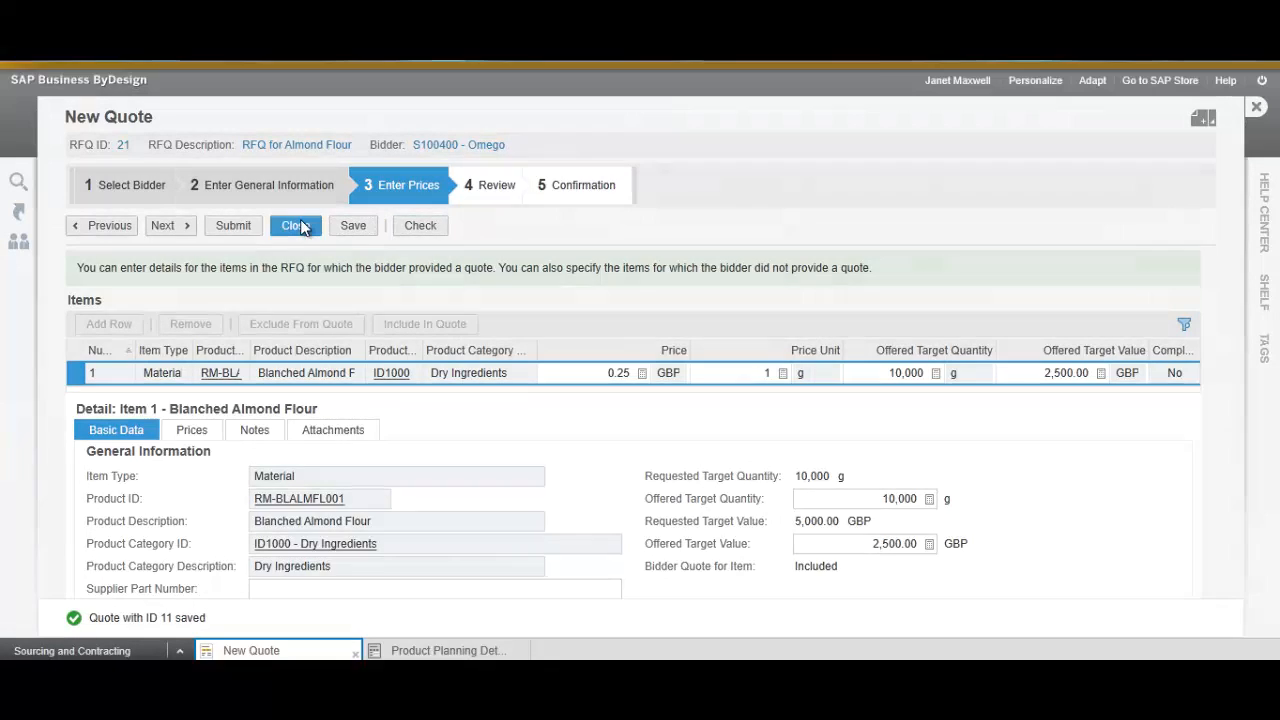
{"action": "left_click", "coordinate": [293, 225]}
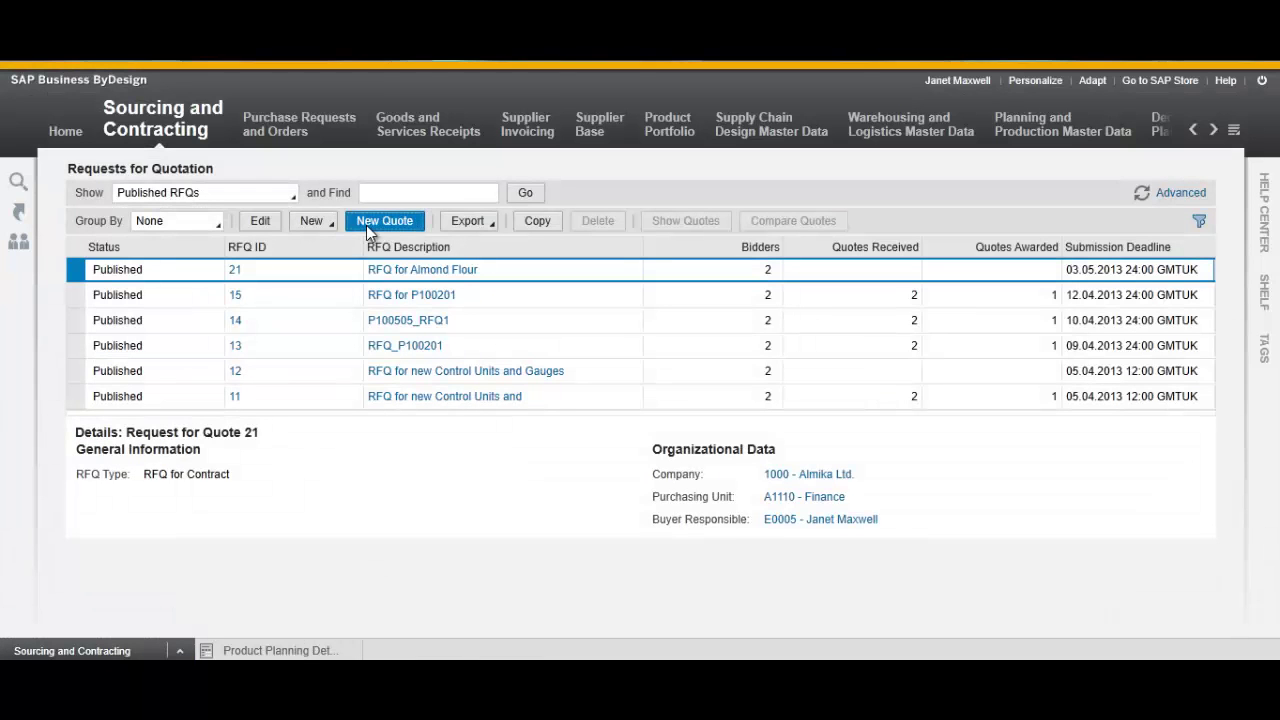
Create another RFQ 21 quote with GSI Ltd. as bidder and a GSI flour bidder quote ID.
{"action": "left_click", "coordinate": [385, 221]}
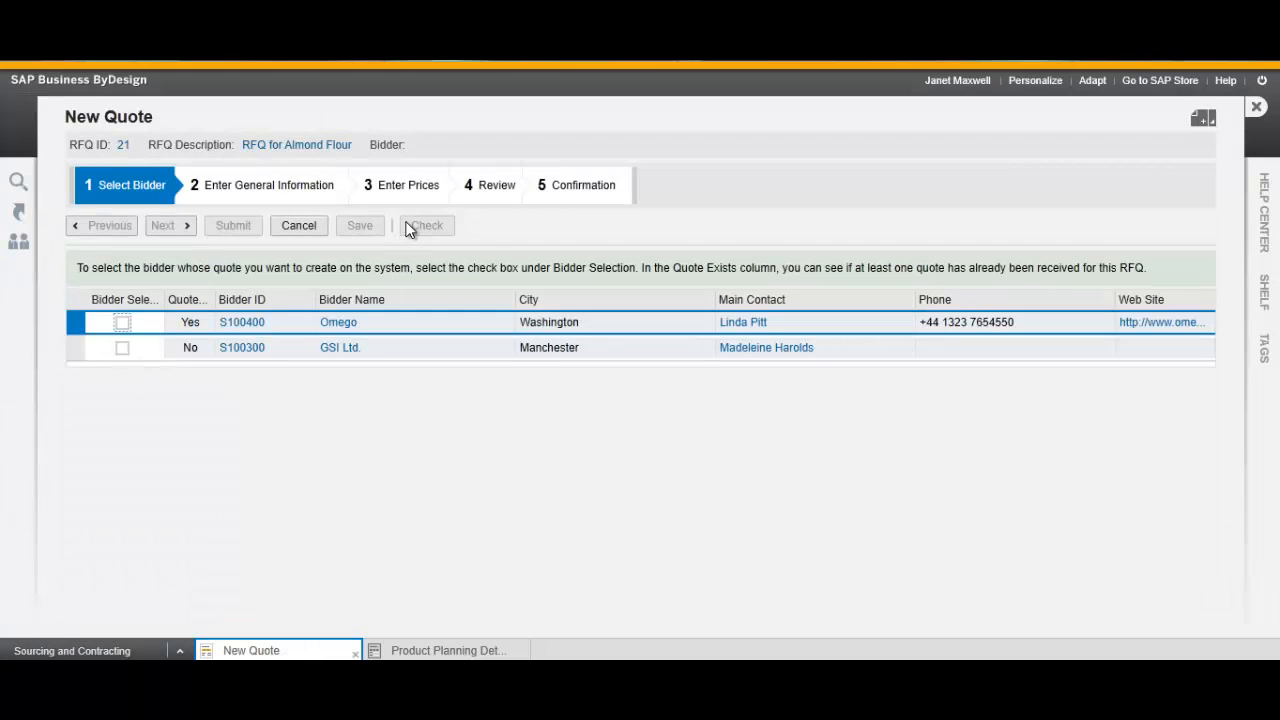
{"action": "left_click", "coordinate": [122, 347]}
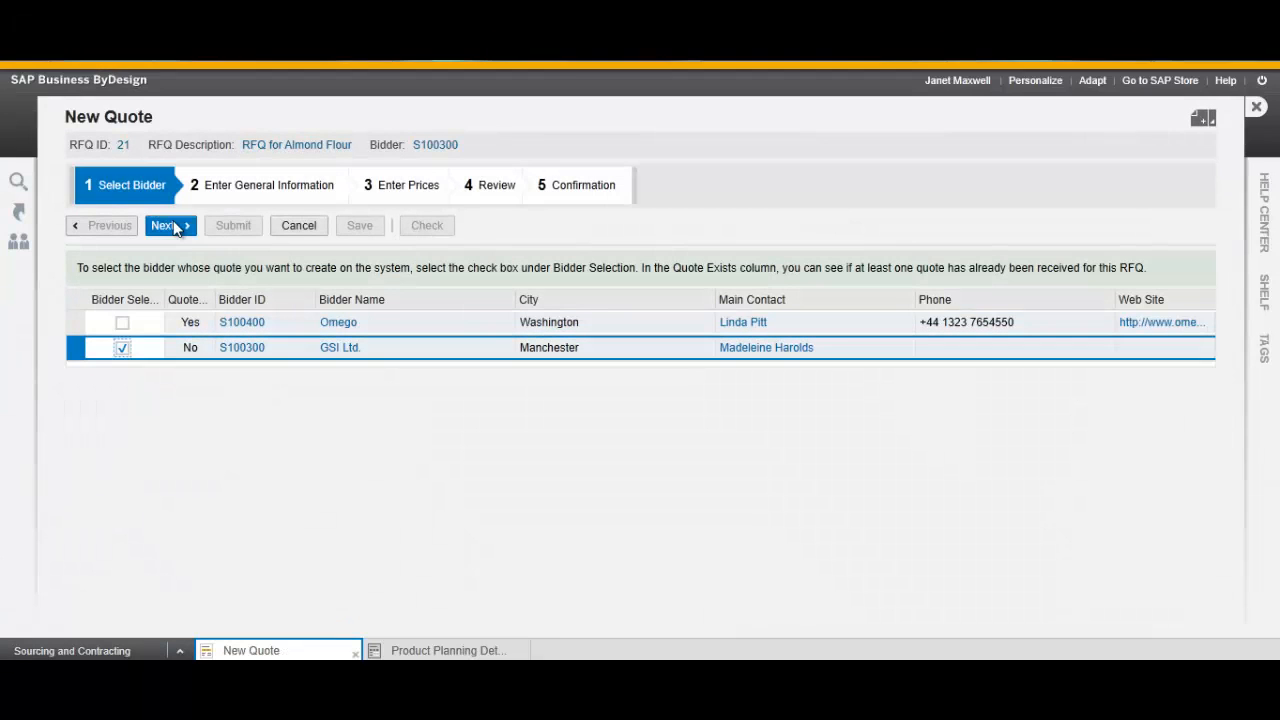
{"action": "left_click", "coordinate": [165, 225]}
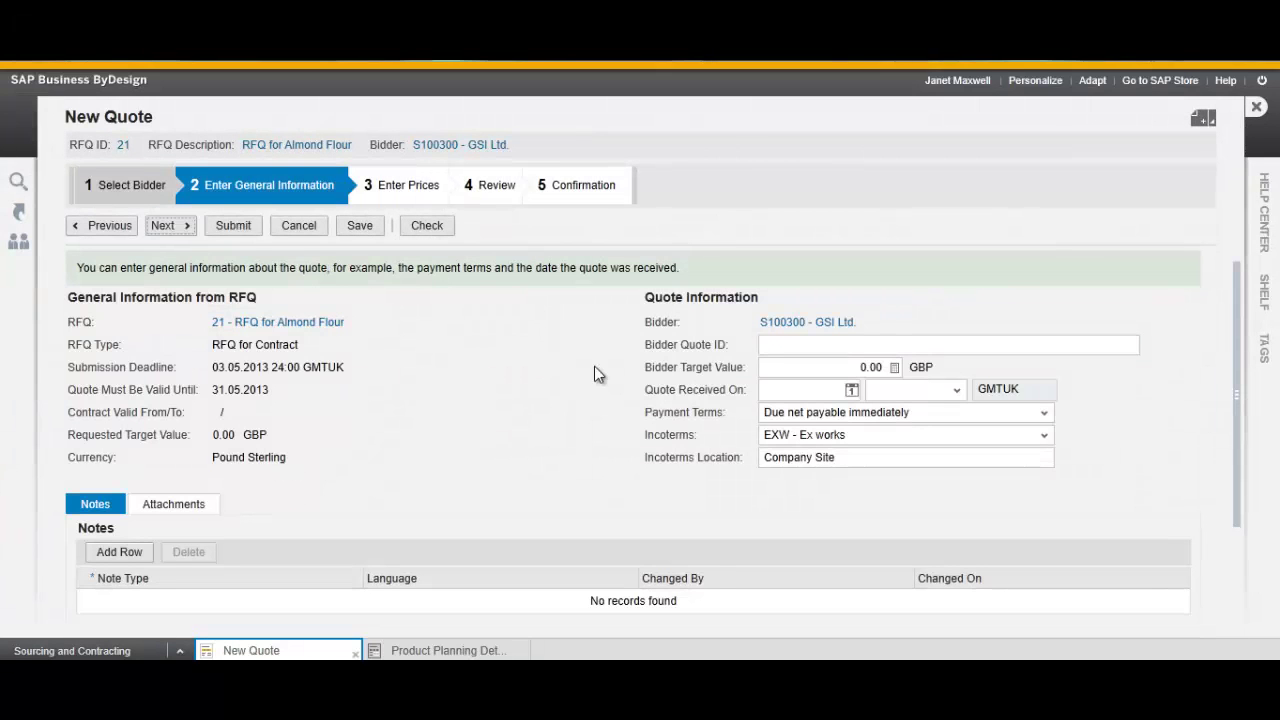
{"action": "type", "text": "gsi-flour-1"}
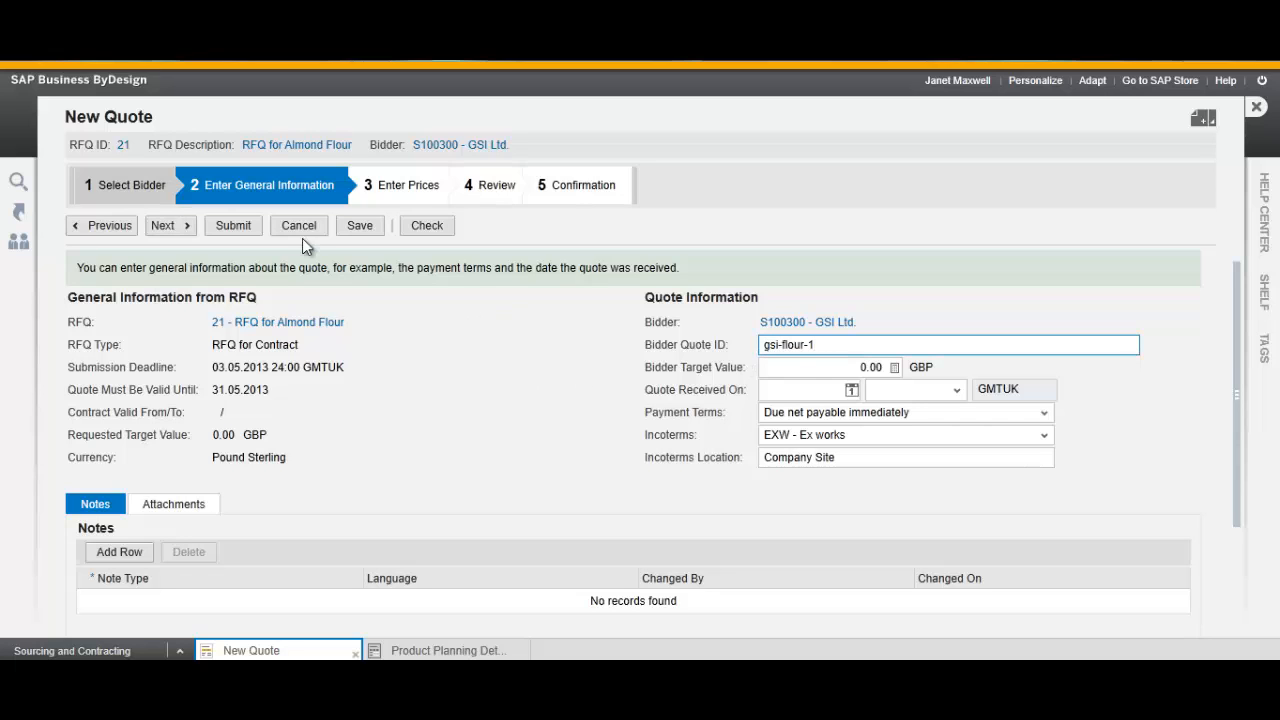
{"action": "left_click", "coordinate": [164, 225]}
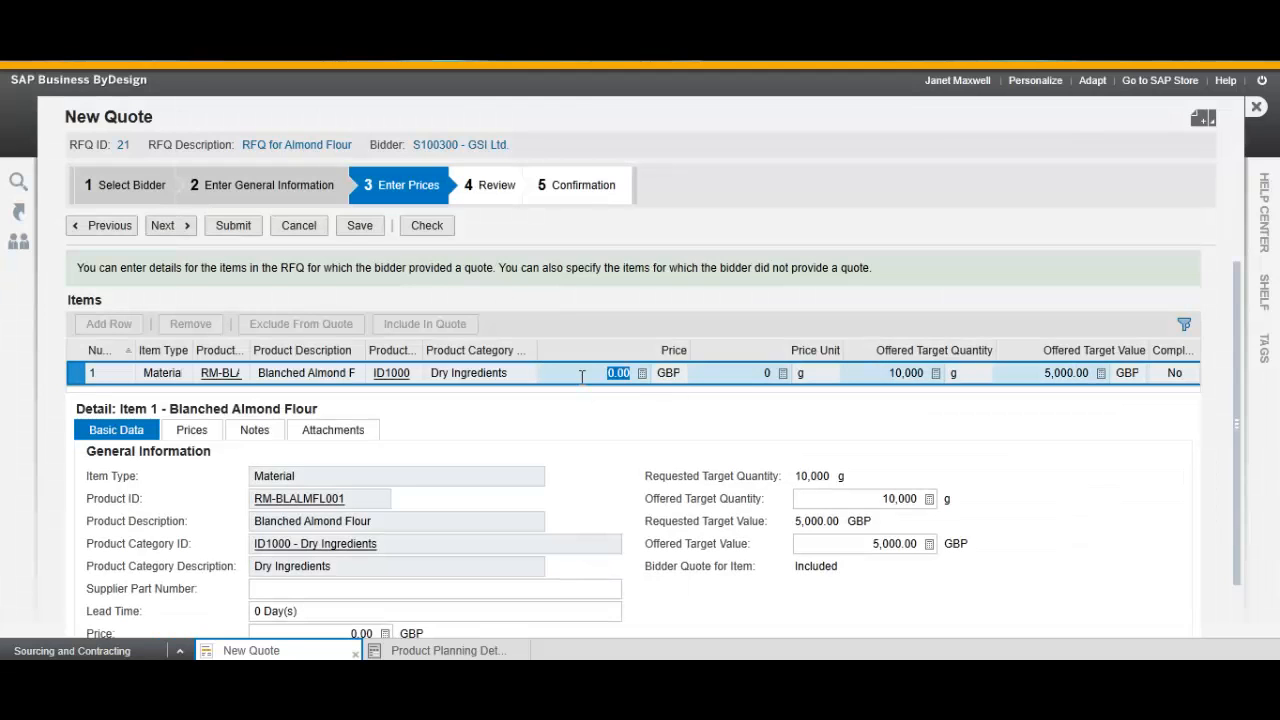
Price the item at 0.50 GBP per g, then check, submit, save as quote 12.
{"action": "type", "text": "0.5"}
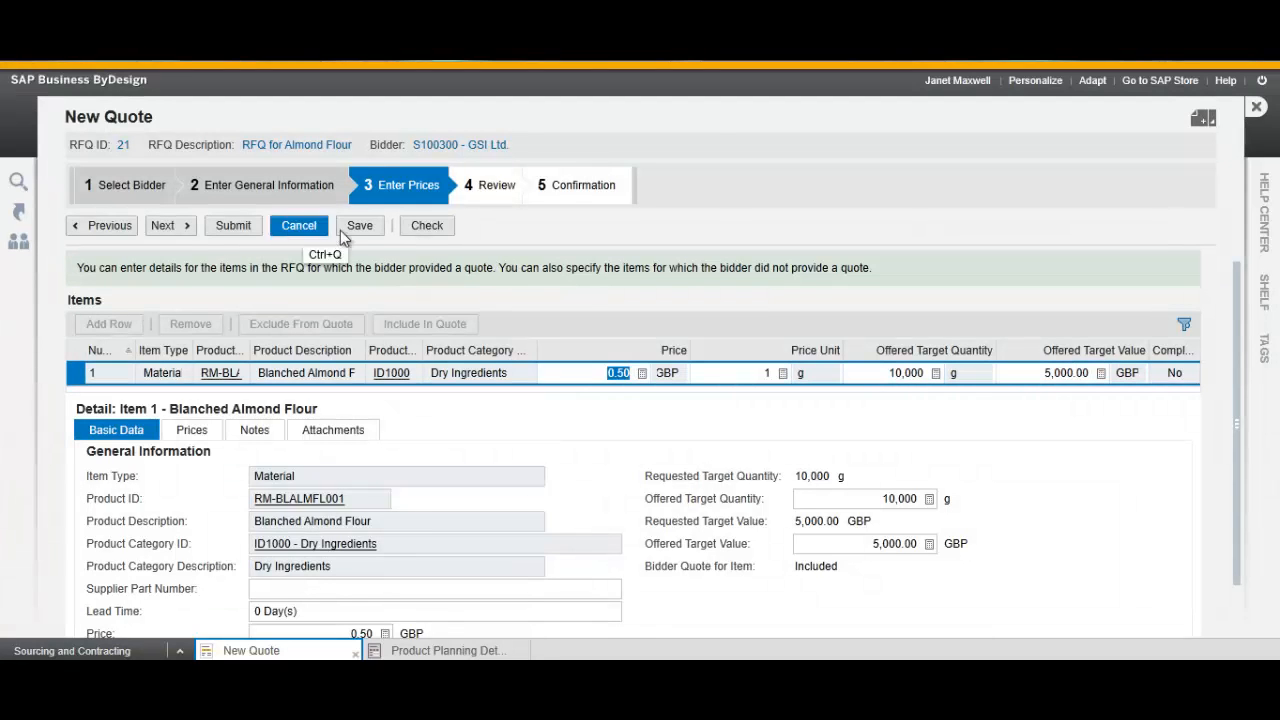
{"action": "left_click", "coordinate": [426, 225]}
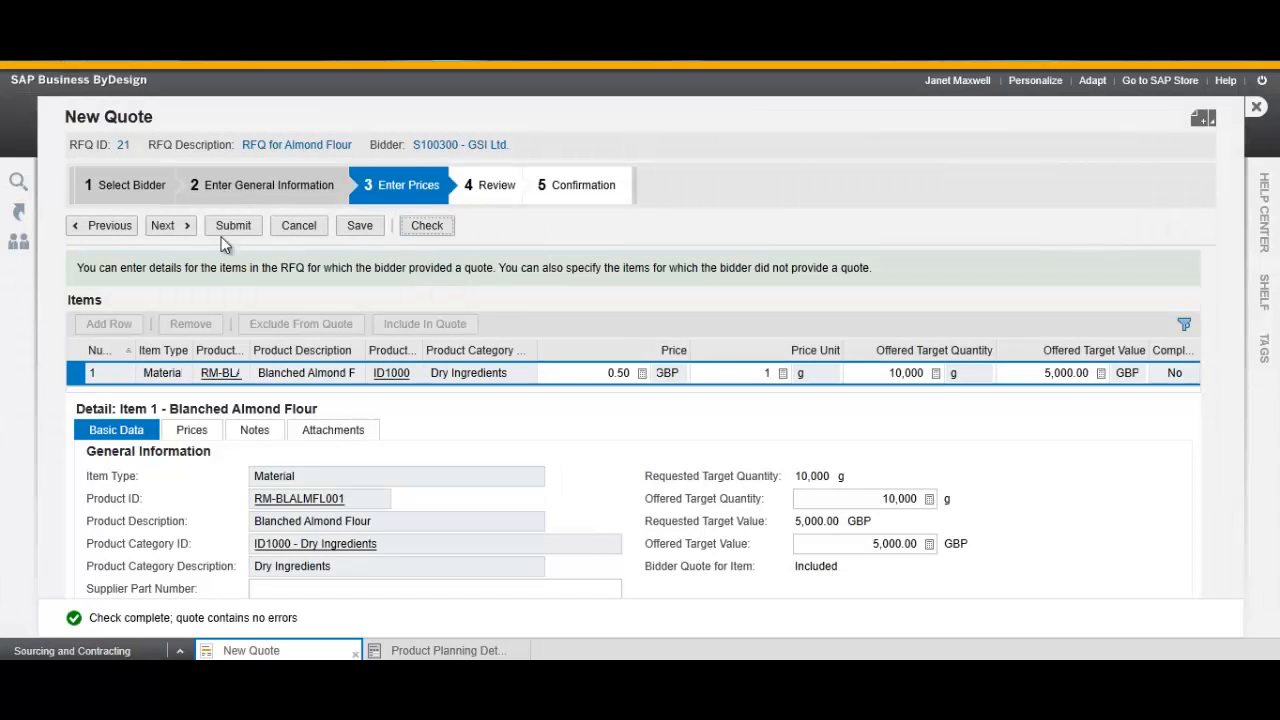
{"action": "left_click", "coordinate": [232, 225]}
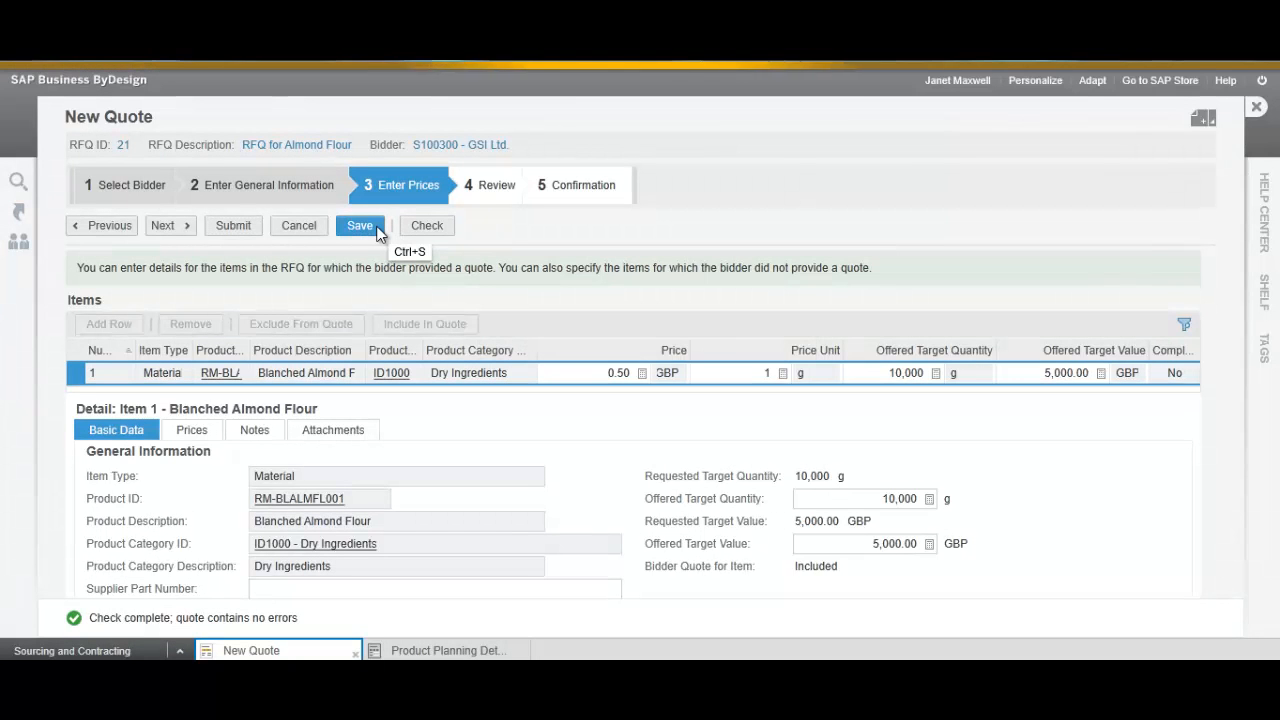
{"action": "left_click", "coordinate": [360, 225]}
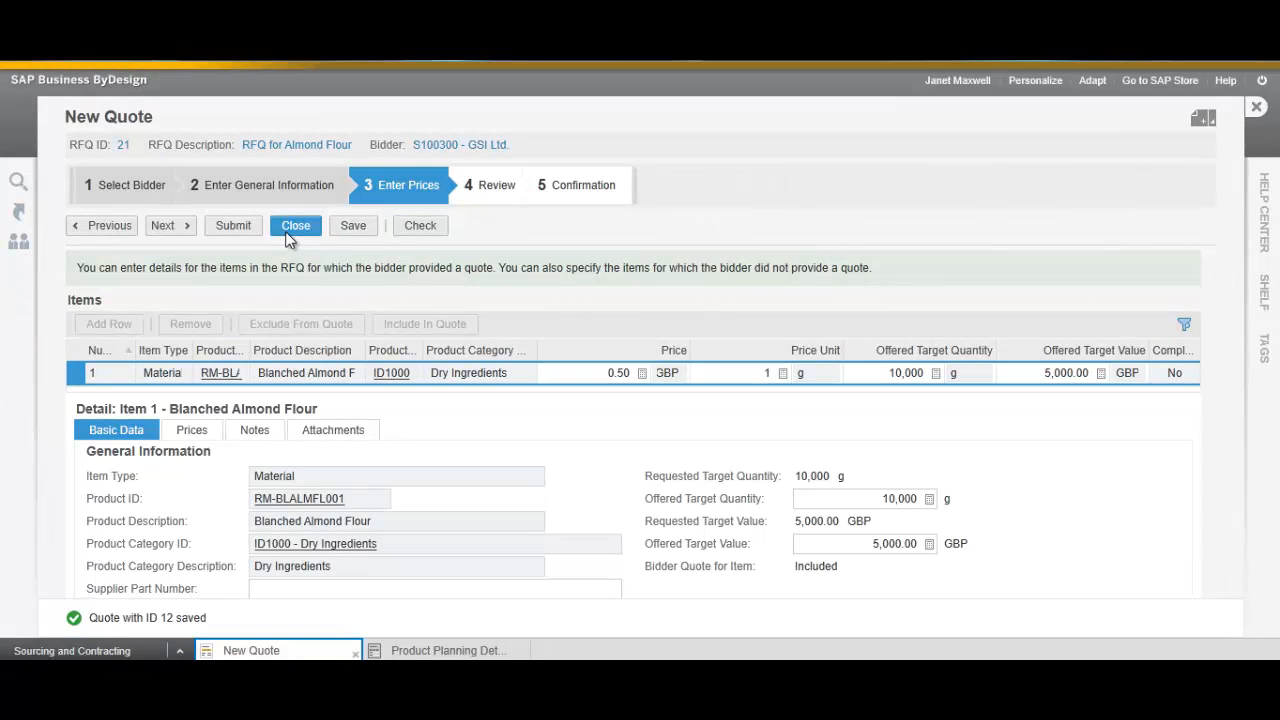
{"action": "left_click", "coordinate": [295, 225]}
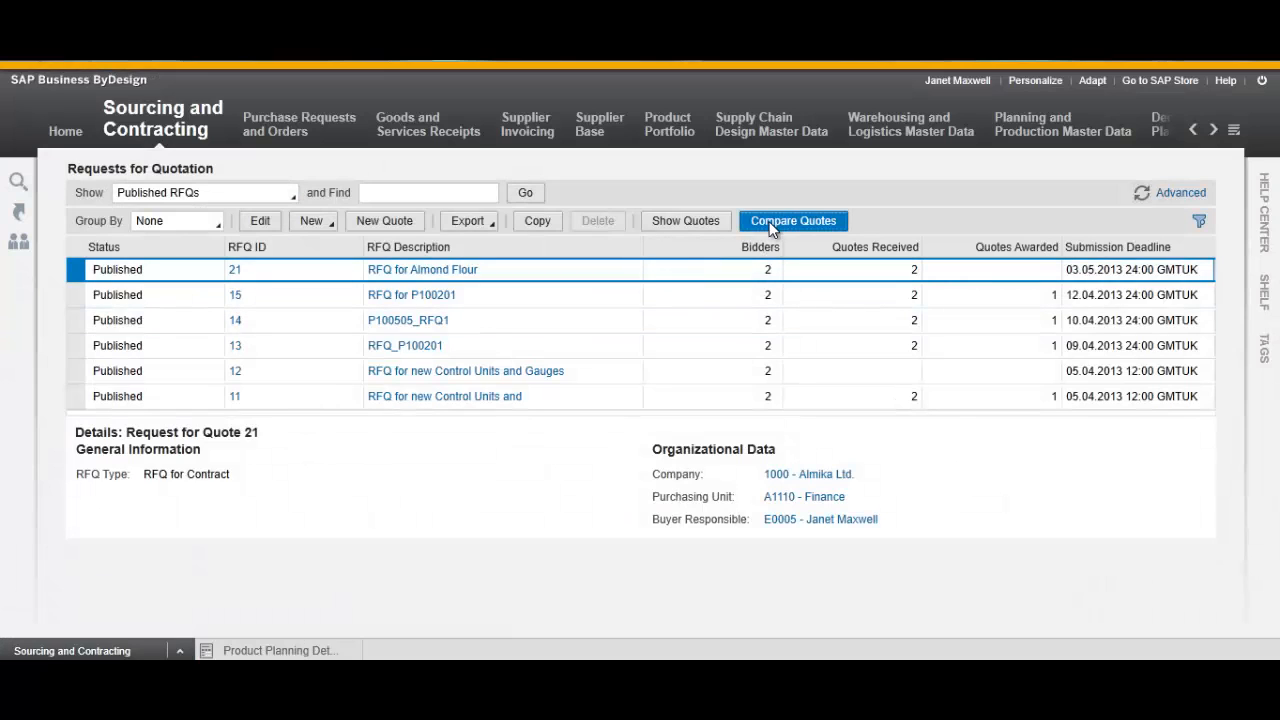
Compare Omego's quote 11 with GSI Ltd.'s quote 12 and award Omego's quote.
{"action": "left_click", "coordinate": [793, 221]}
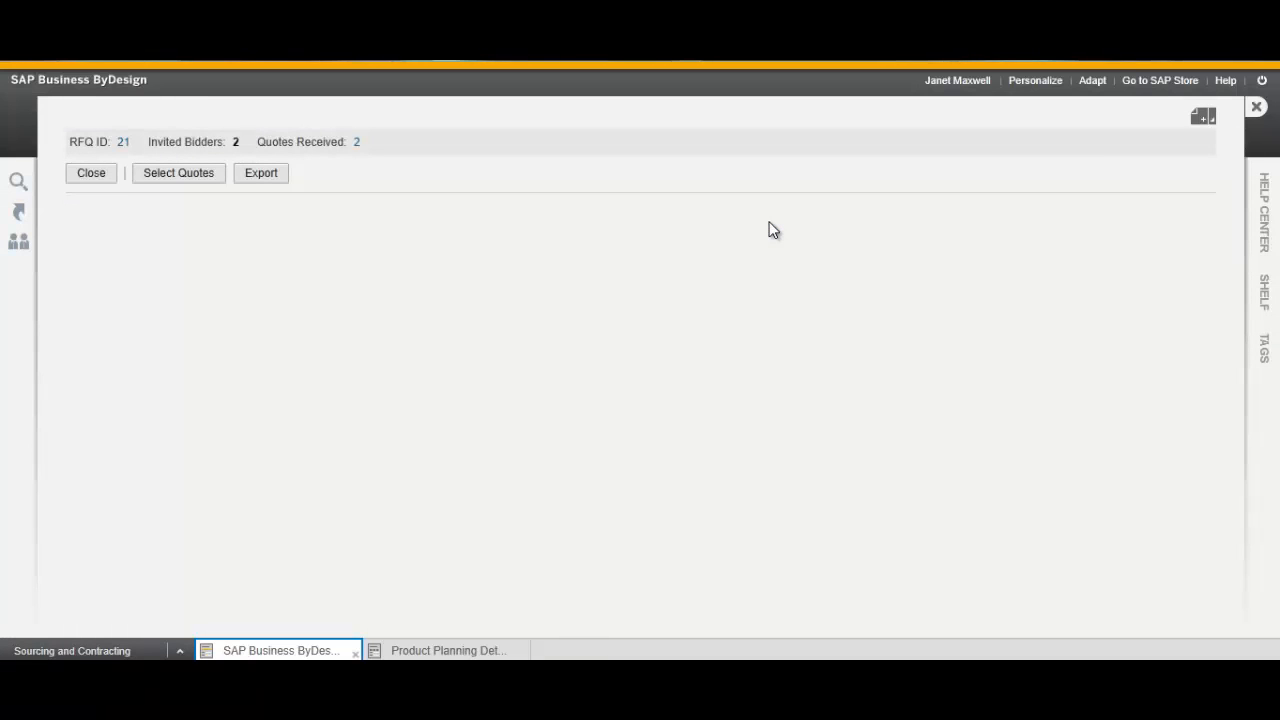
{"action": "left_click", "coordinate": [178, 173]}
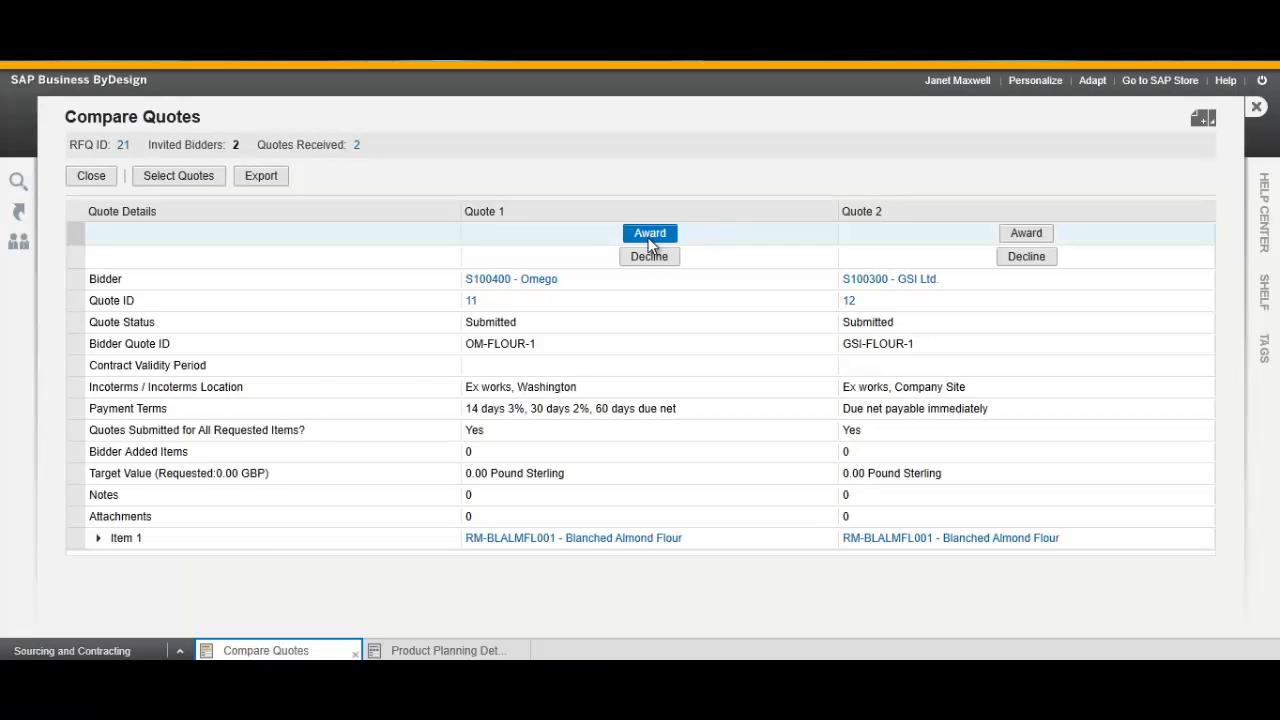
{"action": "left_click", "coordinate": [649, 233]}
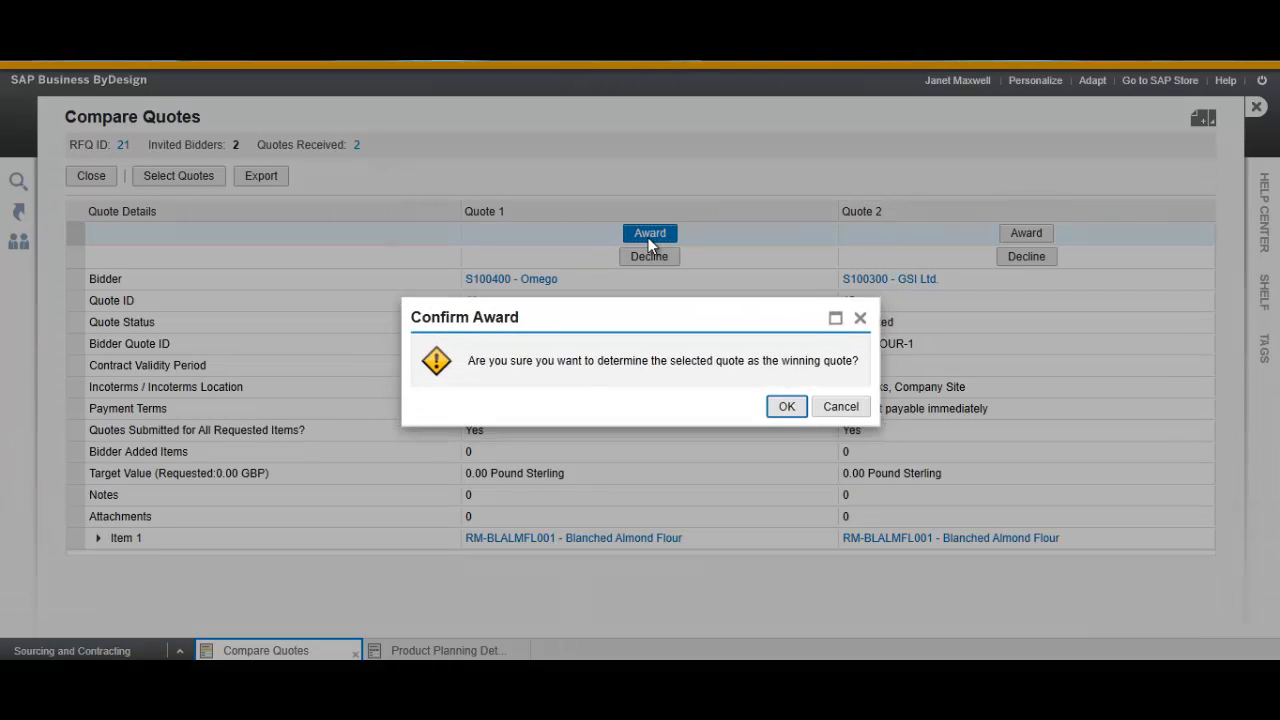
{"action": "left_click", "coordinate": [786, 406]}
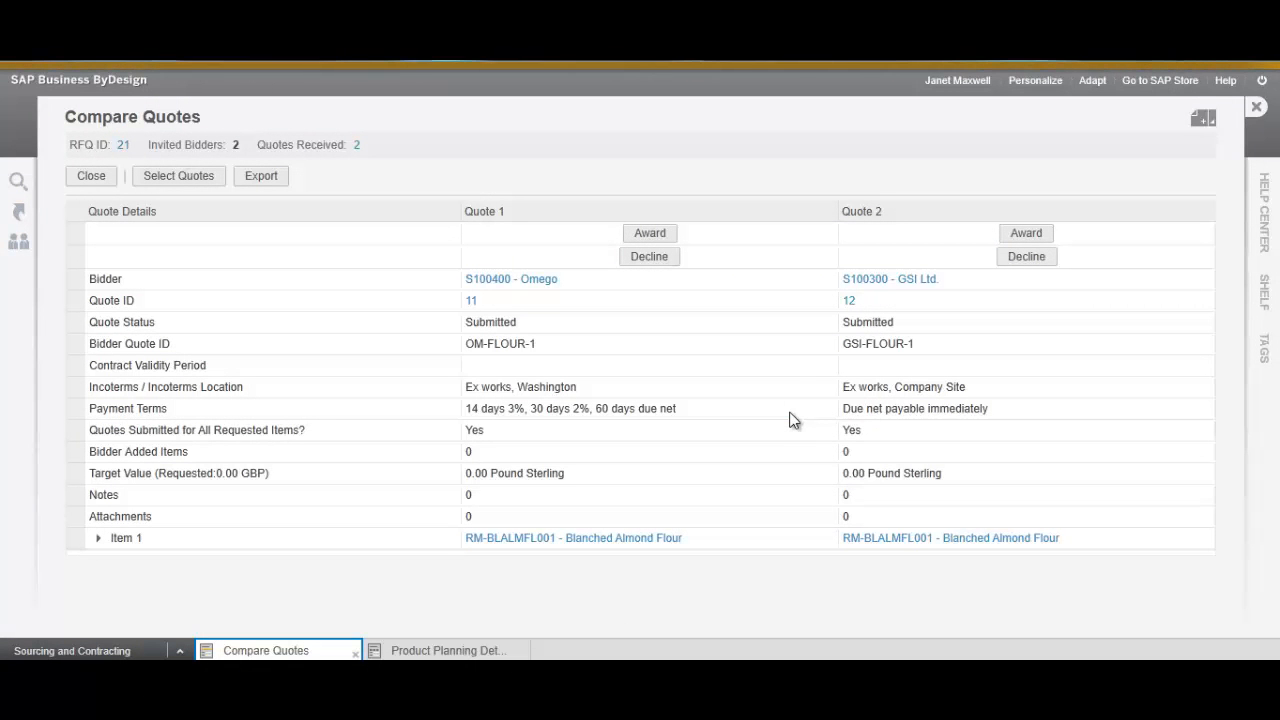
{"action": "mouse_move", "coordinate": [1091, 283]}
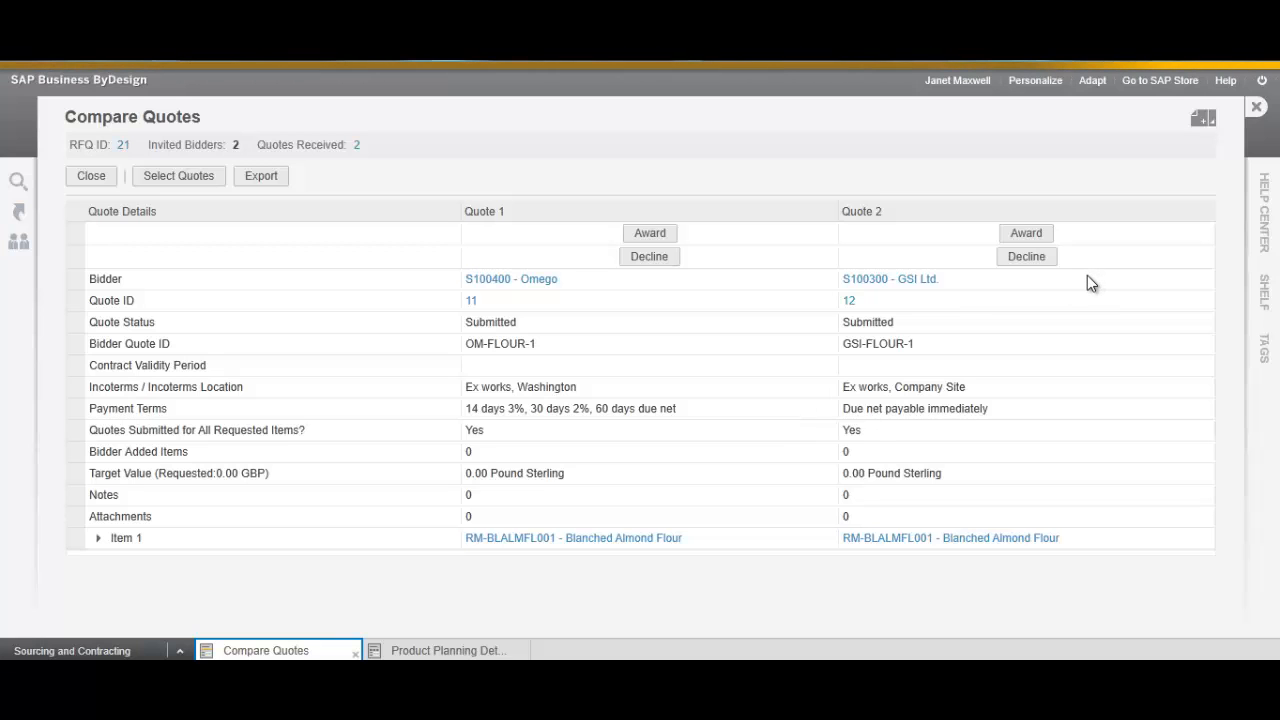
Decline GSI Ltd.'s quote 12 for RFQ 21 and confirm the declination.
{"action": "left_click", "coordinate": [649, 232]}
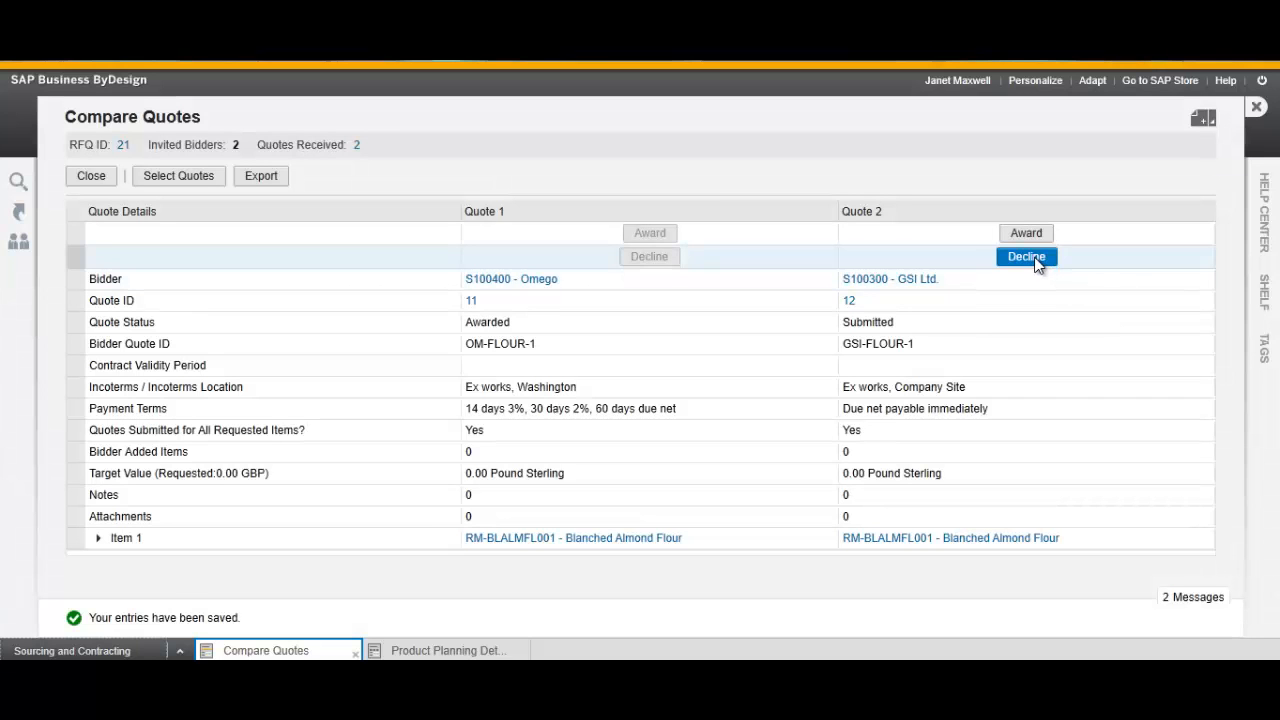
{"action": "left_click", "coordinate": [1026, 256]}
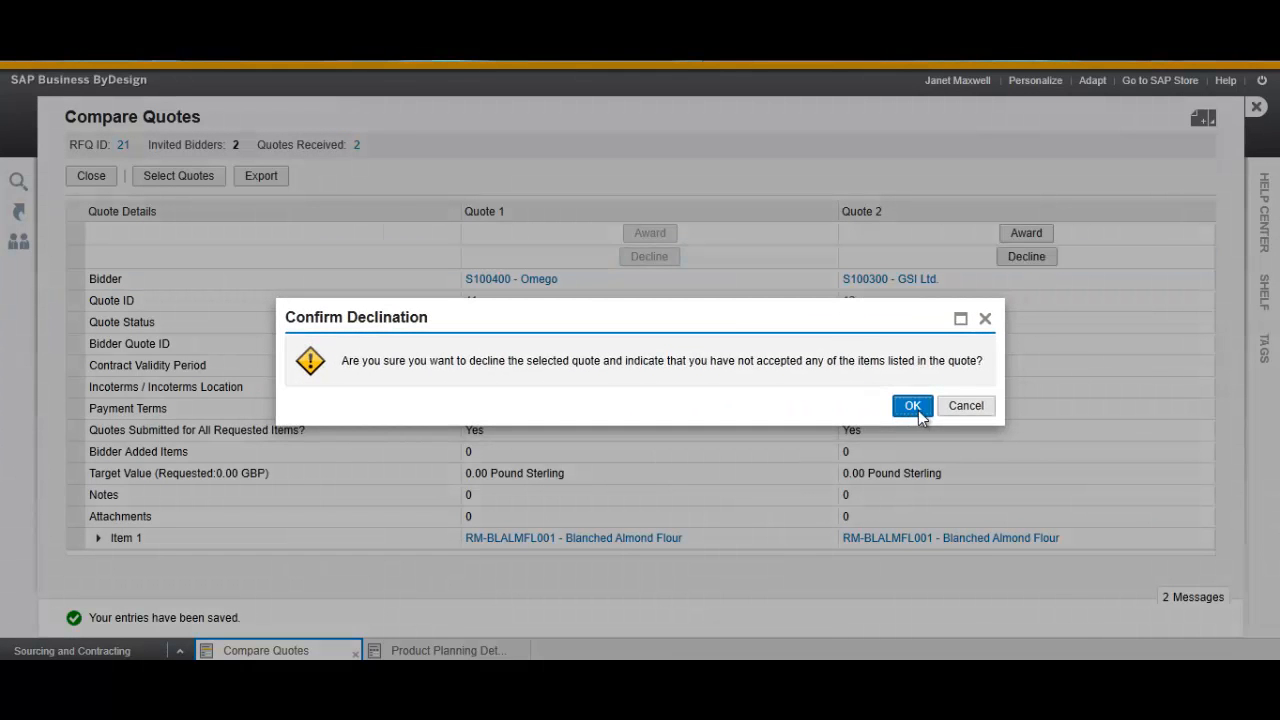
{"action": "left_click", "coordinate": [912, 406]}
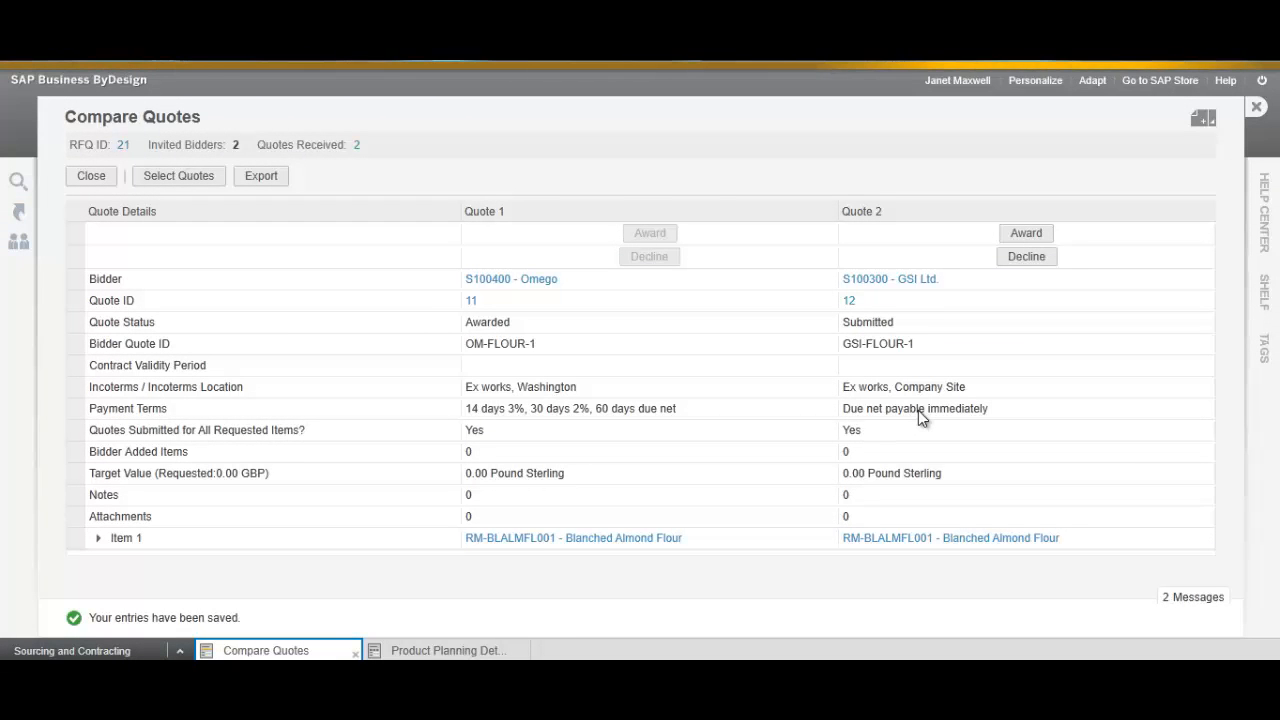
{"action": "left_click", "coordinate": [1026, 256]}
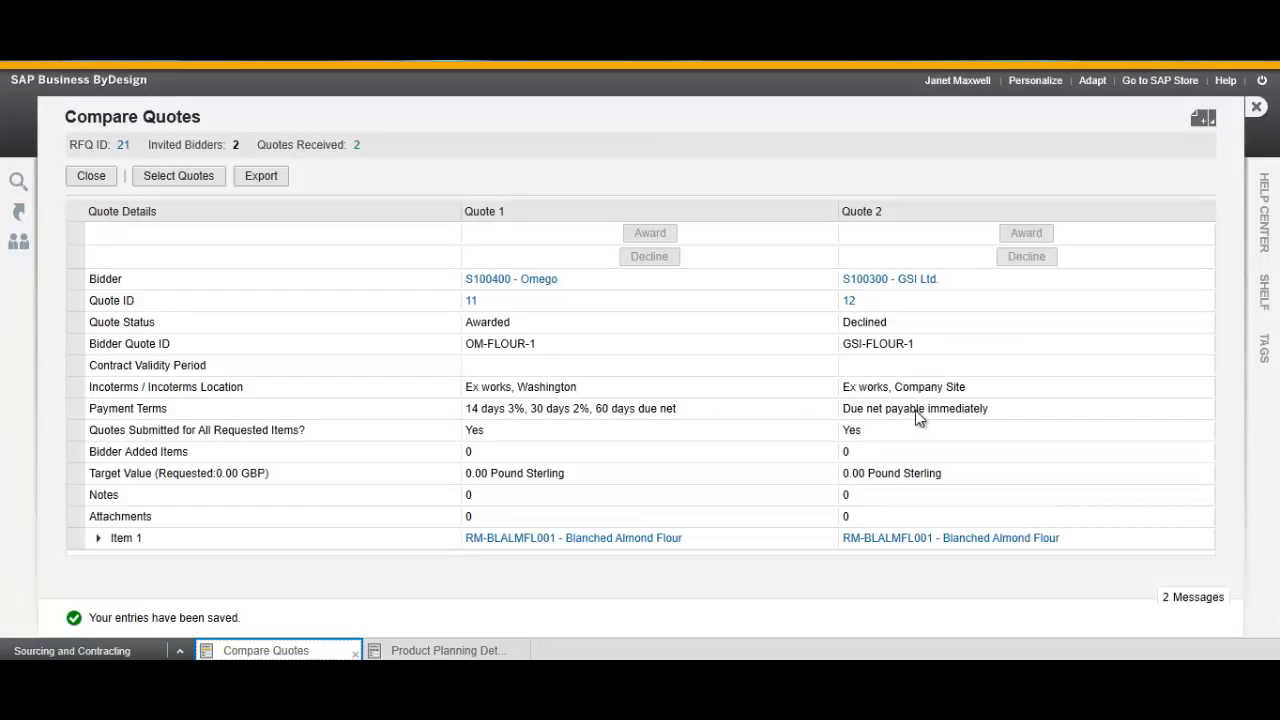
{"action": "mouse_move", "coordinate": [91, 176]}
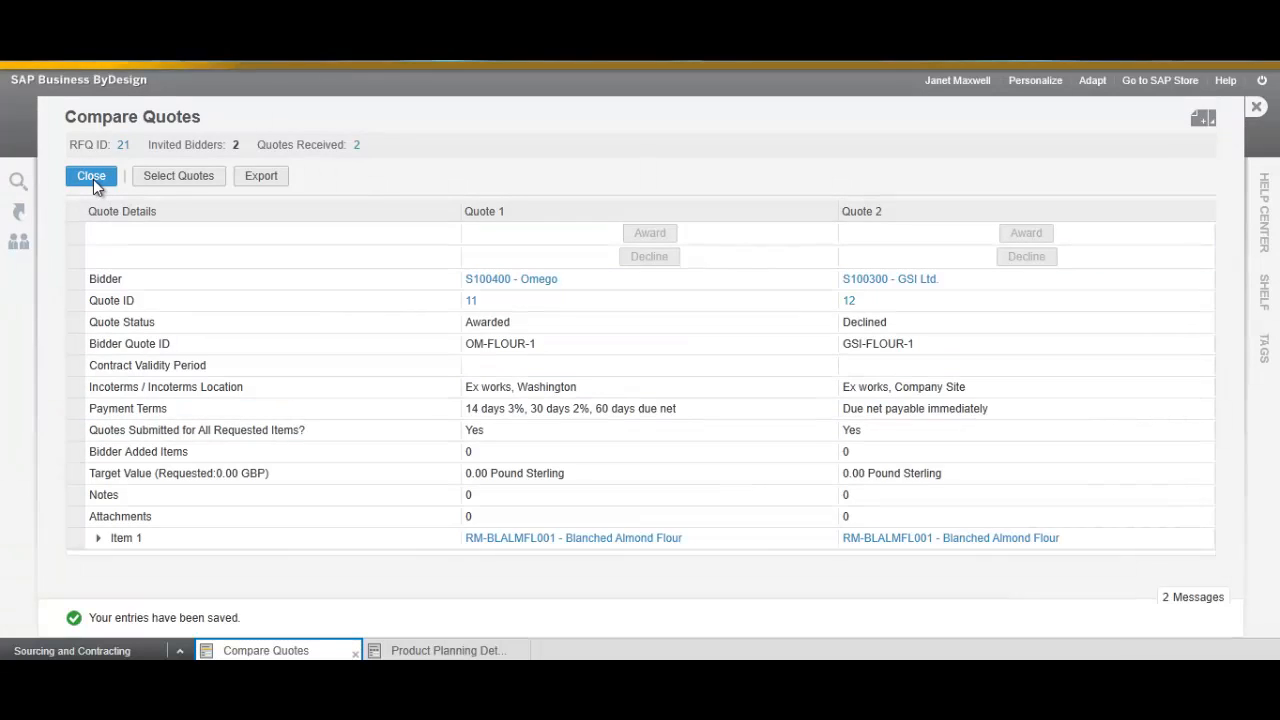
Close the comparison, refresh the RFQ list, and switch to open contract tasks.
{"action": "left_click", "coordinate": [91, 176]}
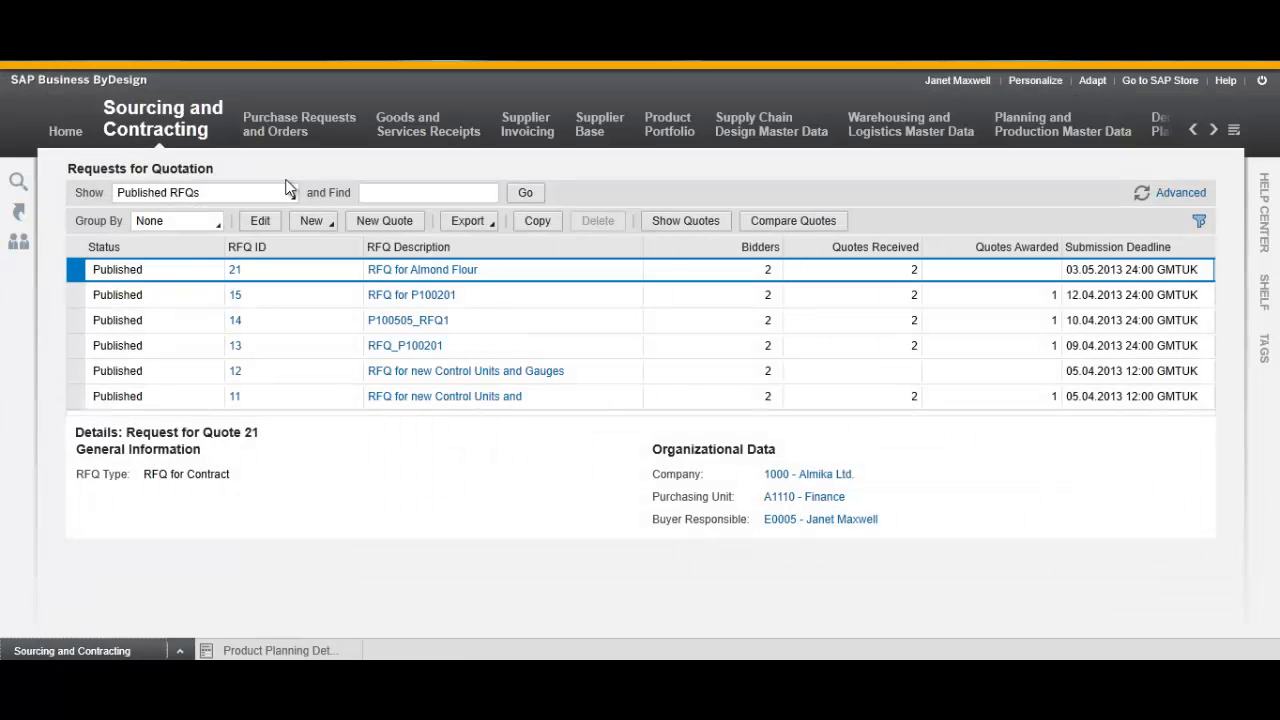
{"action": "mouse_move", "coordinate": [1142, 196]}
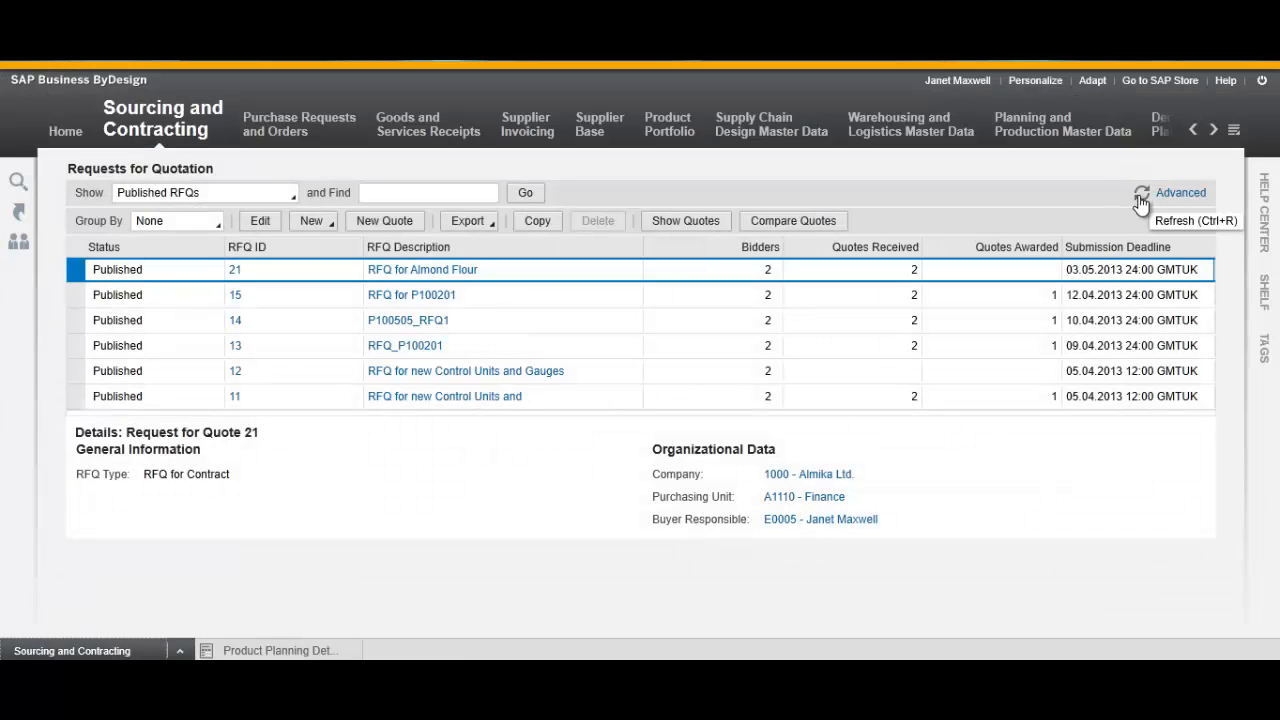
{"action": "left_click", "coordinate": [1142, 193]}
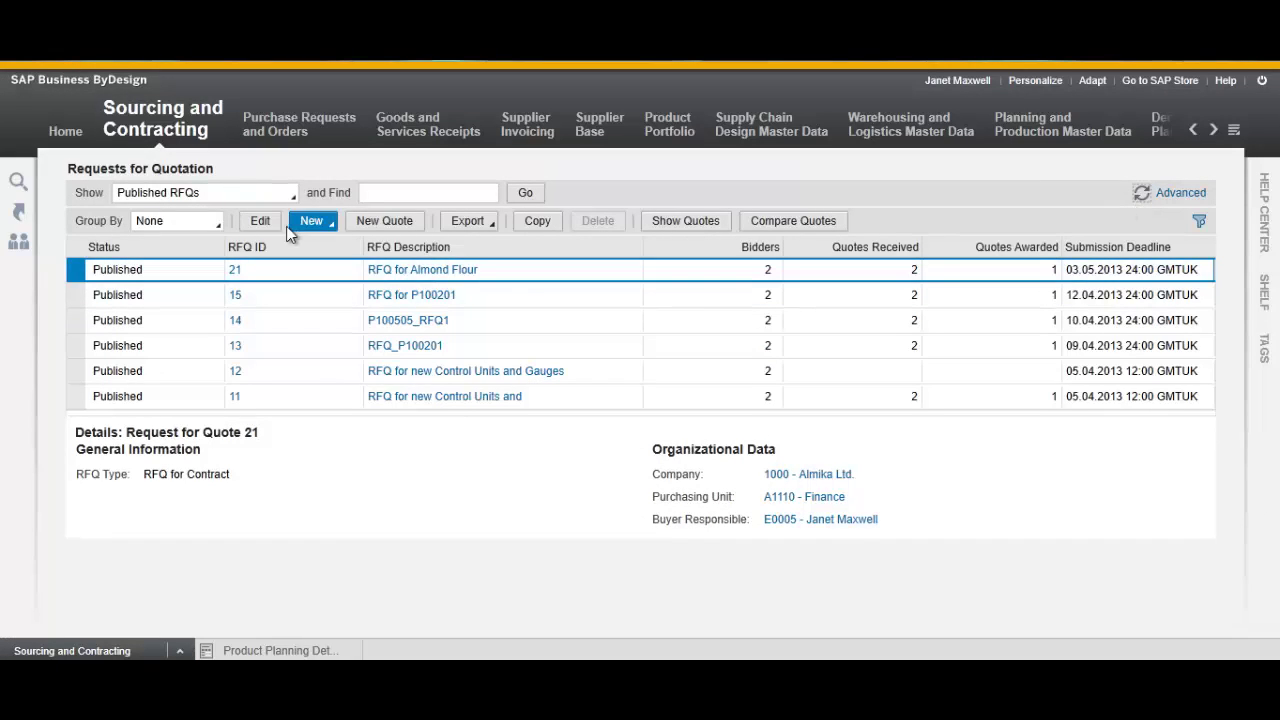
{"action": "left_click", "coordinate": [162, 118]}
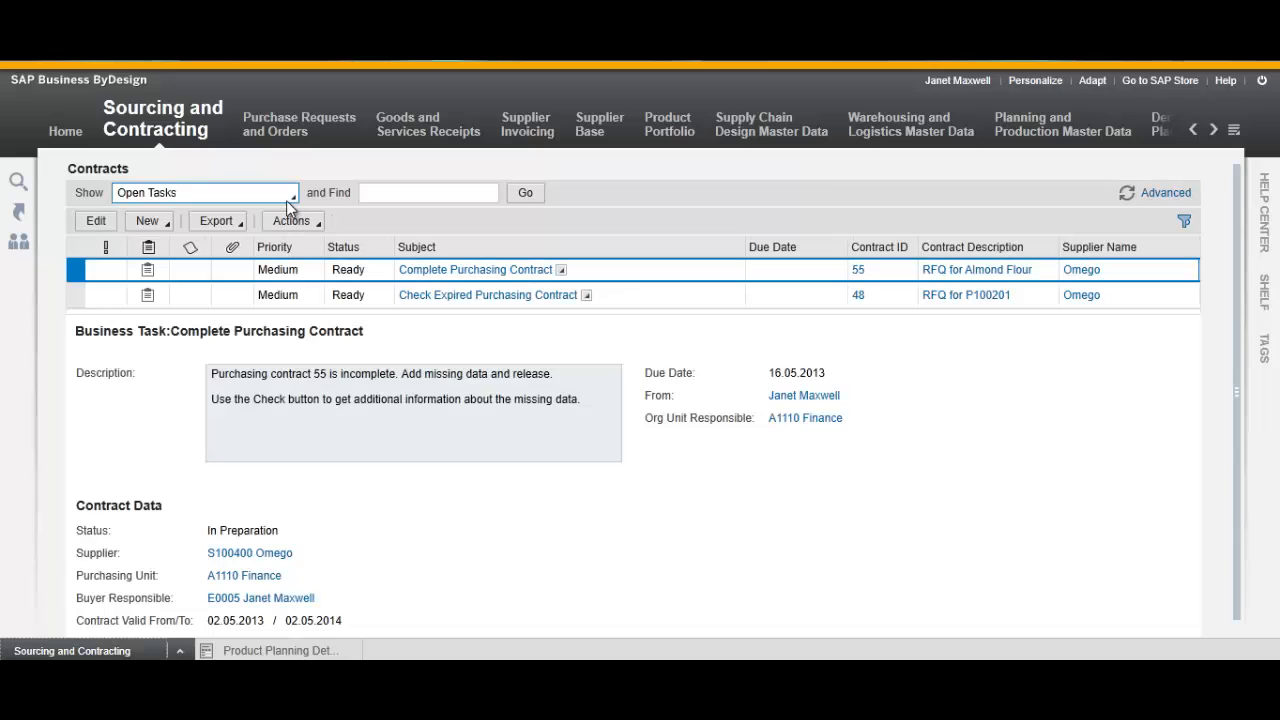
{"action": "mouse_move", "coordinate": [258, 200]}
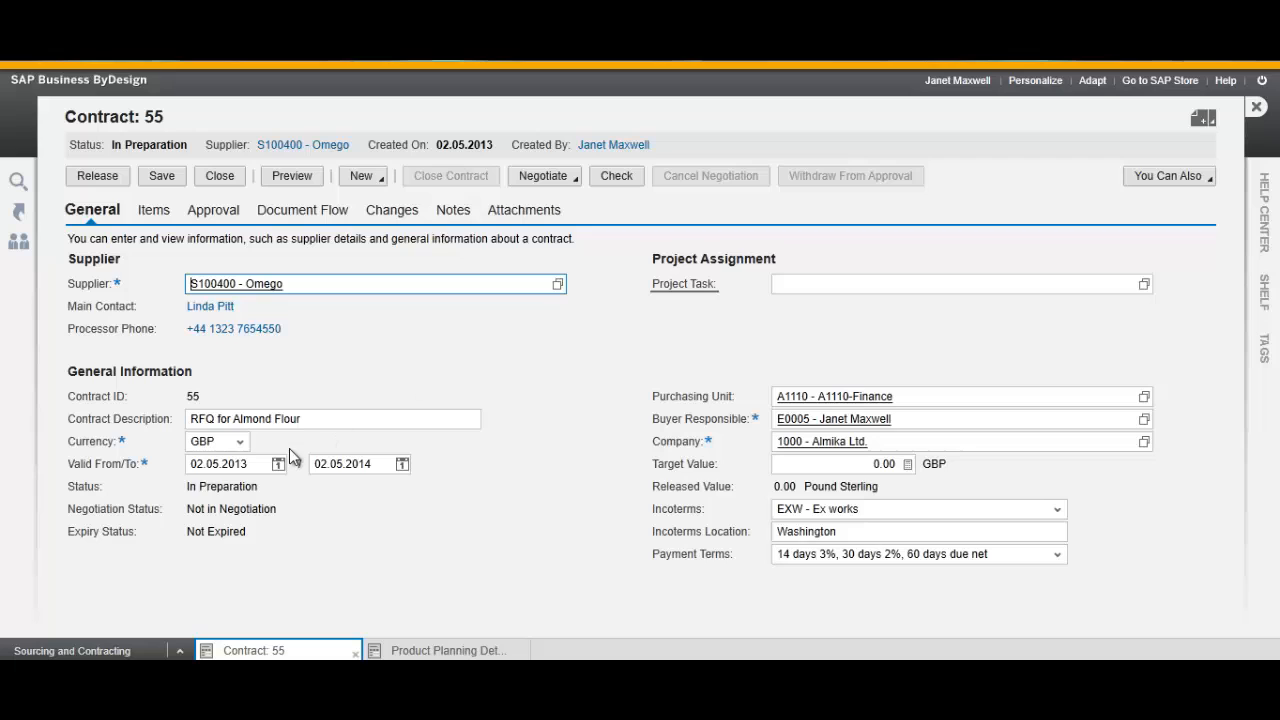
Set contract 55 valid to 31.05.2014, check it for errors, and release it for approval.
{"action": "left_click", "coordinate": [401, 464]}
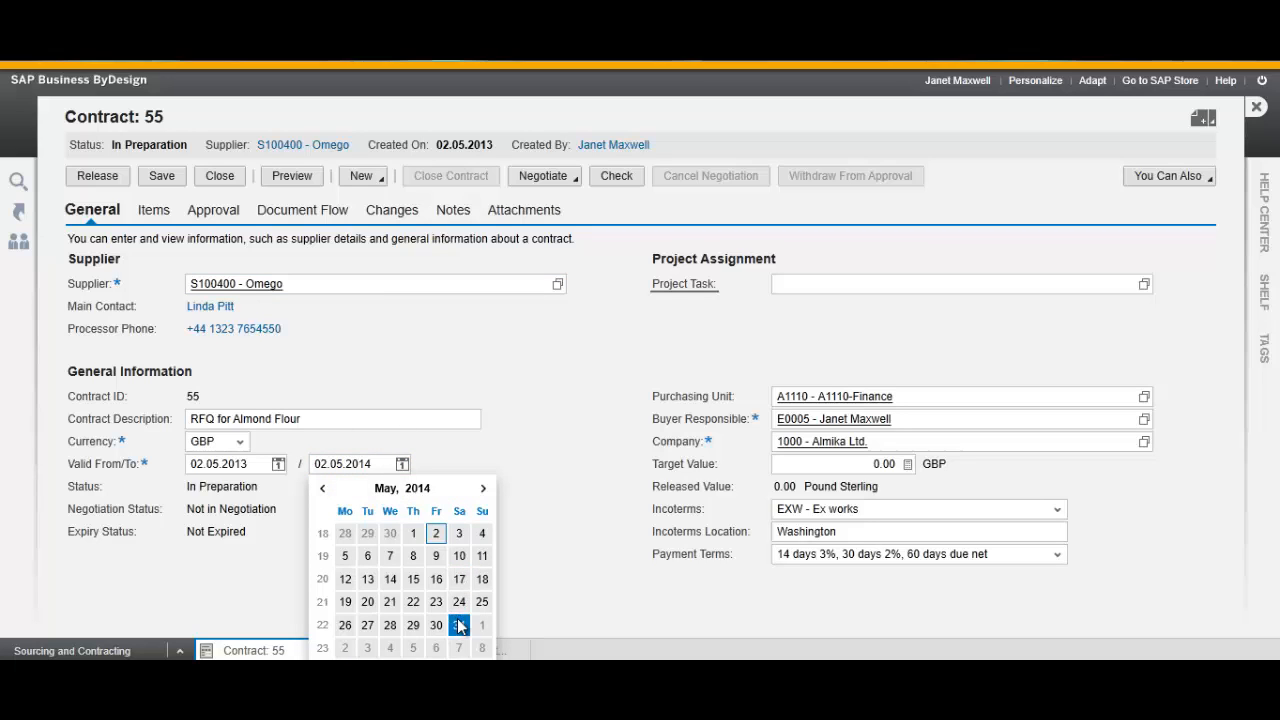
{"action": "left_click", "coordinate": [458, 626]}
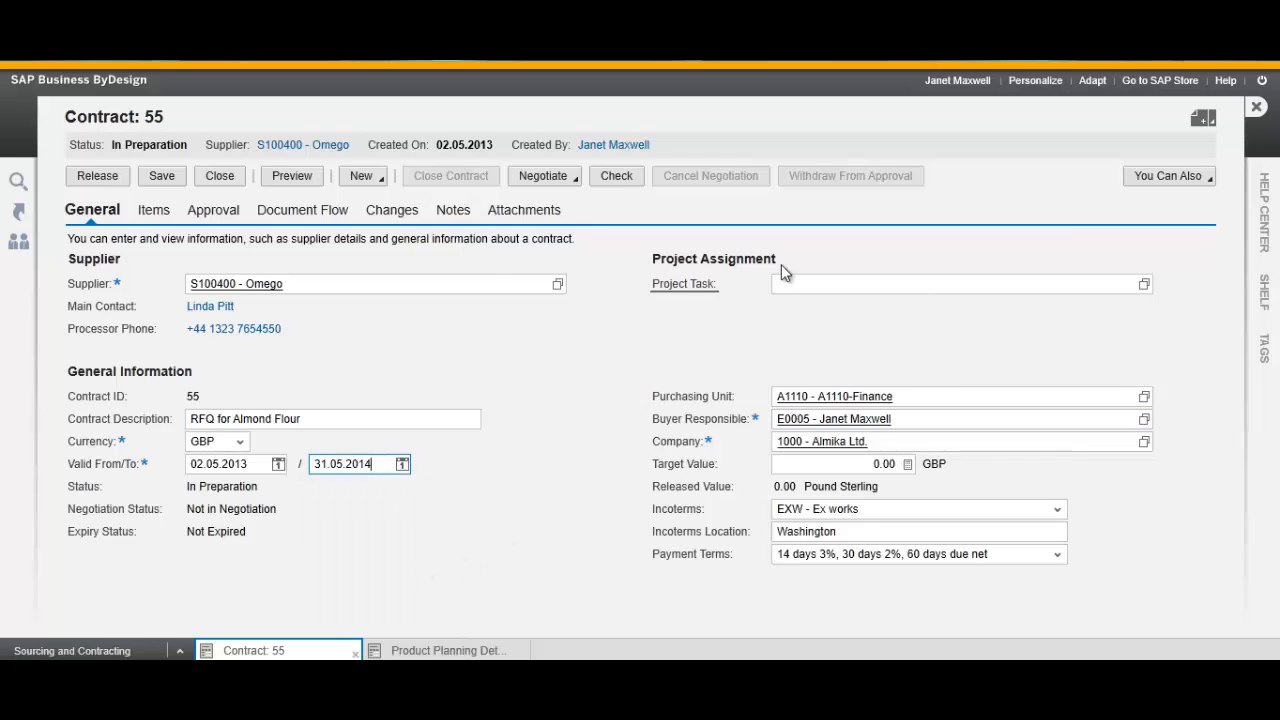
{"action": "mouse_move", "coordinate": [544, 175]}
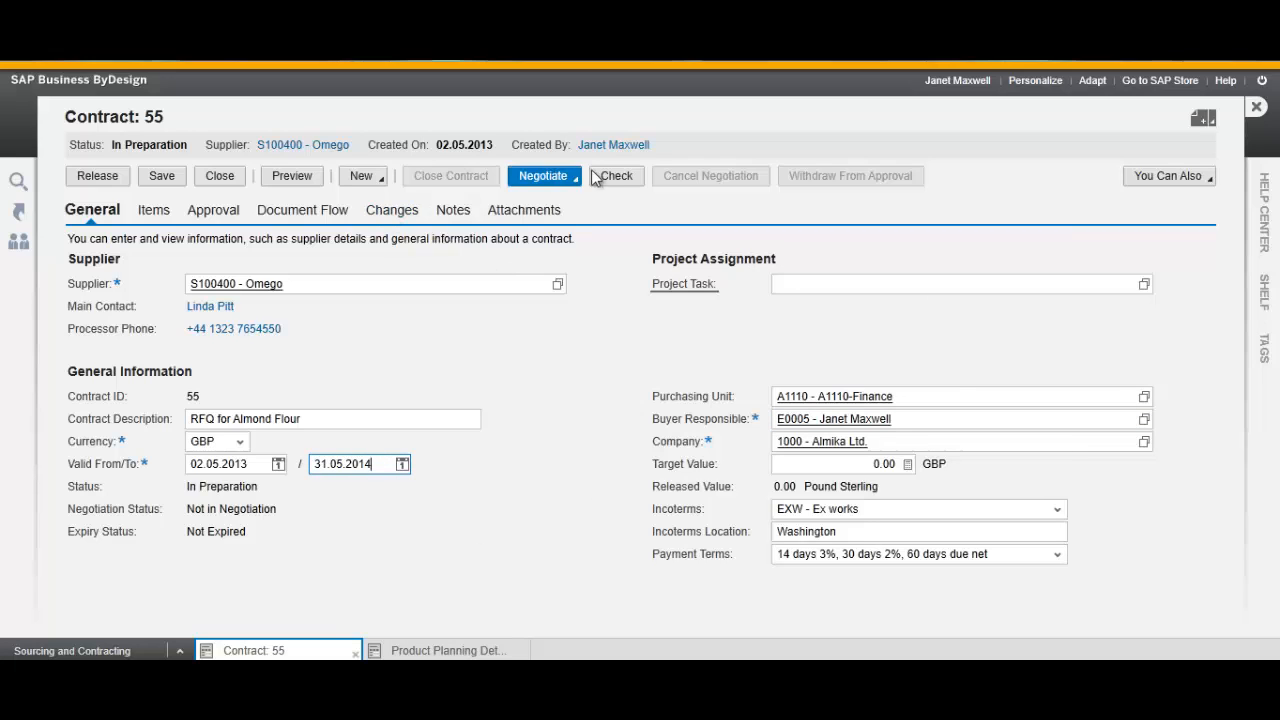
{"action": "left_click", "coordinate": [616, 176]}
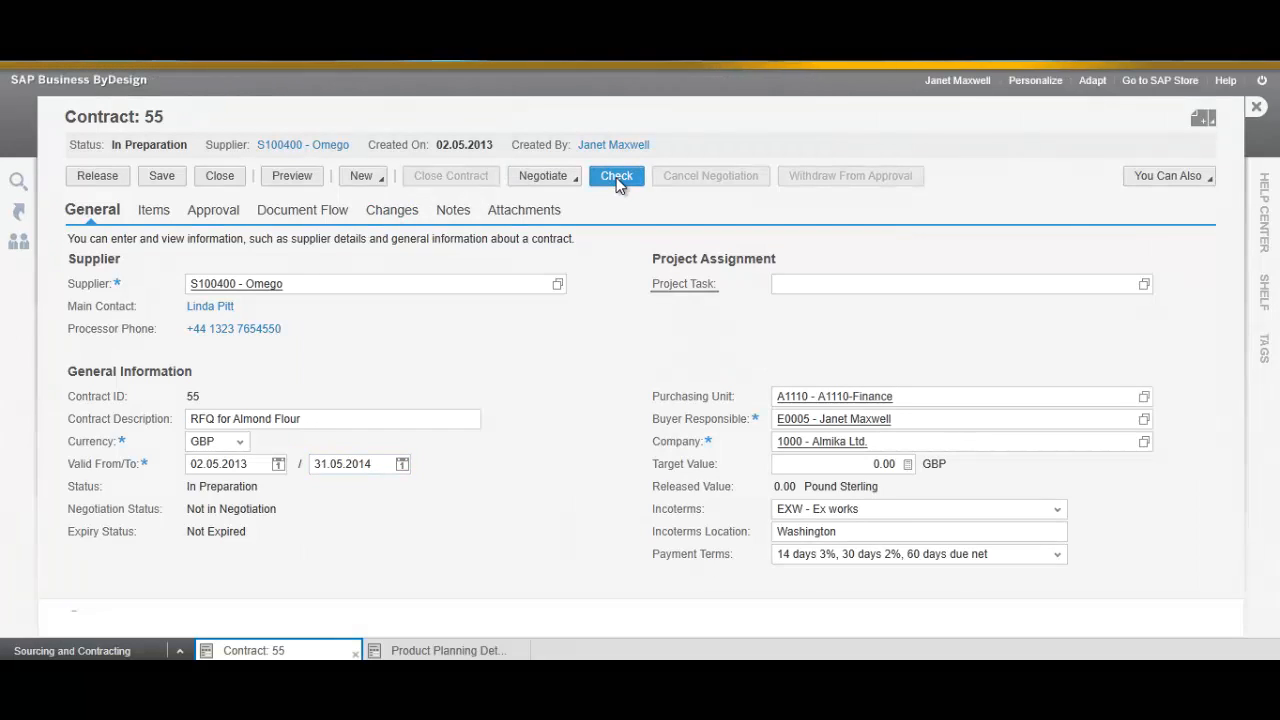
{"action": "left_click", "coordinate": [616, 175]}
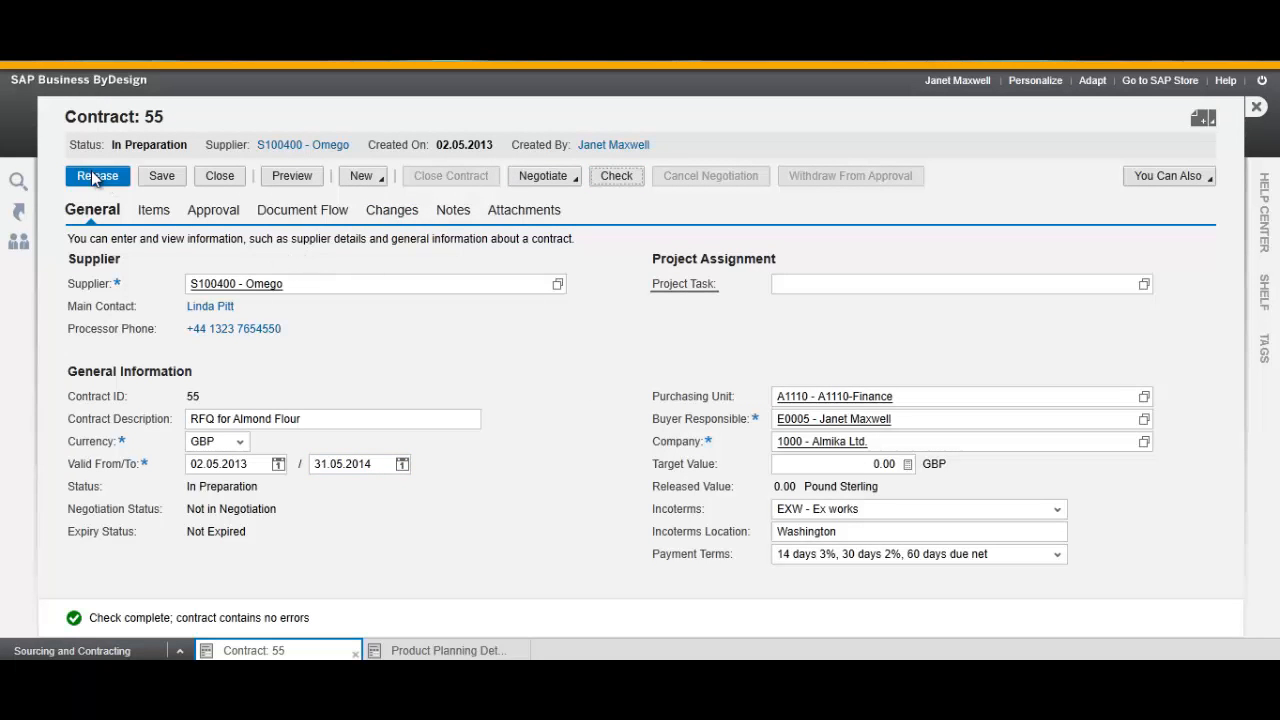
{"action": "left_click", "coordinate": [97, 176]}
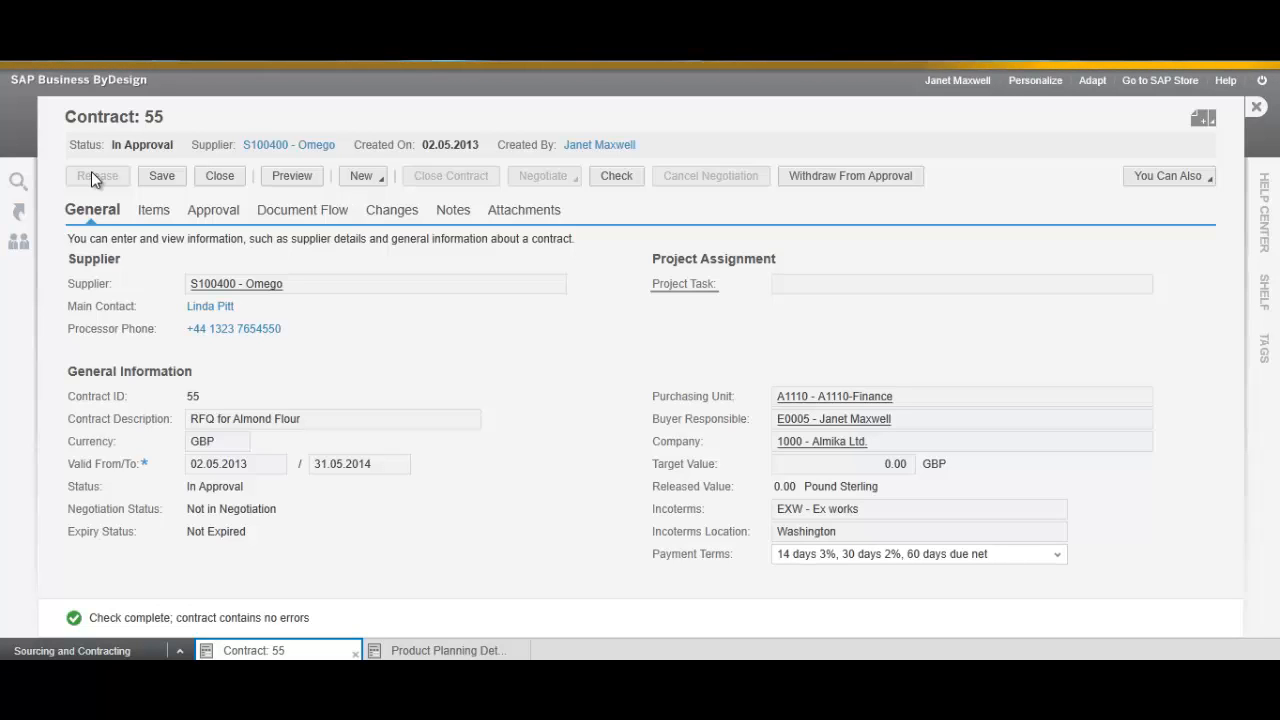
Close contract 55 and show the Contracts In Approval list.
{"action": "left_click", "coordinate": [96, 176]}
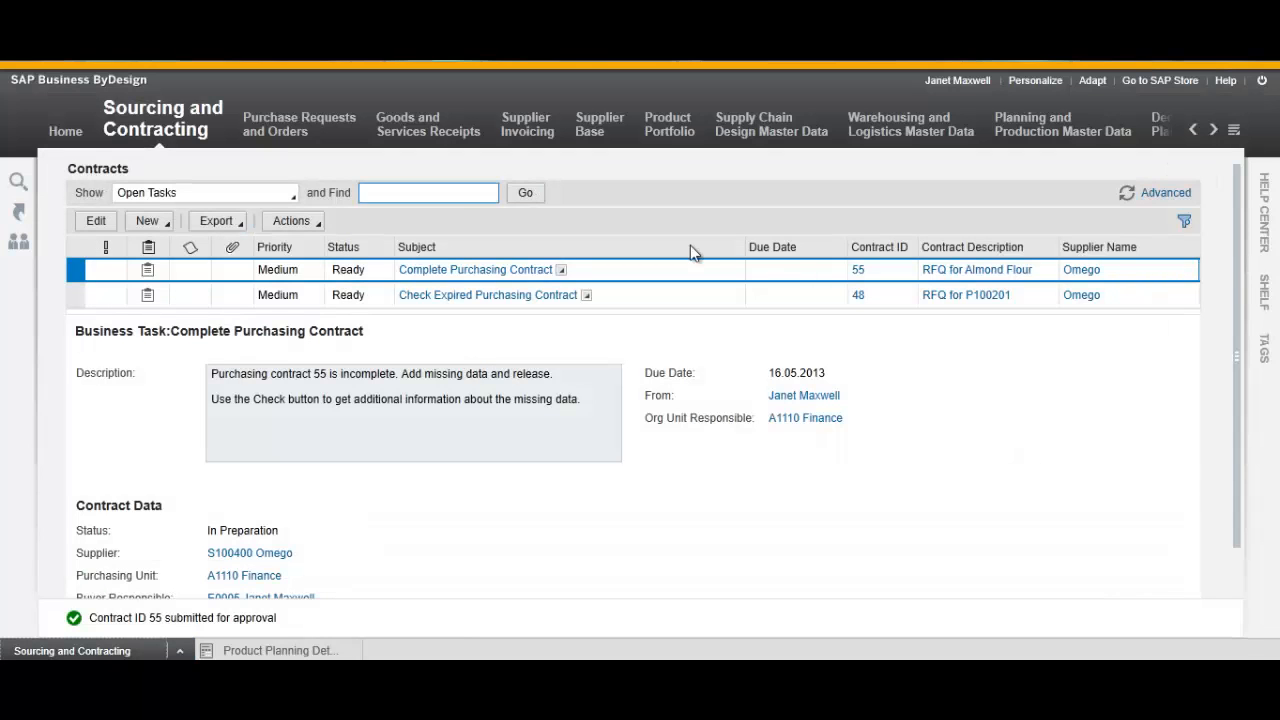
{"action": "mouse_move", "coordinate": [1127, 200]}
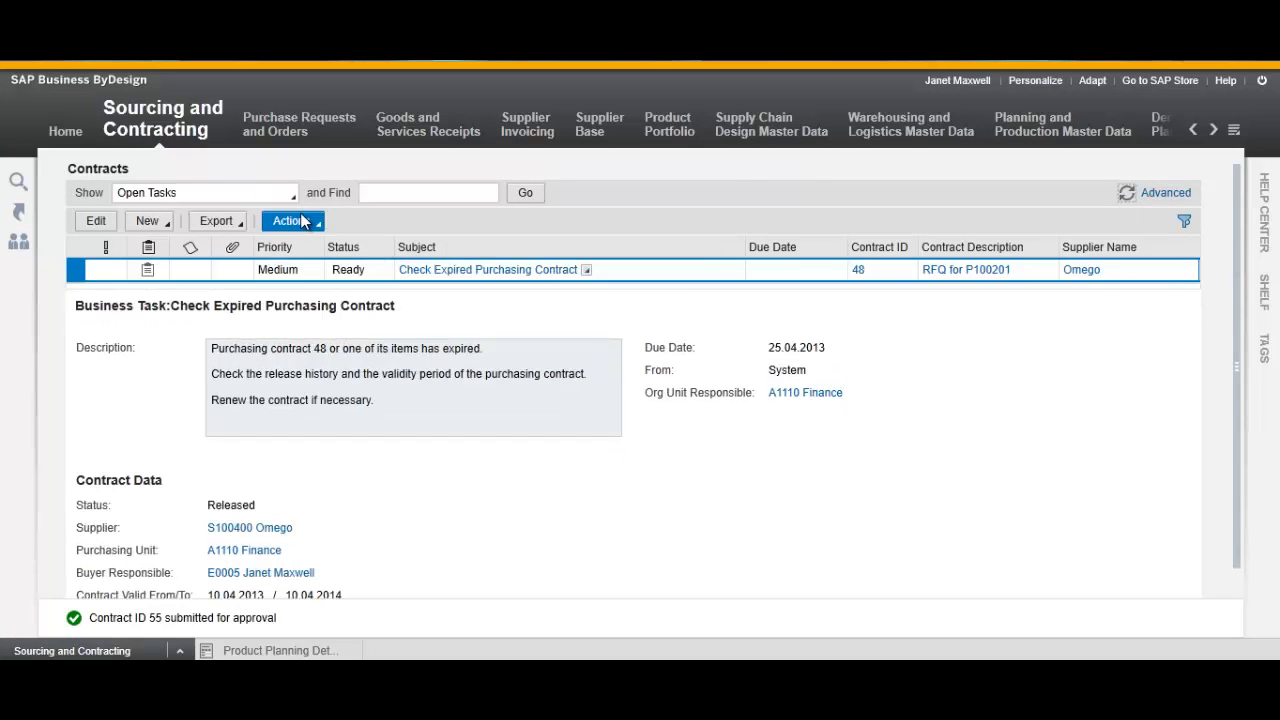
{"action": "left_click", "coordinate": [205, 192]}
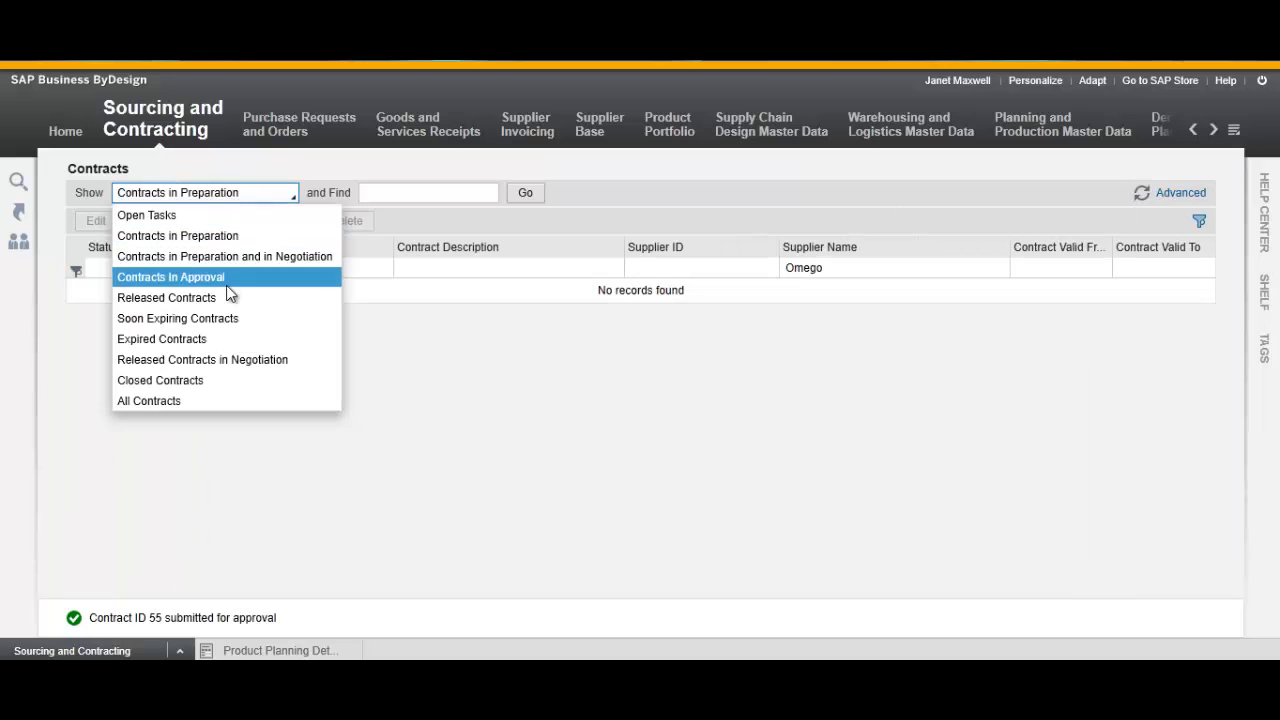
{"action": "left_click", "coordinate": [170, 277]}
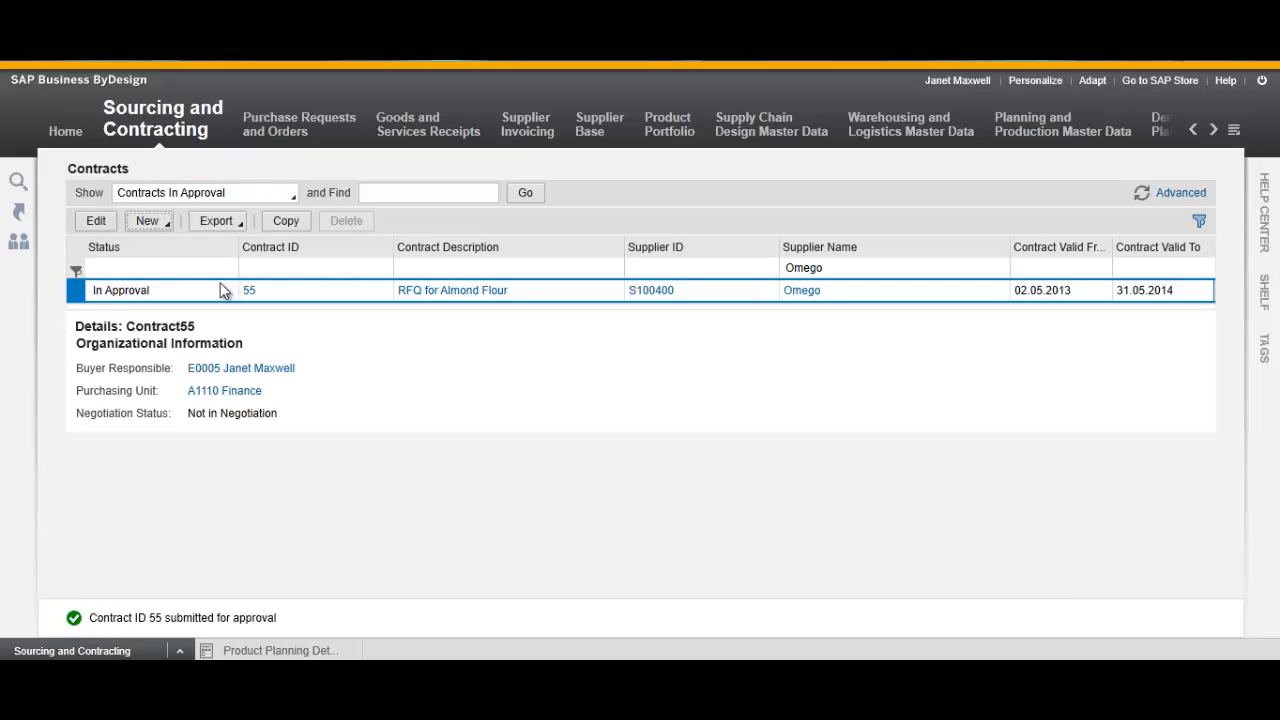
{"action": "mouse_move", "coordinate": [754, 457]}
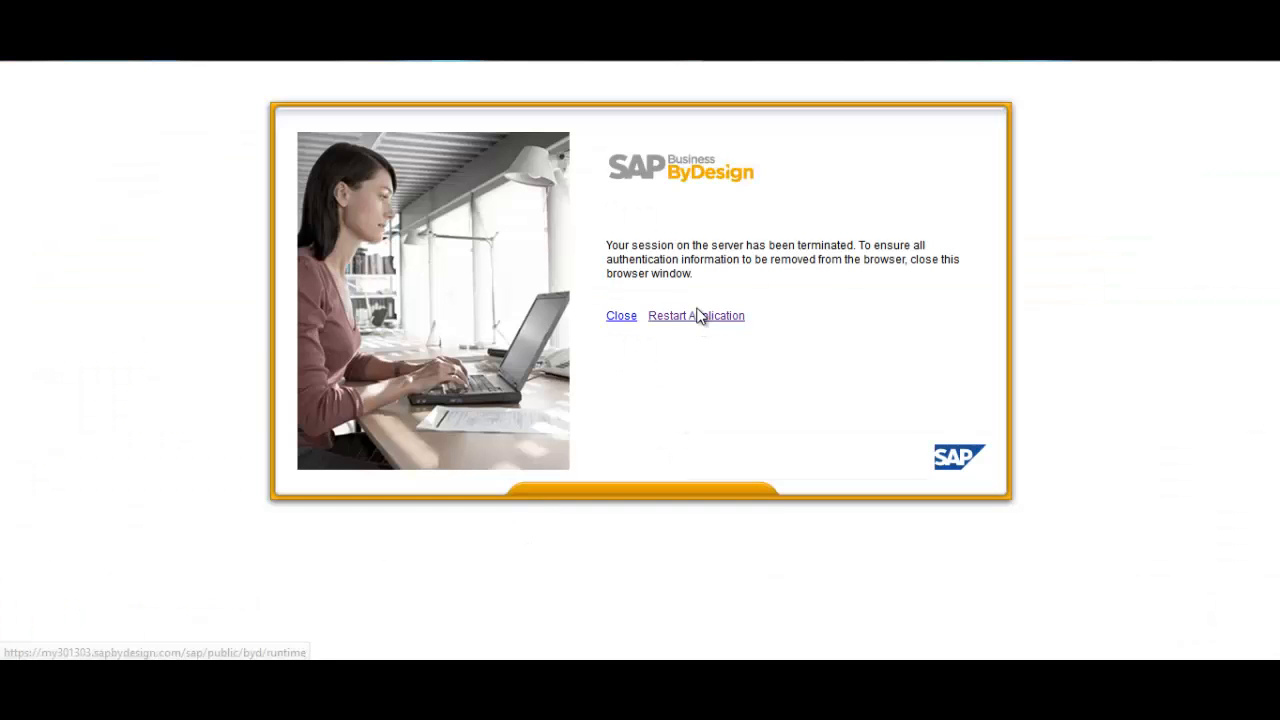
Restart as the financial user and approve contract 55's task under Managing My Area > Approvals.
{"action": "left_click", "coordinate": [695, 315]}
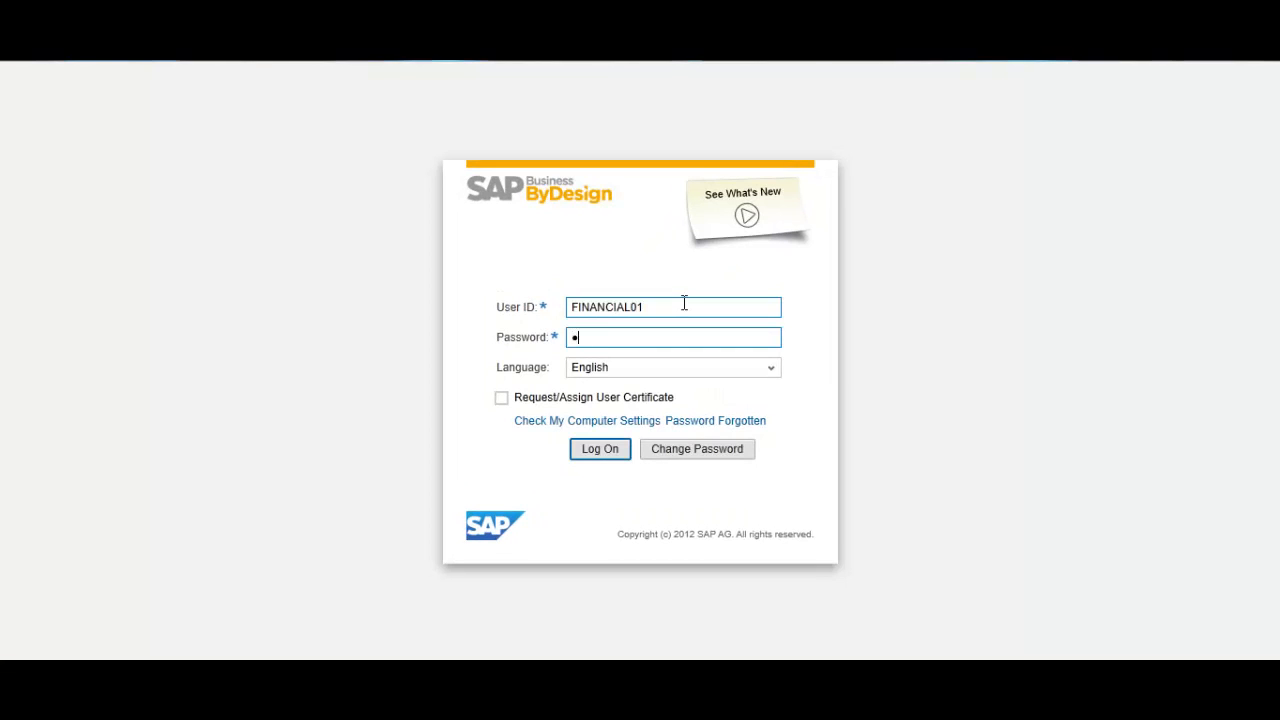
{"action": "left_click", "coordinate": [600, 449]}
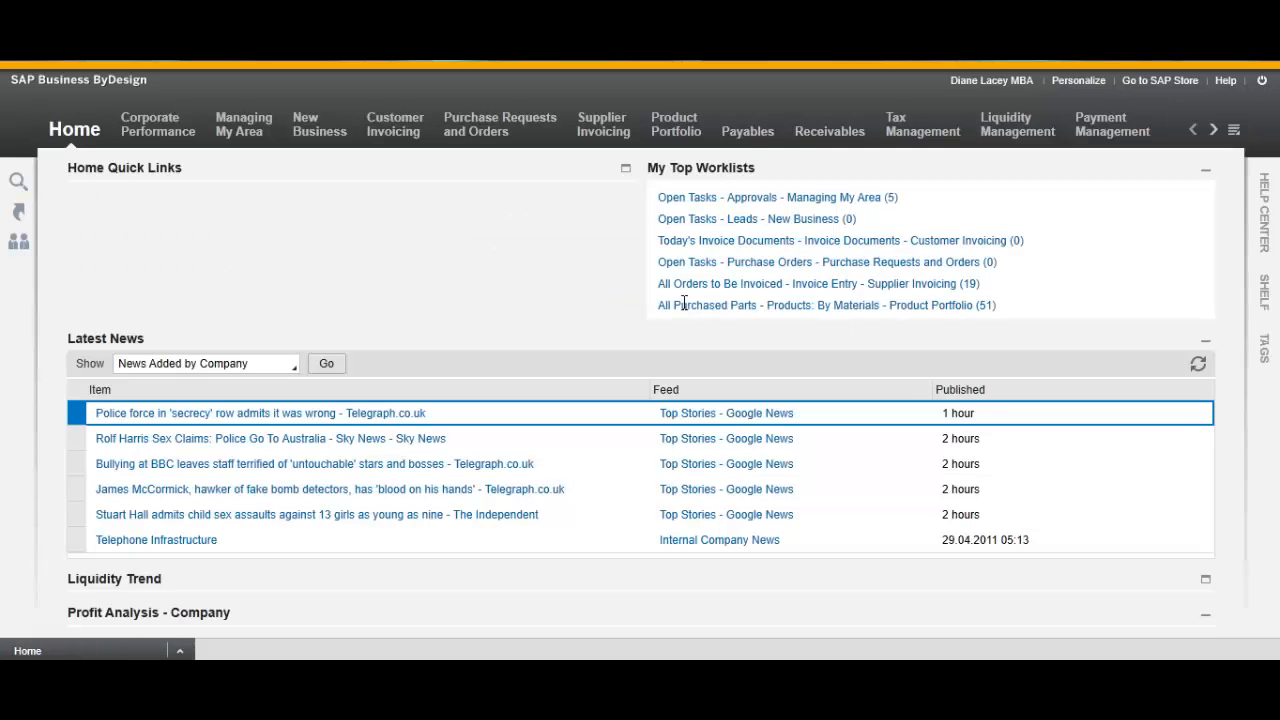
{"action": "left_click", "coordinate": [243, 124]}
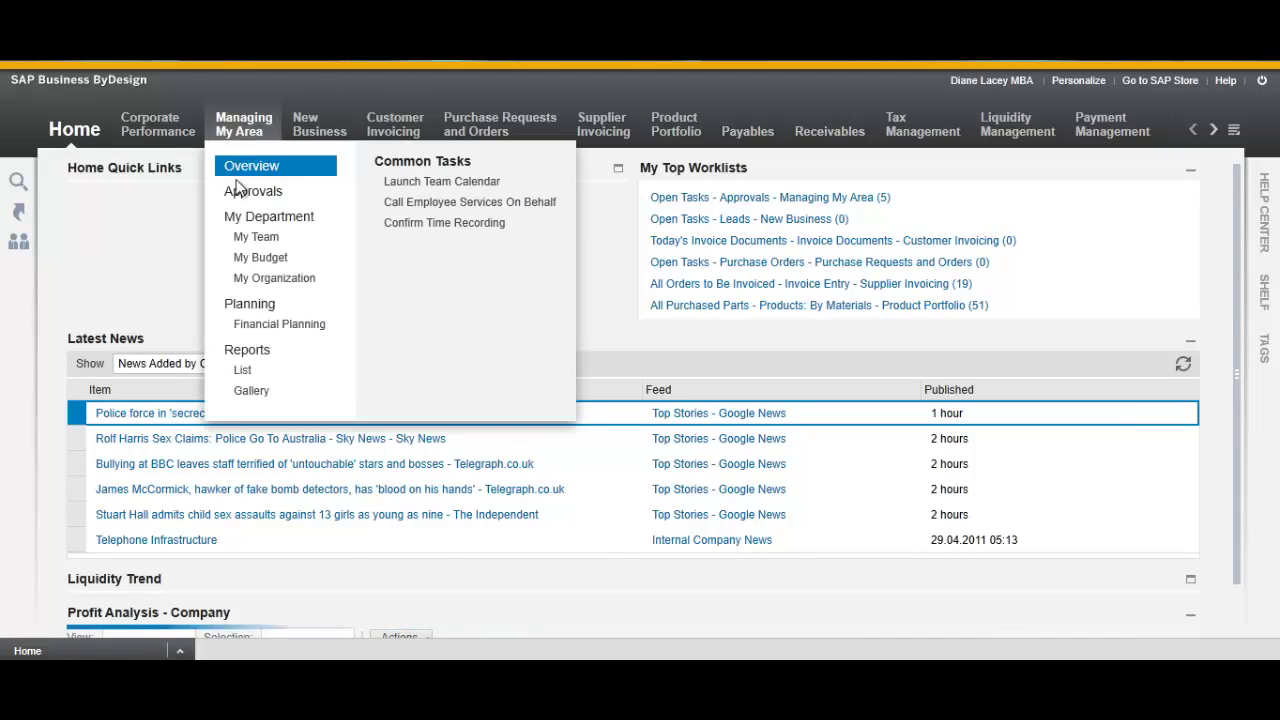
{"action": "left_click", "coordinate": [251, 166]}
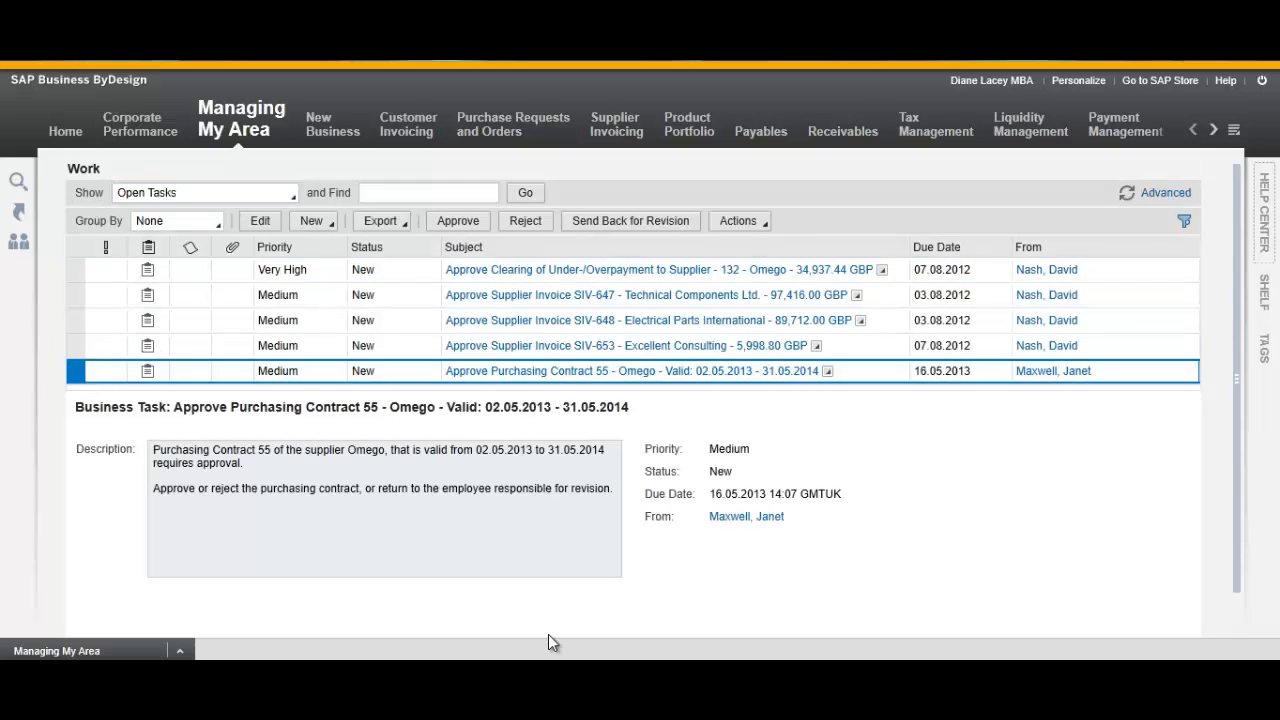
{"action": "left_click", "coordinate": [457, 221]}
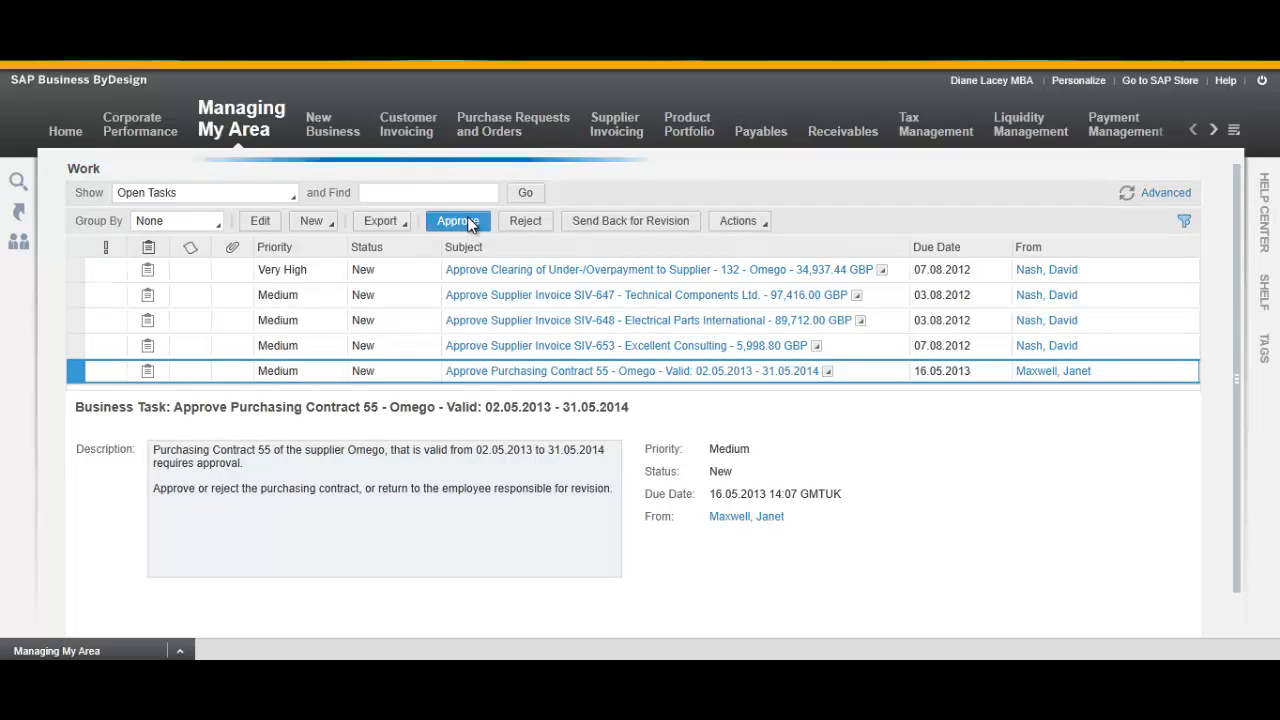
{"action": "left_click", "coordinate": [456, 221]}
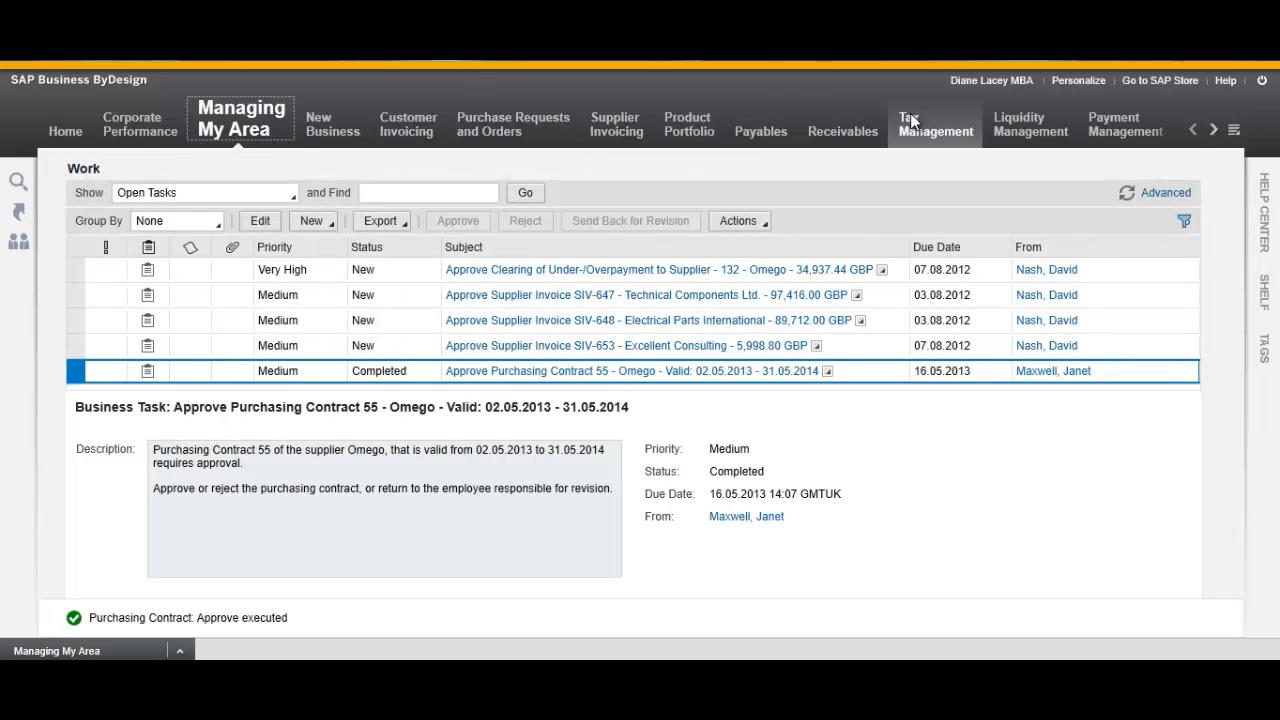
Log off, sign back in as Administration01, and show the work centre list.
{"action": "left_click", "coordinate": [1261, 80]}
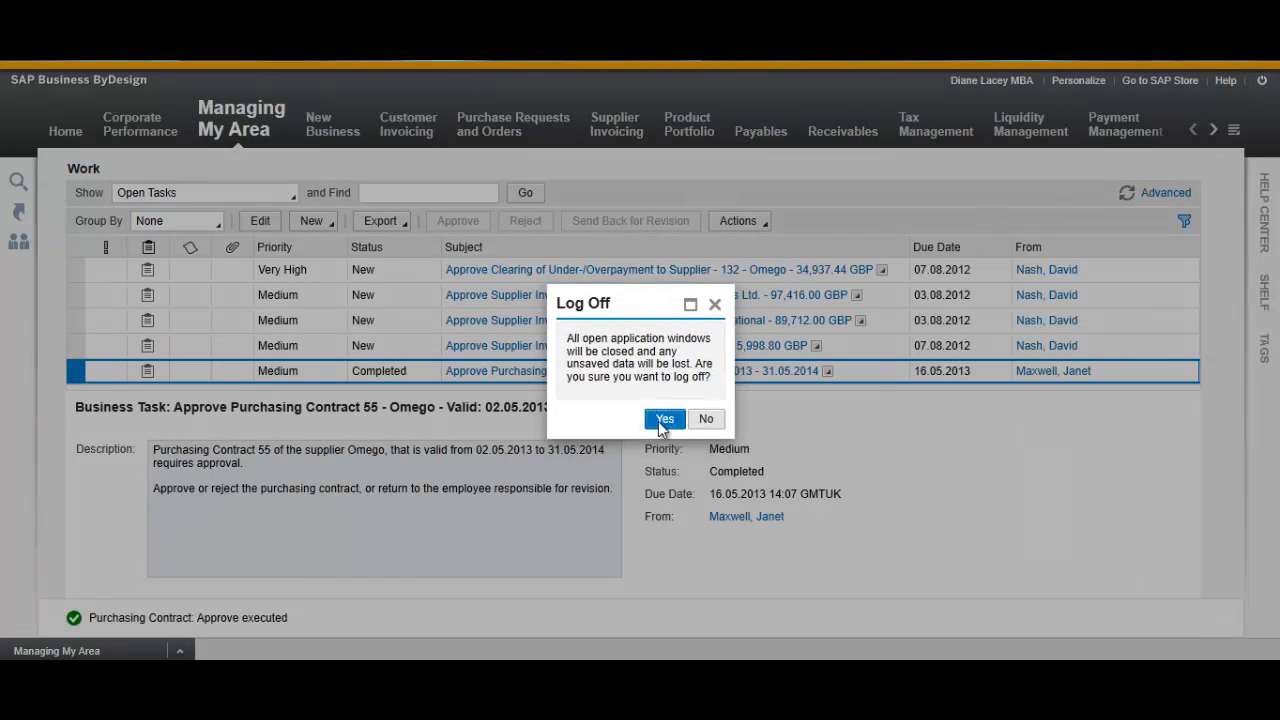
{"action": "left_click", "coordinate": [664, 418]}
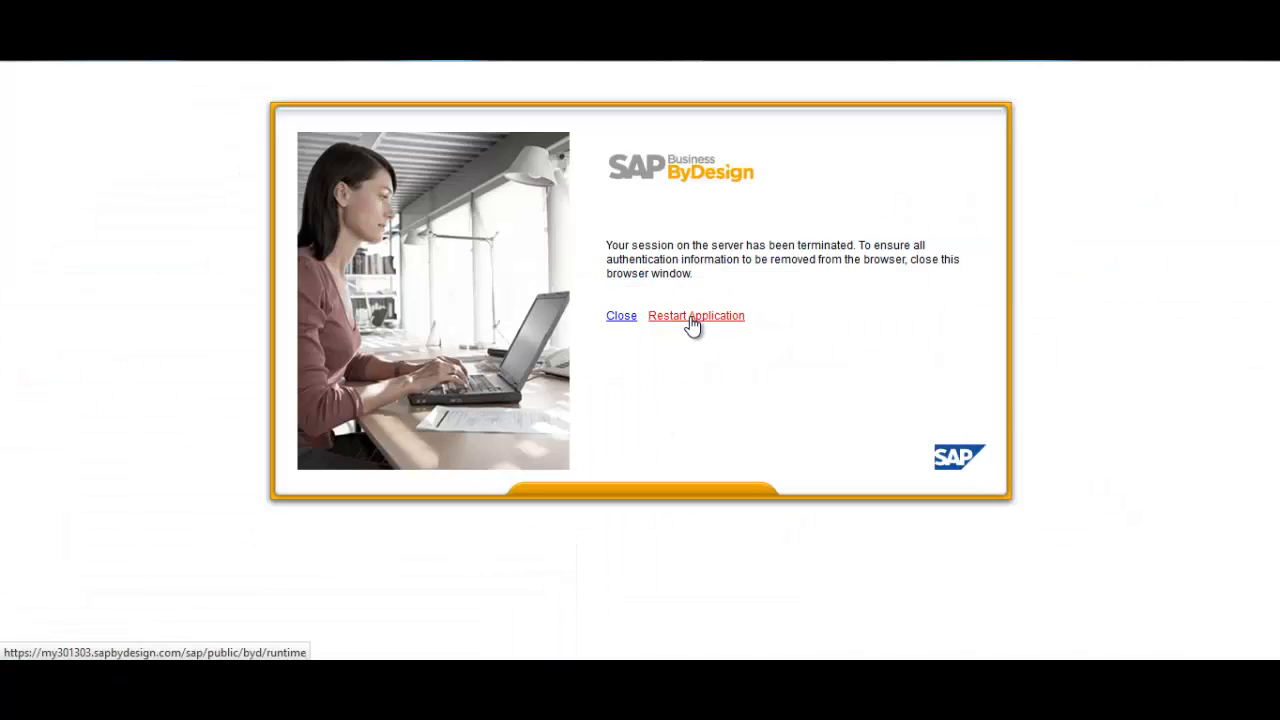
{"action": "left_click", "coordinate": [695, 315]}
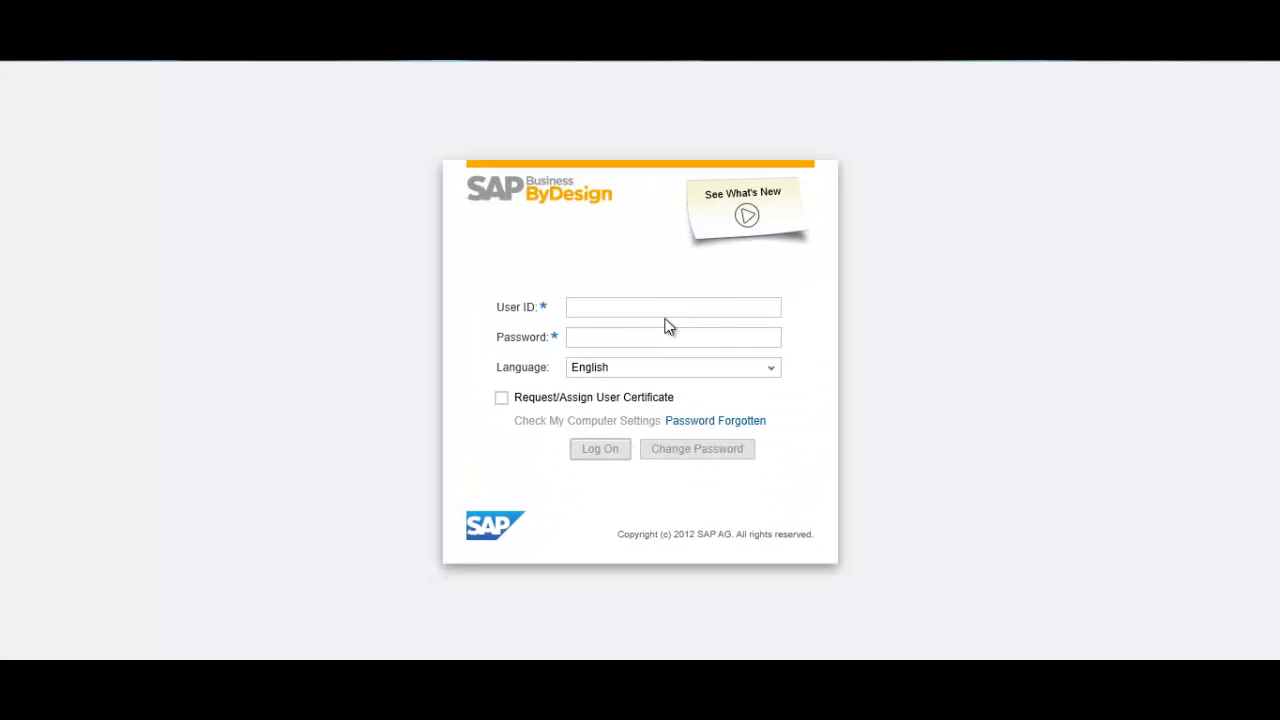
{"action": "type", "text": "Administration01"}
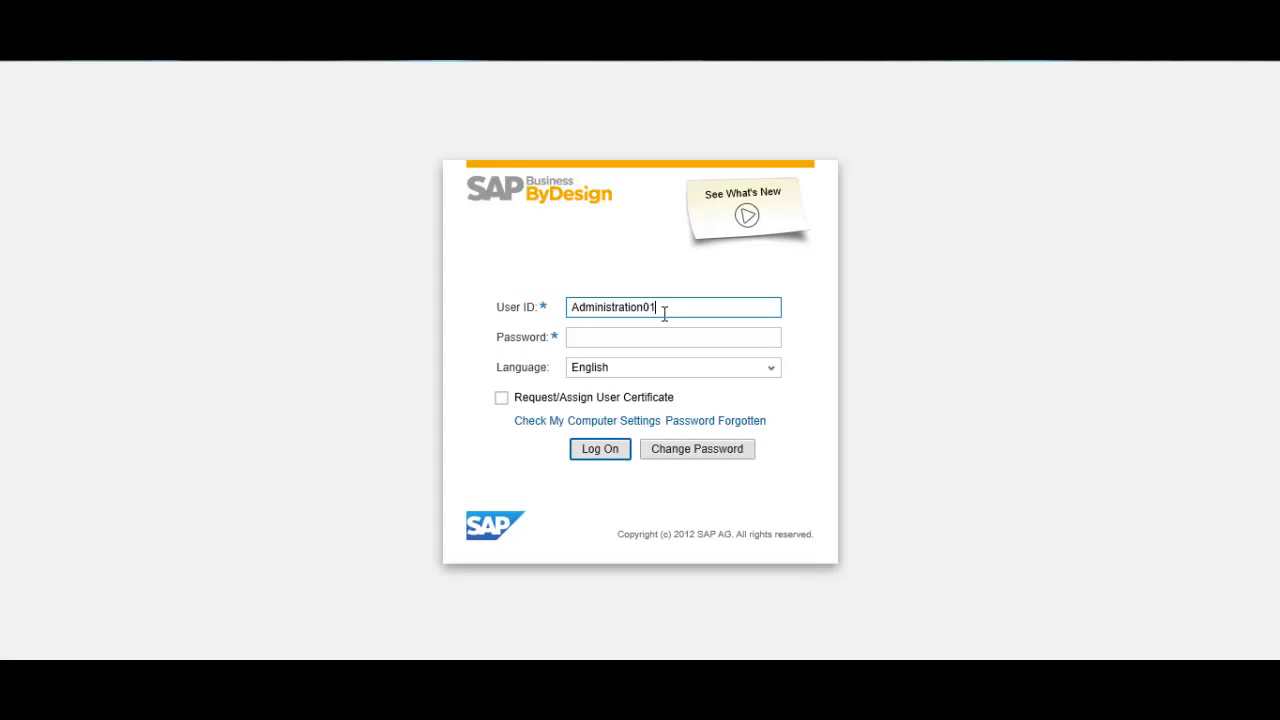
{"action": "left_click", "coordinate": [600, 449]}
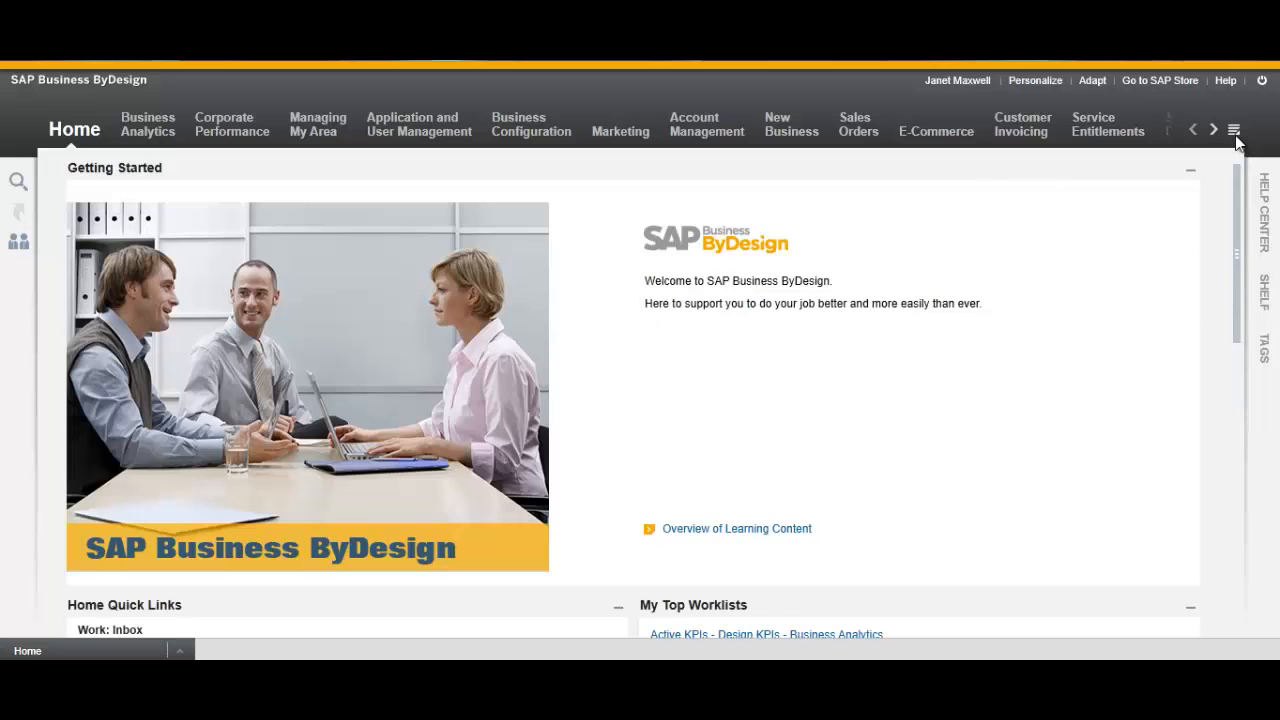
{"action": "left_click", "coordinate": [1235, 129]}
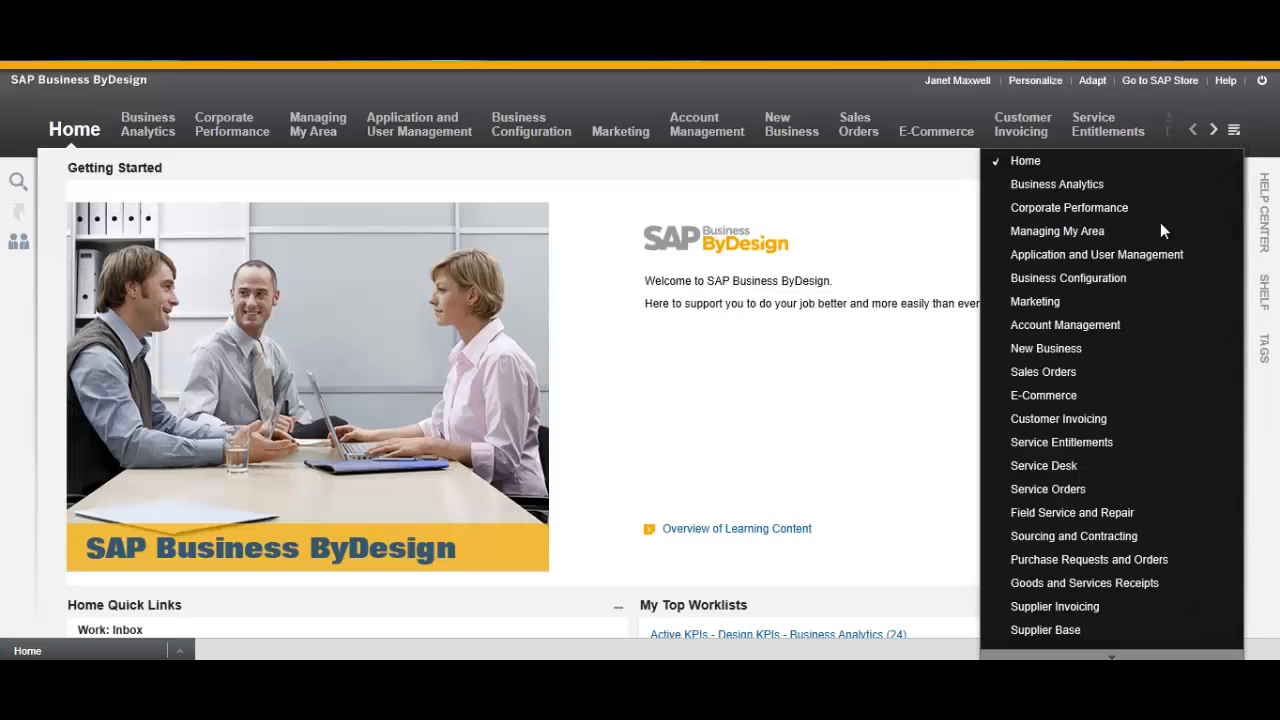
{"action": "mouse_move", "coordinate": [1053, 466]}
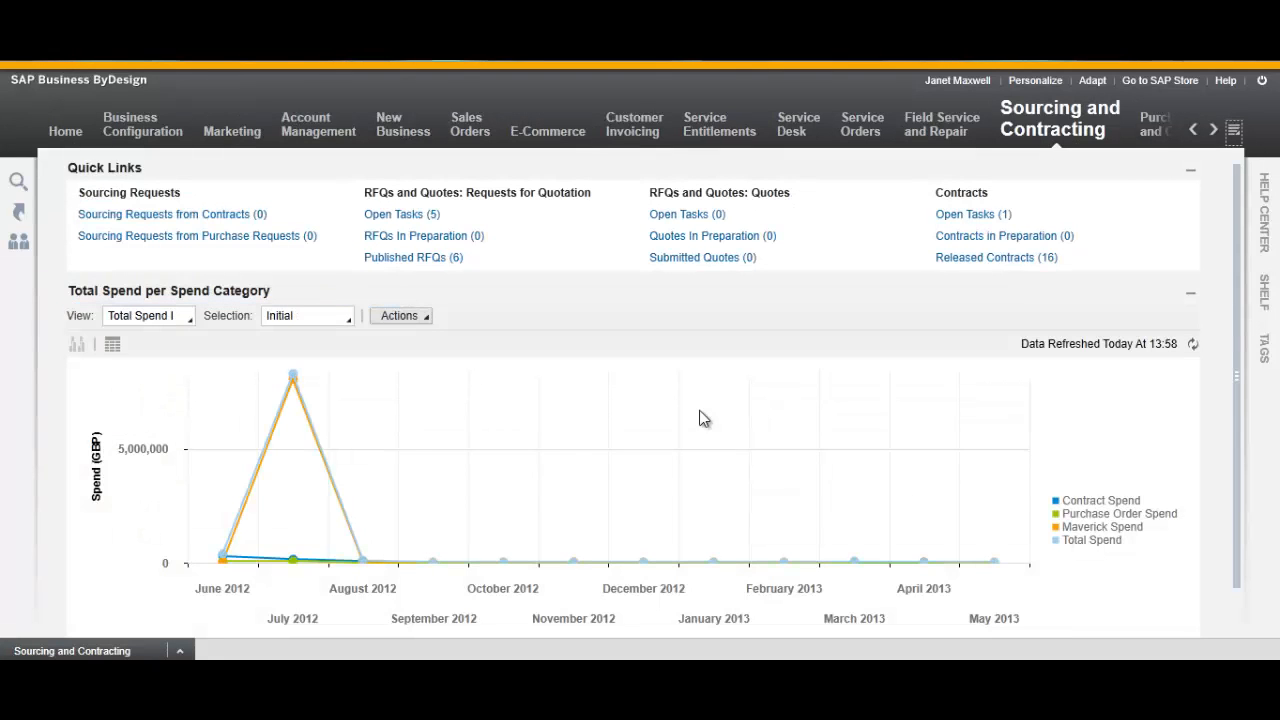
Open Sourcing and Contracting > Contracts and show Released Contracts.
{"action": "left_click", "coordinate": [1060, 118]}
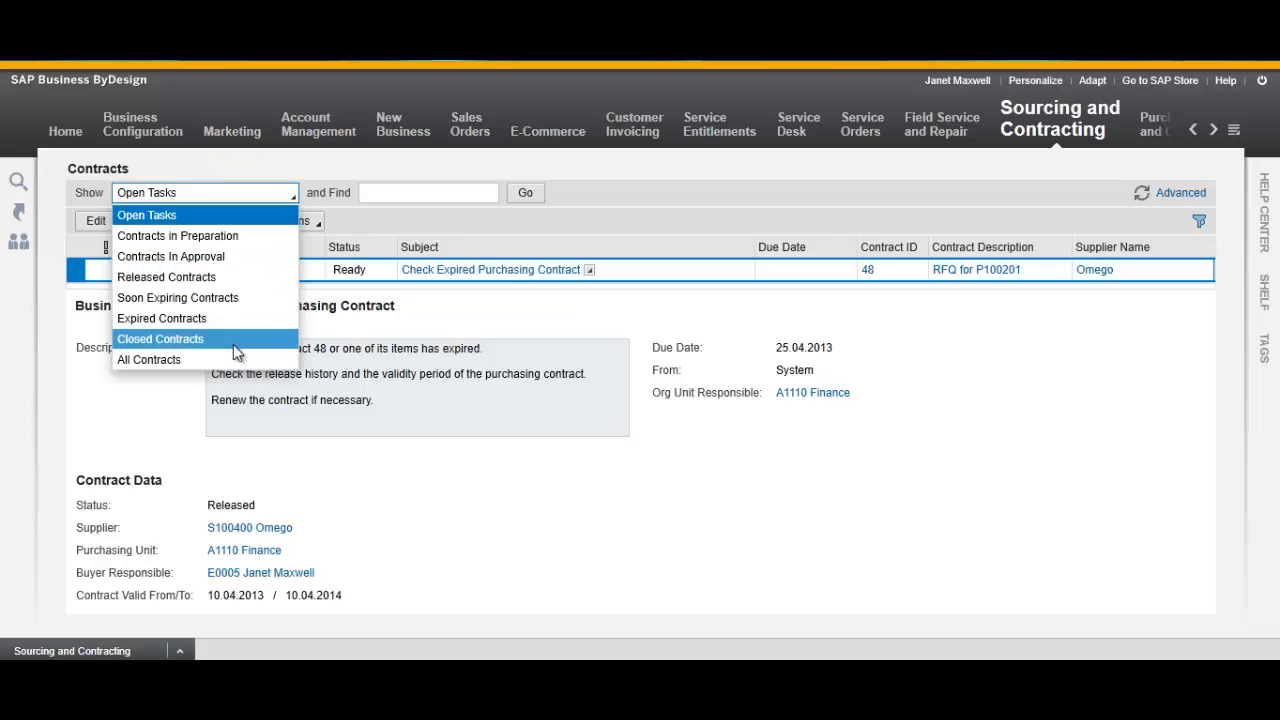
{"action": "mouse_move", "coordinate": [240, 291]}
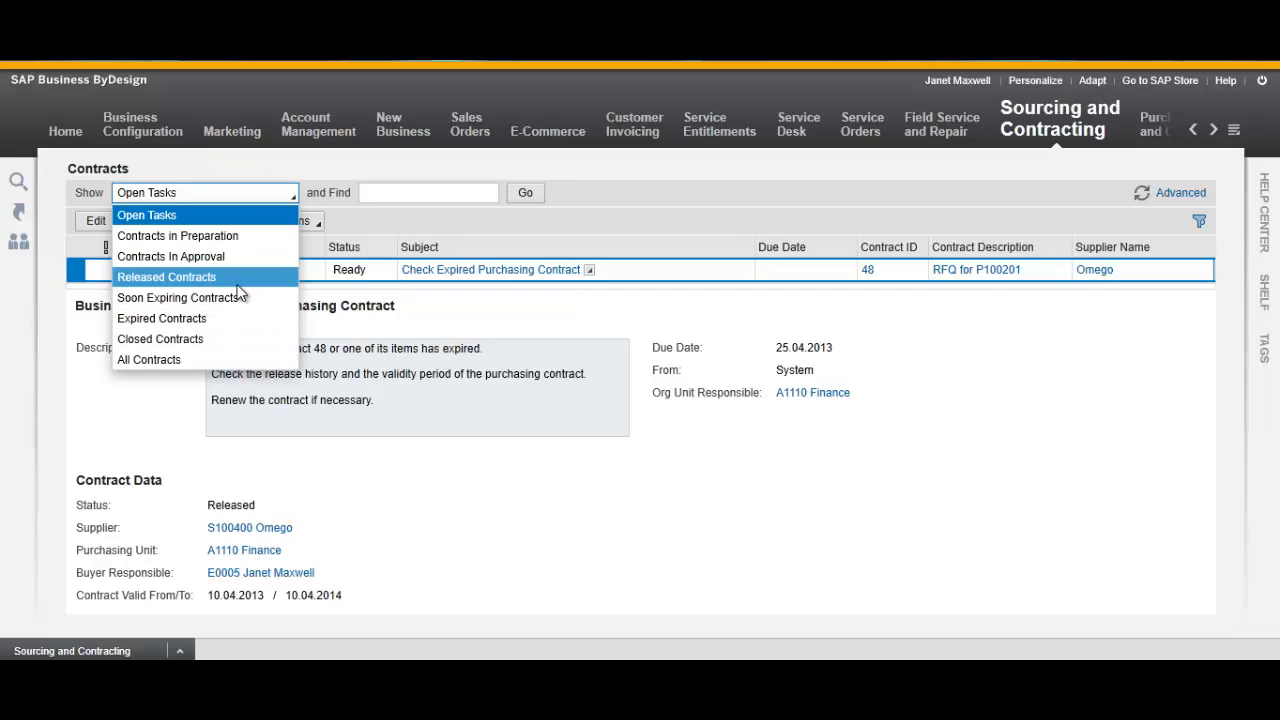
{"action": "left_click", "coordinate": [166, 277]}
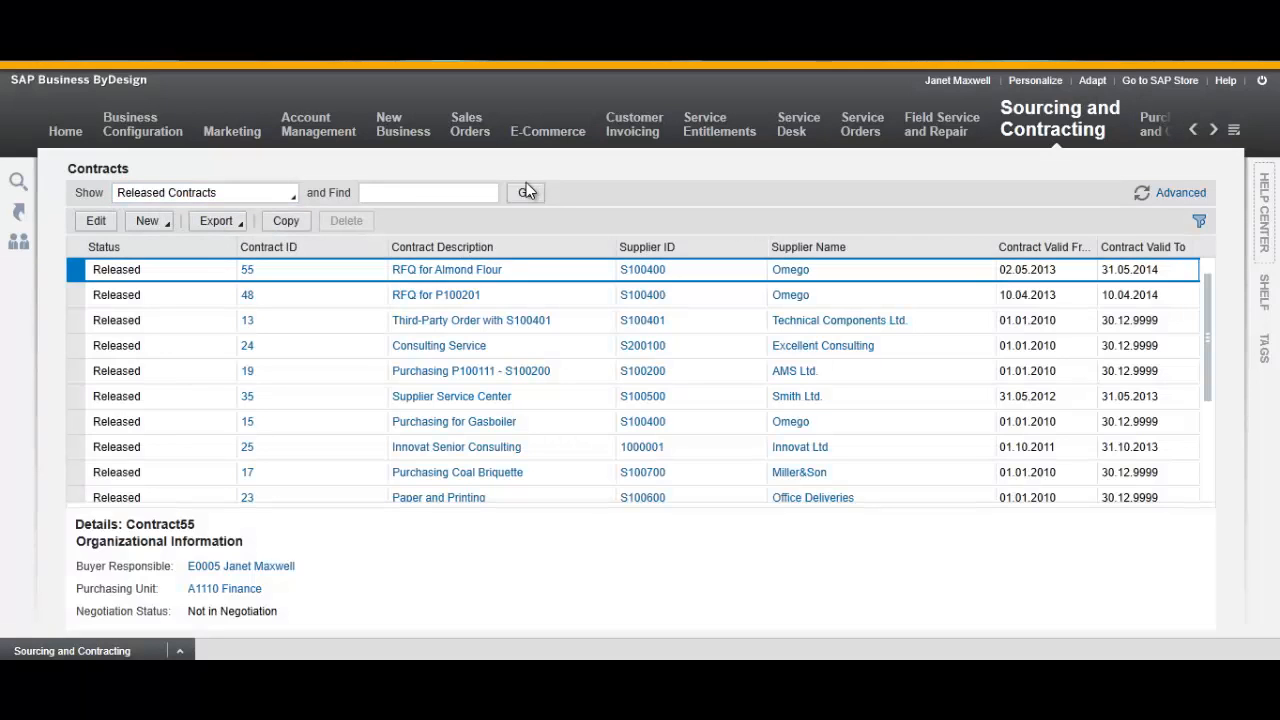
{"action": "mouse_move", "coordinate": [854, 230]}
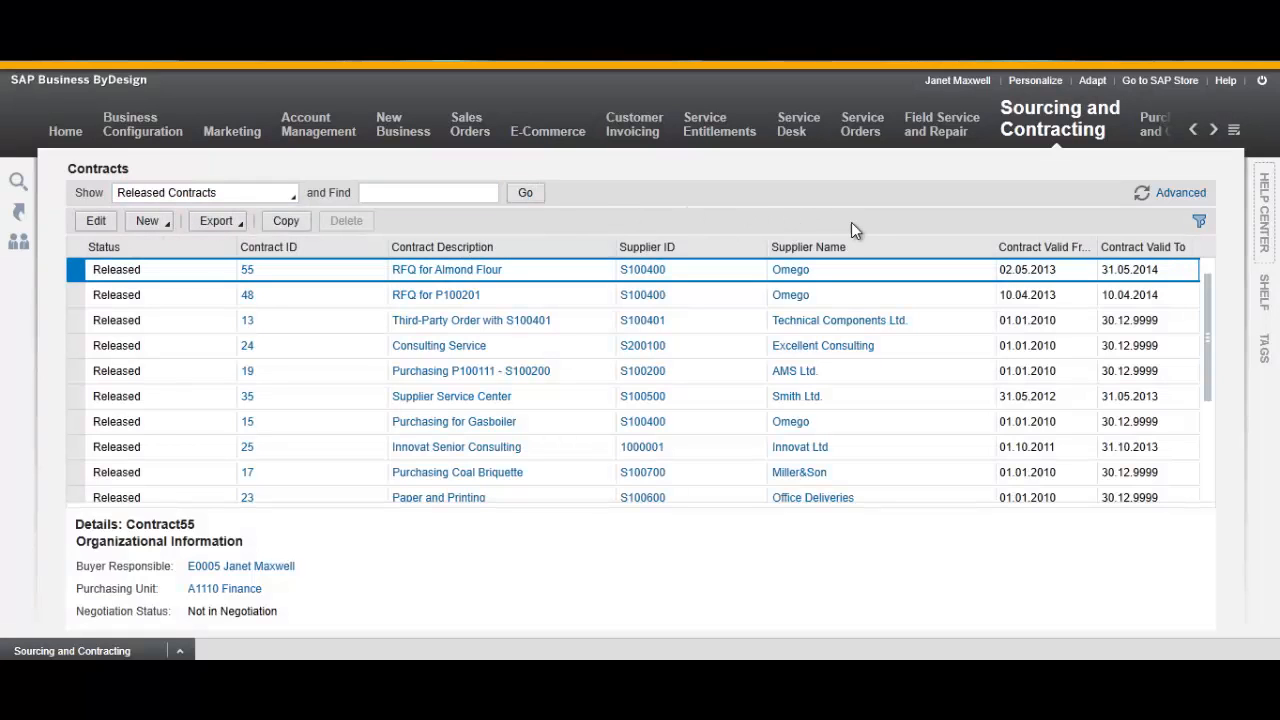